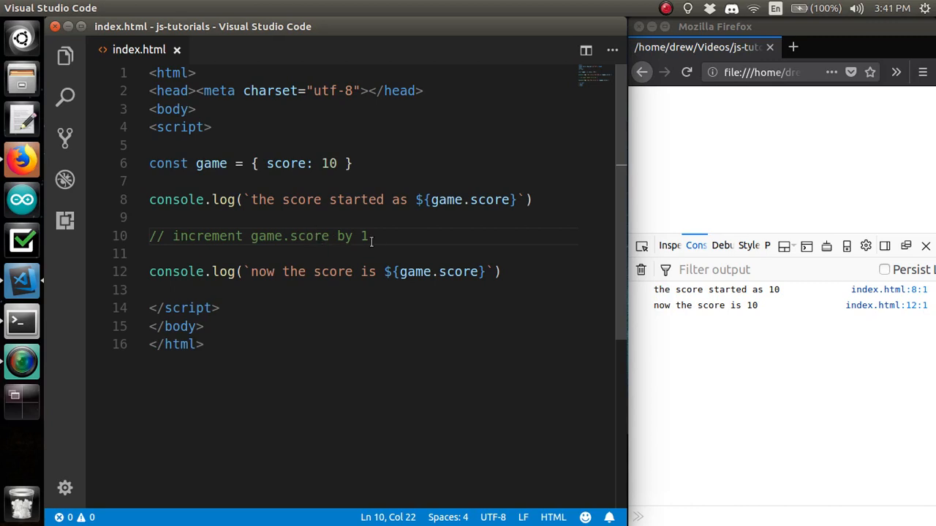
Write the expression game.score + 1 on a new line below the increment comment
left_click(251, 236)
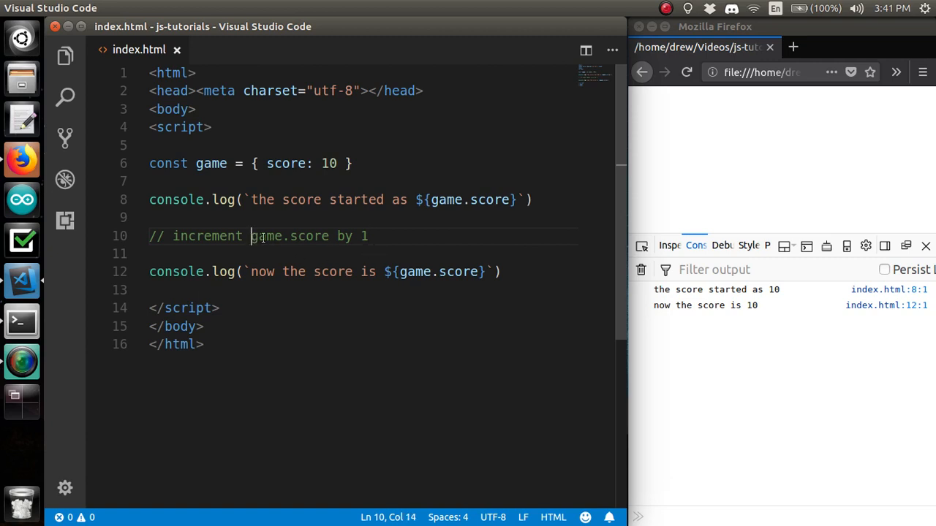
type("game")
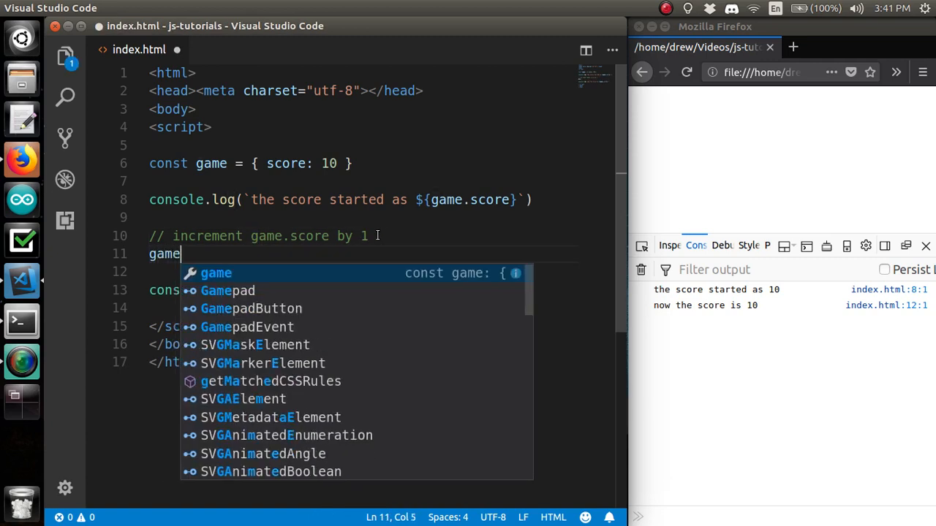
type(".score +")
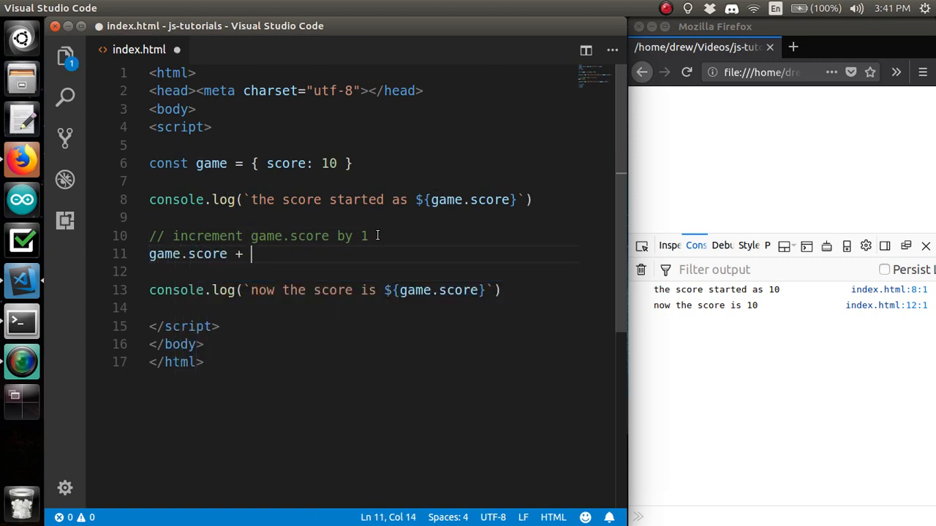
type("1")
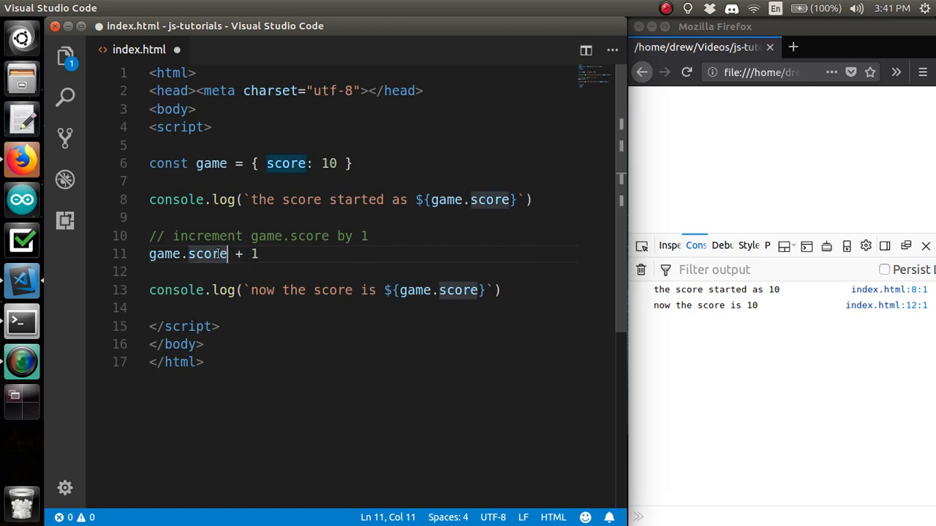
double_click(164, 254)
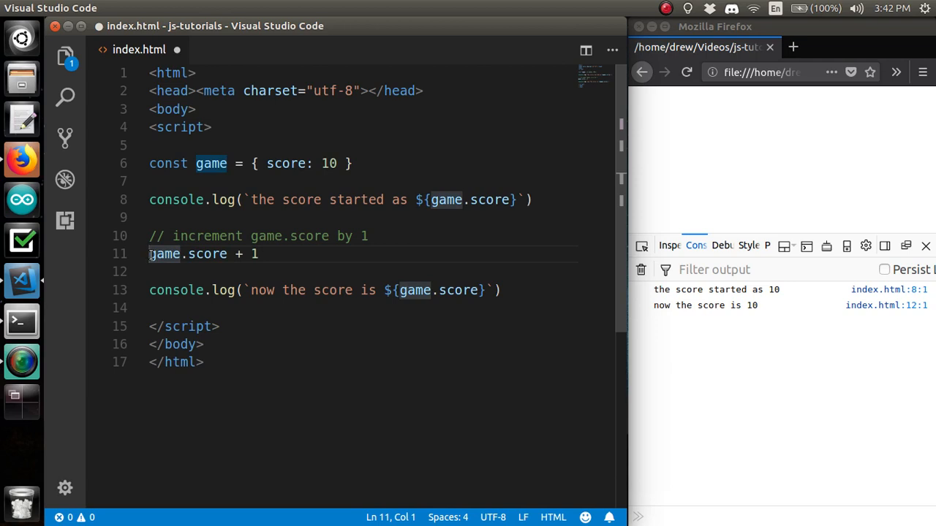
Prefix the line to read let sum = game.score + 1, then select let sum for replacement
type("let")
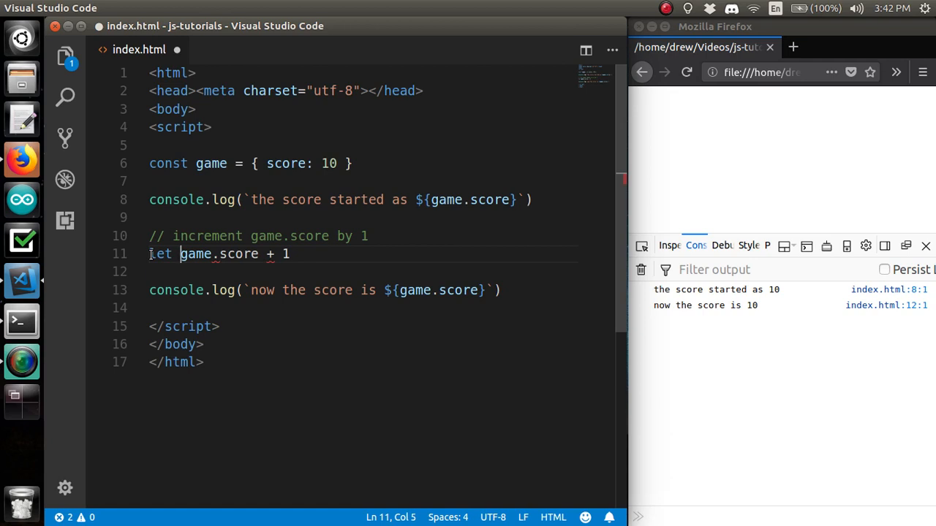
type("sum")
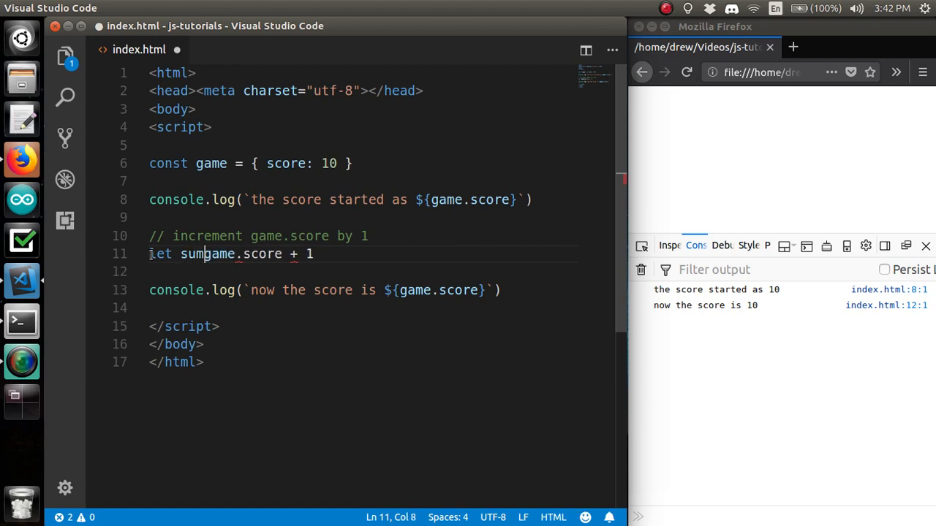
type("=")
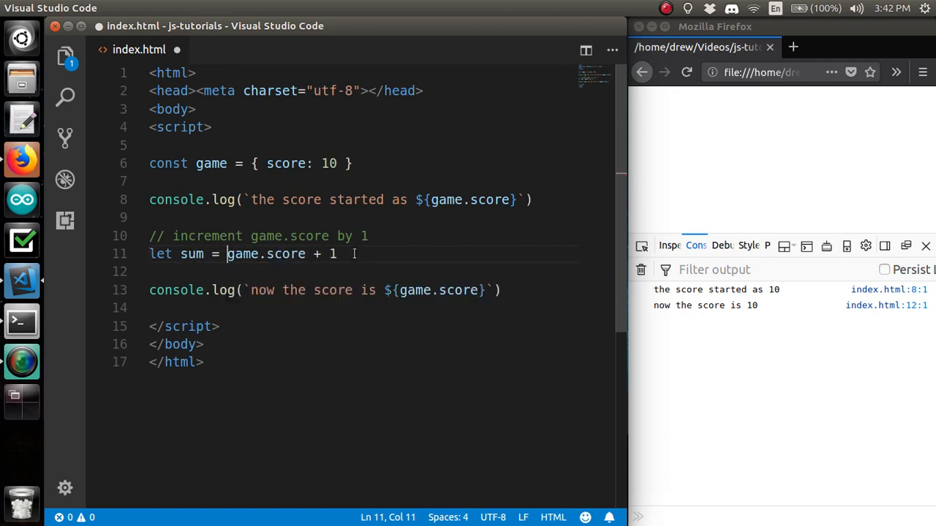
left_click_drag(228, 255, 336, 255)
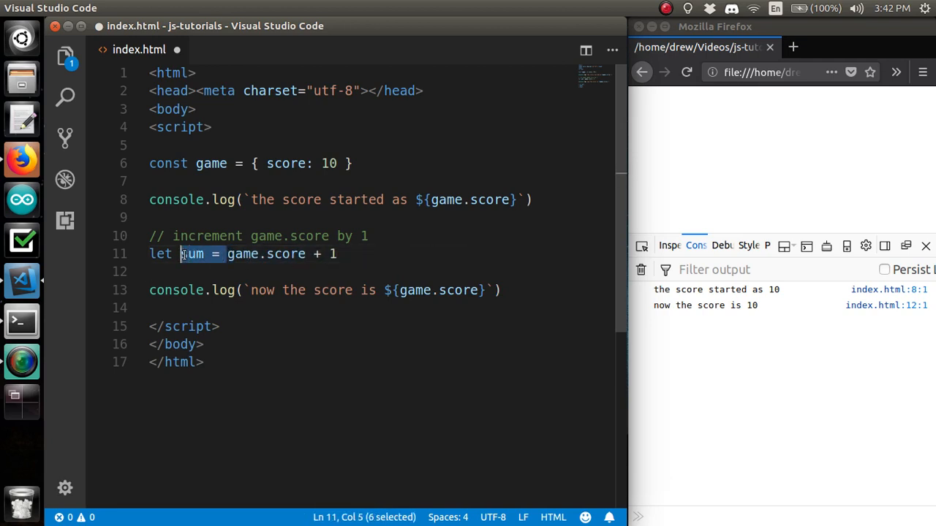
left_click(343, 254)
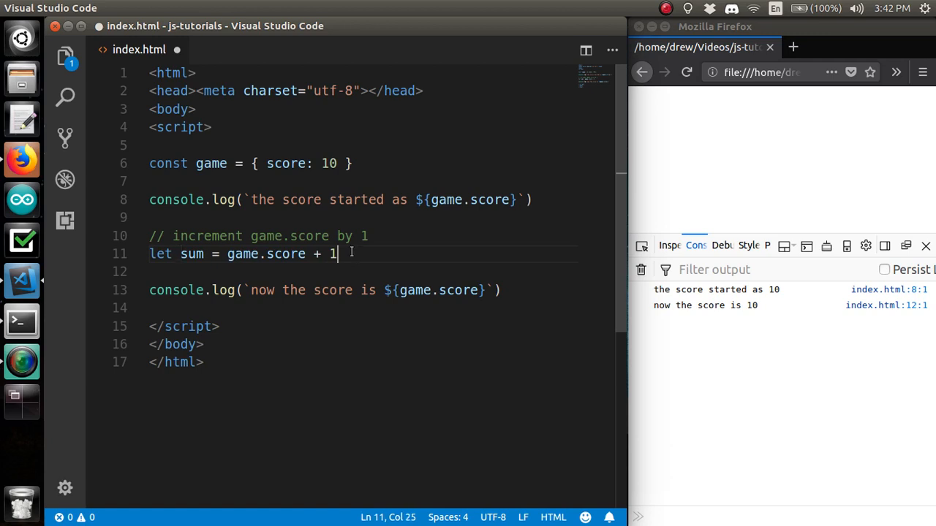
left_click_drag(336, 255, 147, 254)
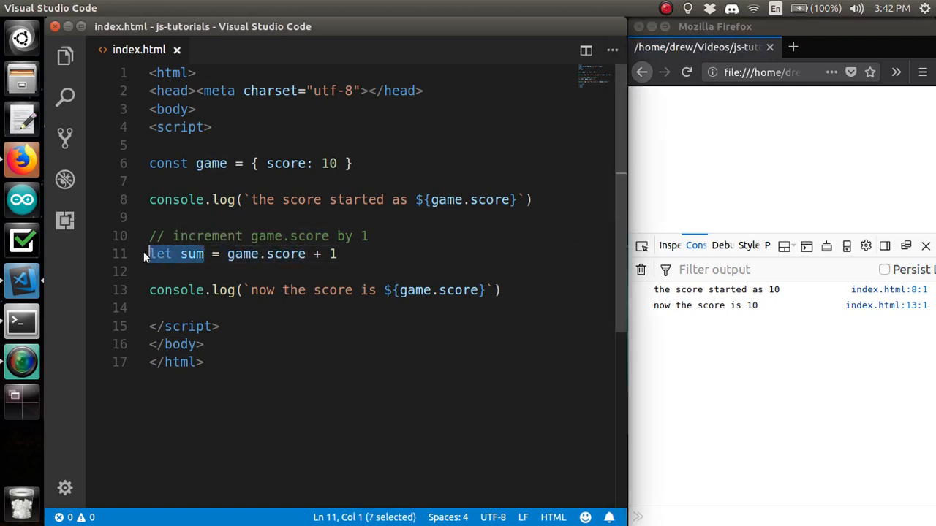
Make line 11 read game.score = game.score + 1 so the console logs 11
type("game.score")
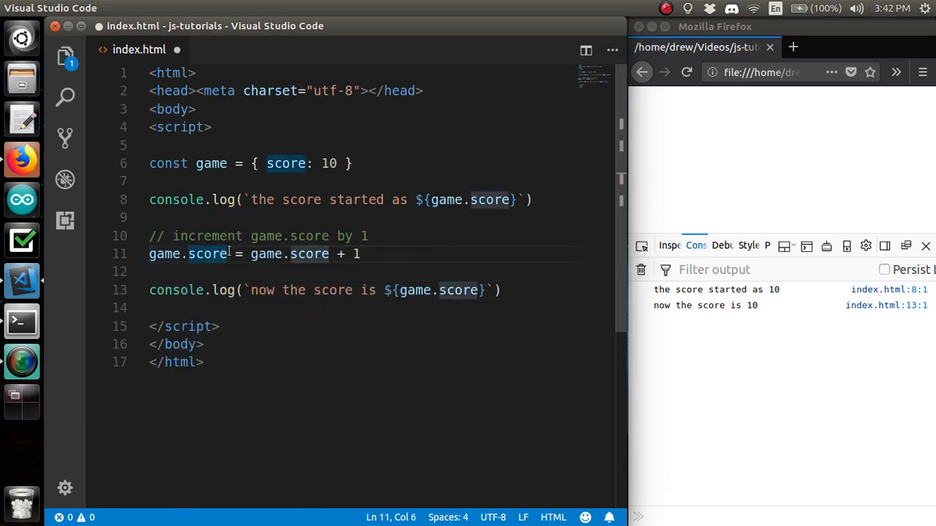
left_click(266, 254)
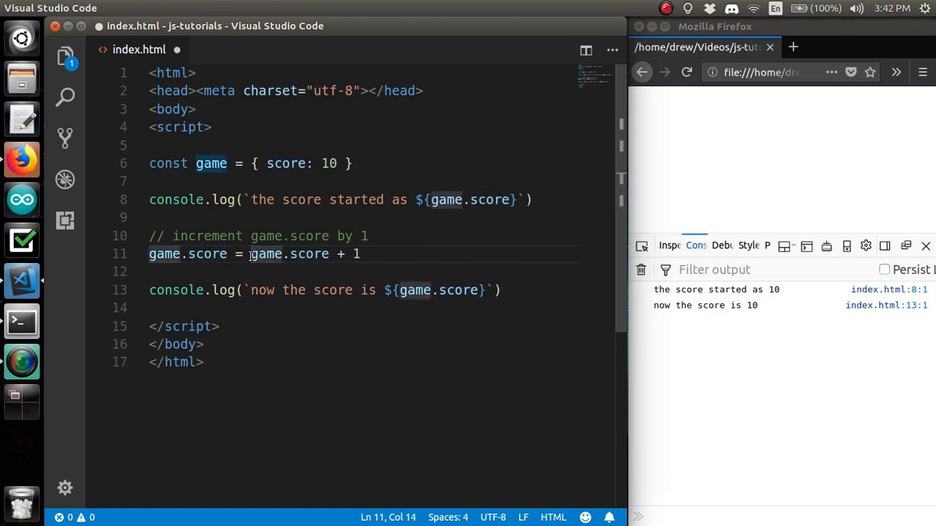
left_click(327, 254)
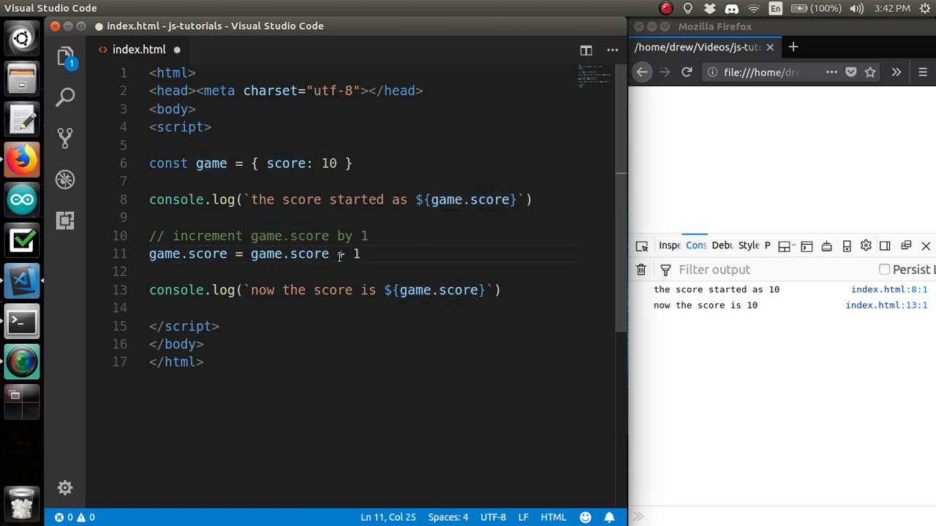
left_click_drag(251, 254, 363, 254)
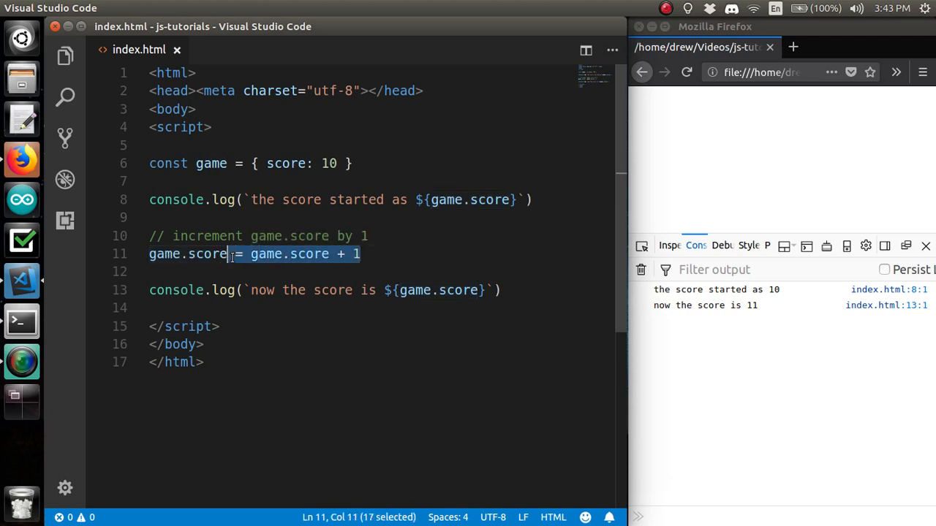
Shorten the increment to game.score += 1, then to game.score++ with an increment comment
type("+")
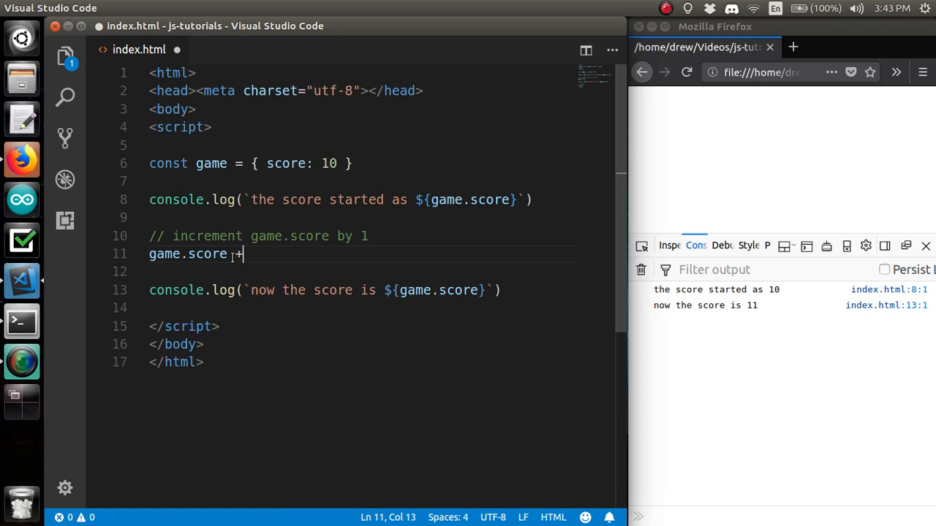
type("=")
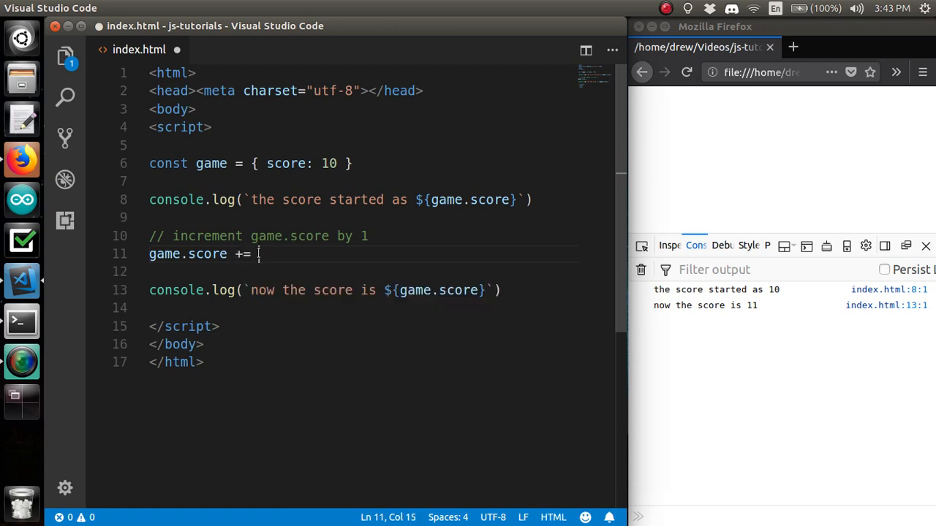
type("1")
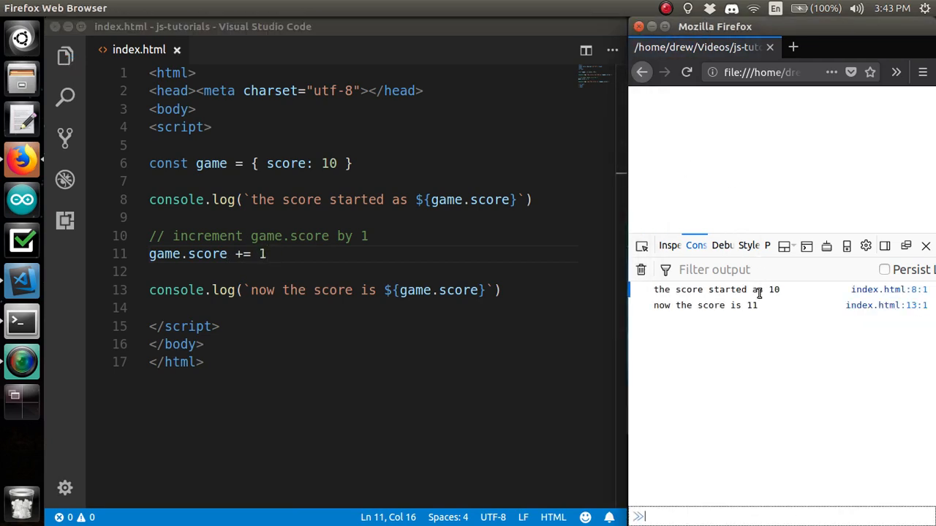
left_click(266, 254)
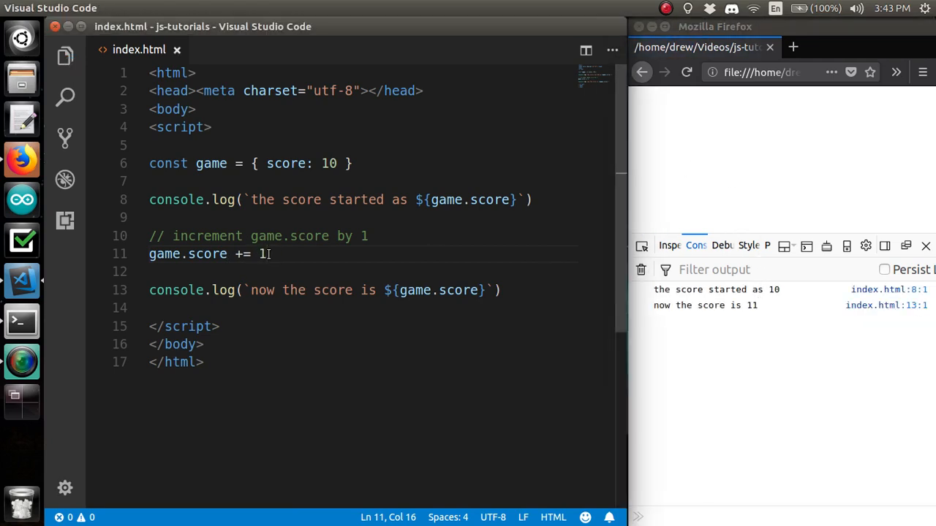
key("BackSpace")
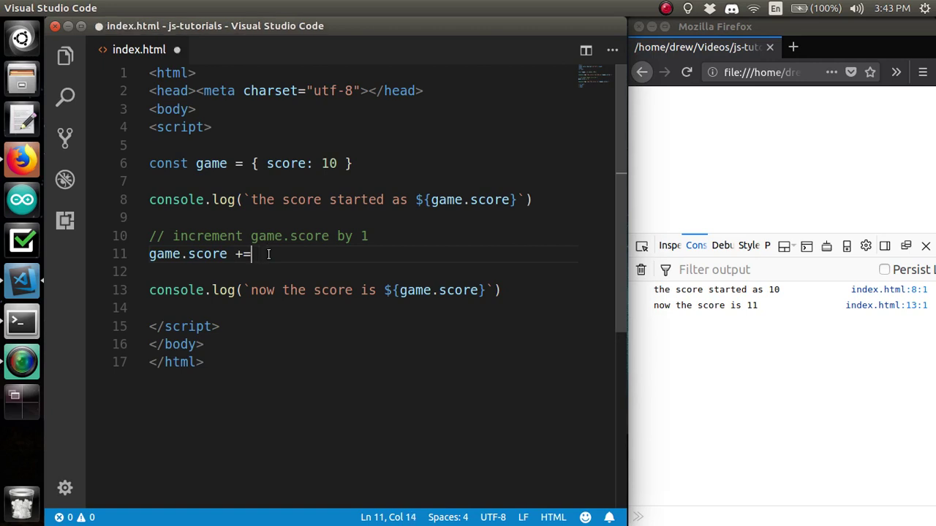
type("++")
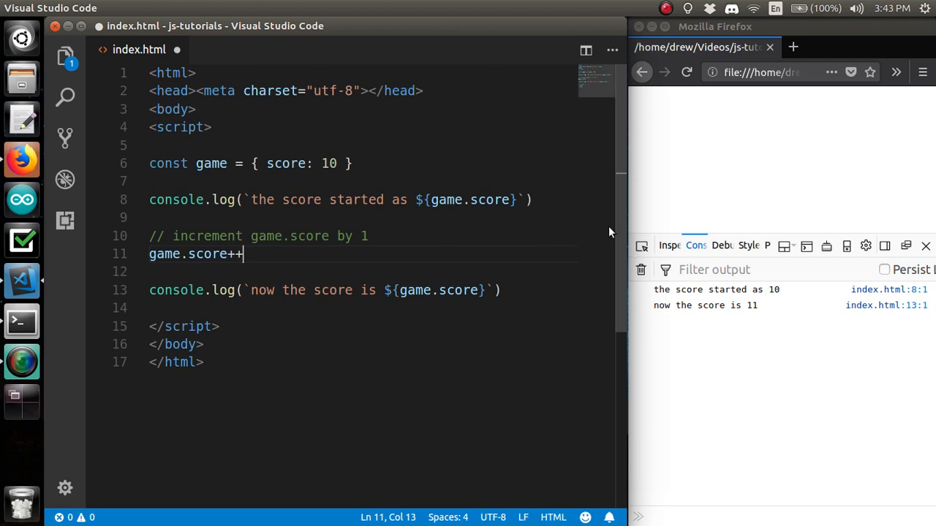
type("// increment operator")
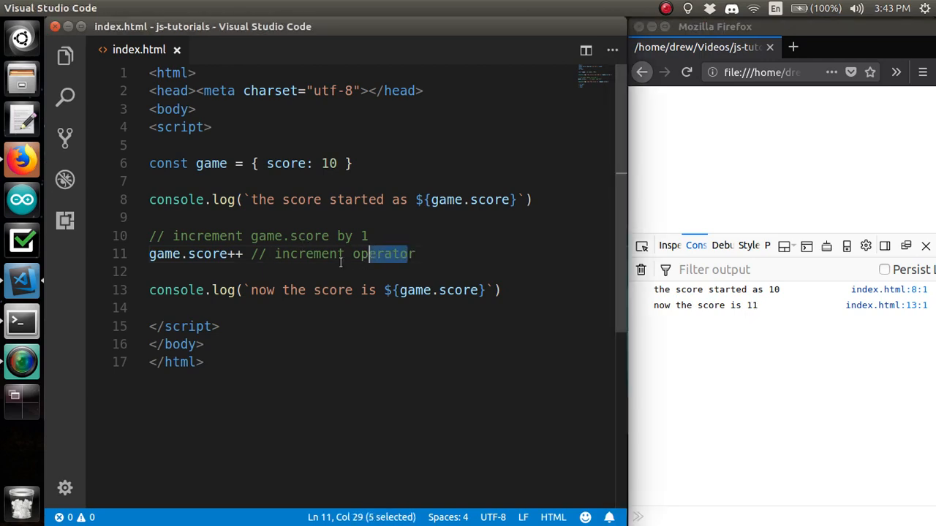
Try game.score += 40 to make the score 50, then revert to game.score++
key("Delete")
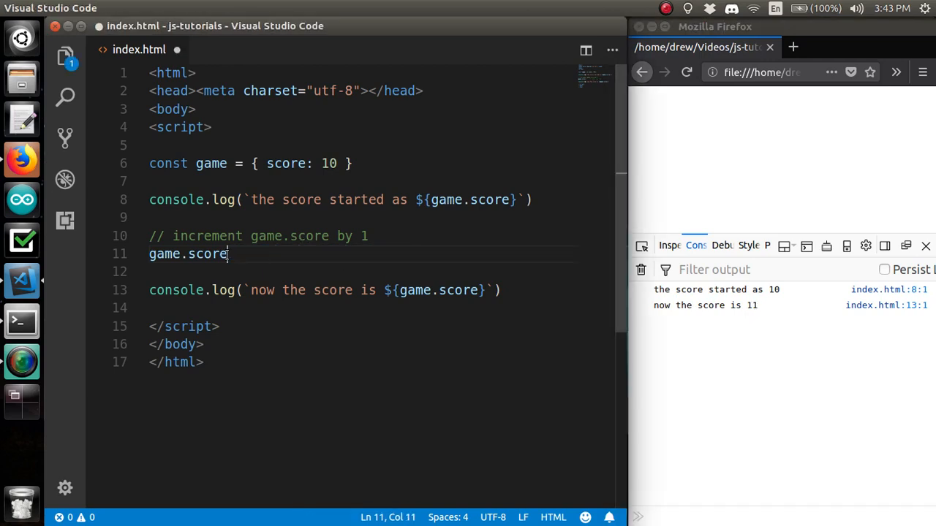
type("+=")
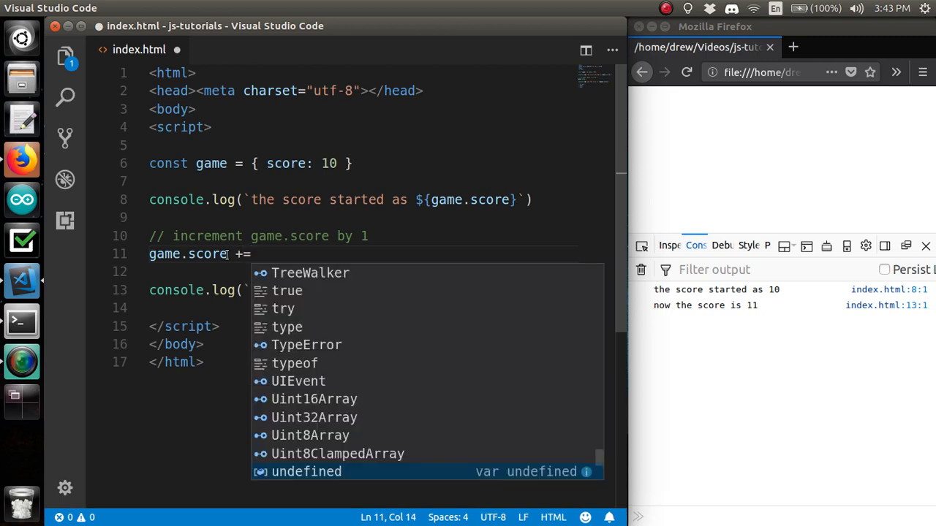
type("40")
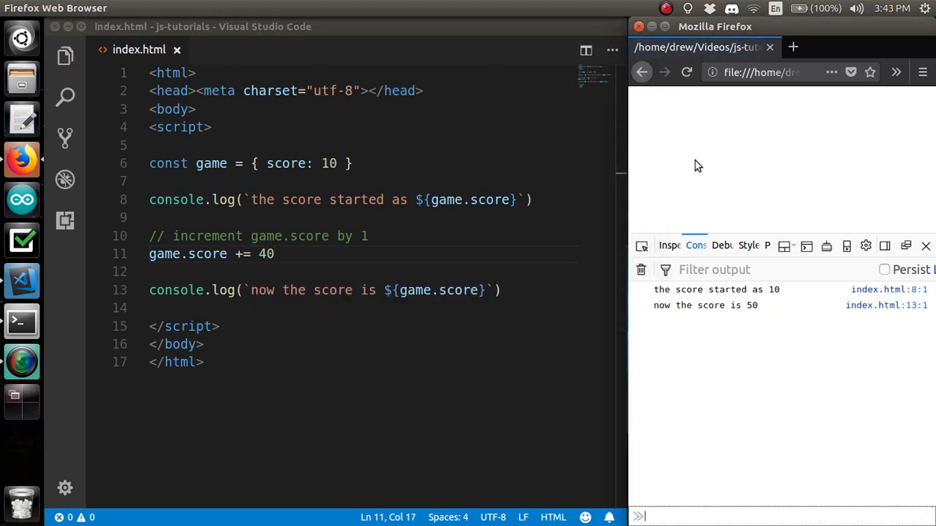
mouse_move(738, 306)
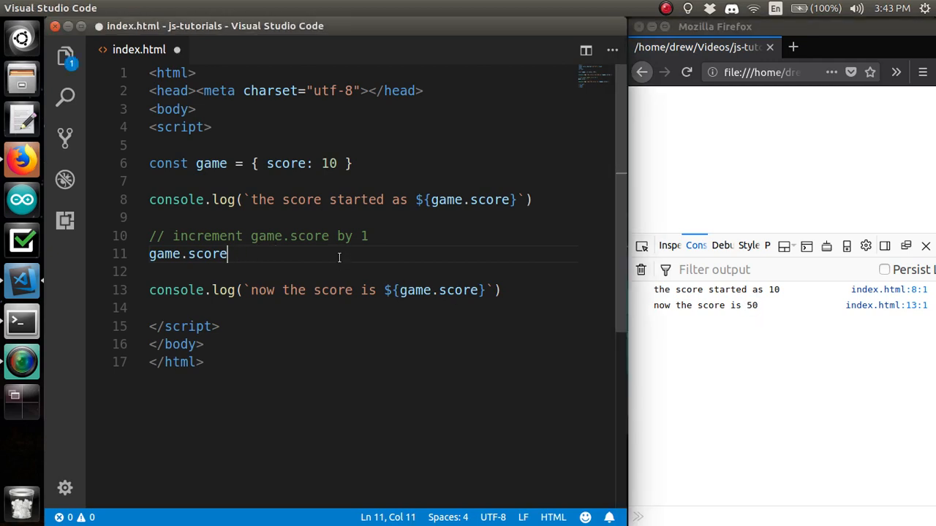
type("++")
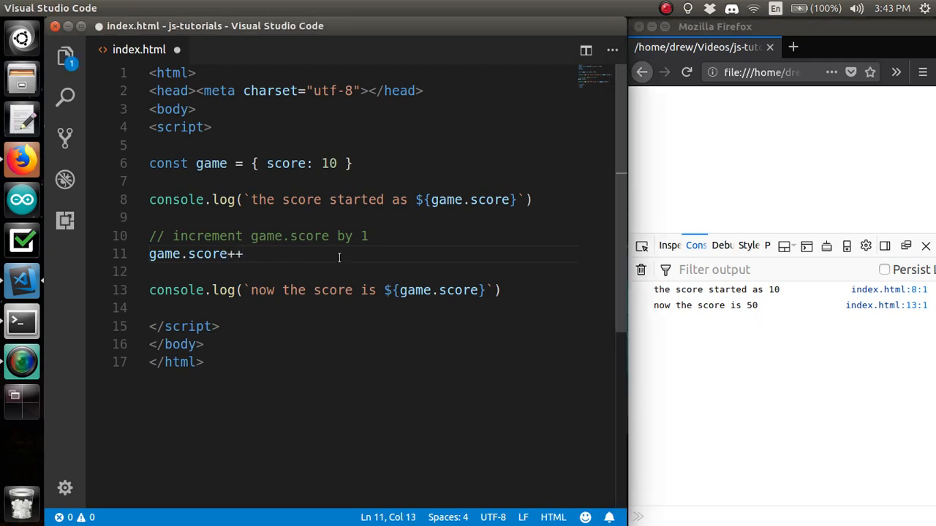
mouse_move(512, 320)
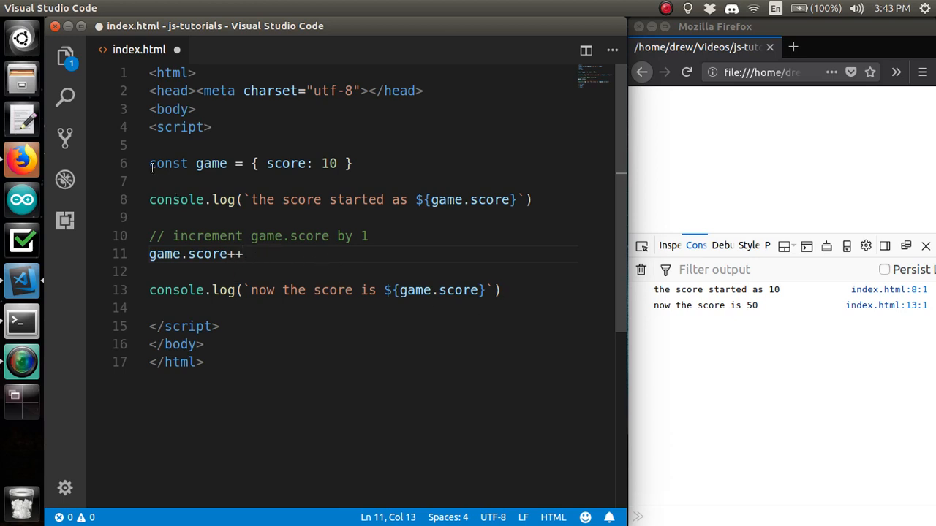
Add game = false on line 13 to reassign the const game and trigger a TypeError
left_click(189, 164)
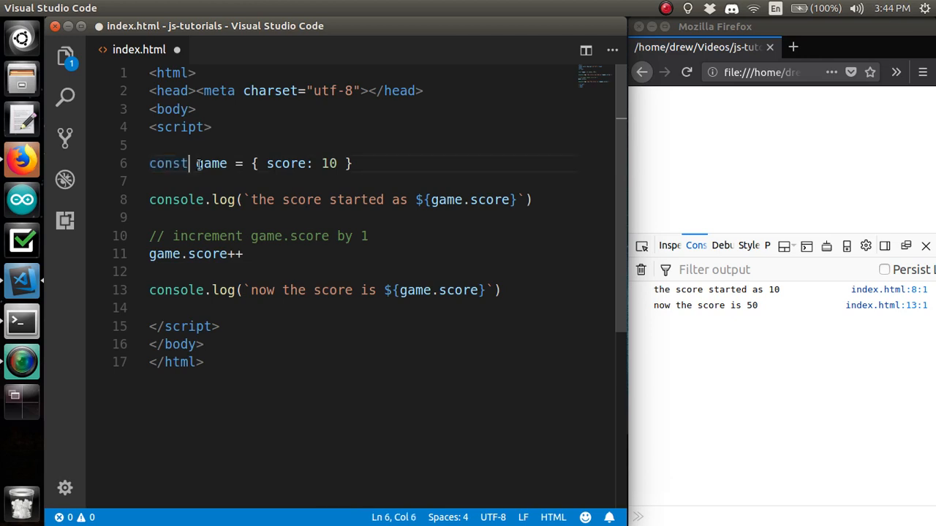
double_click(210, 164)
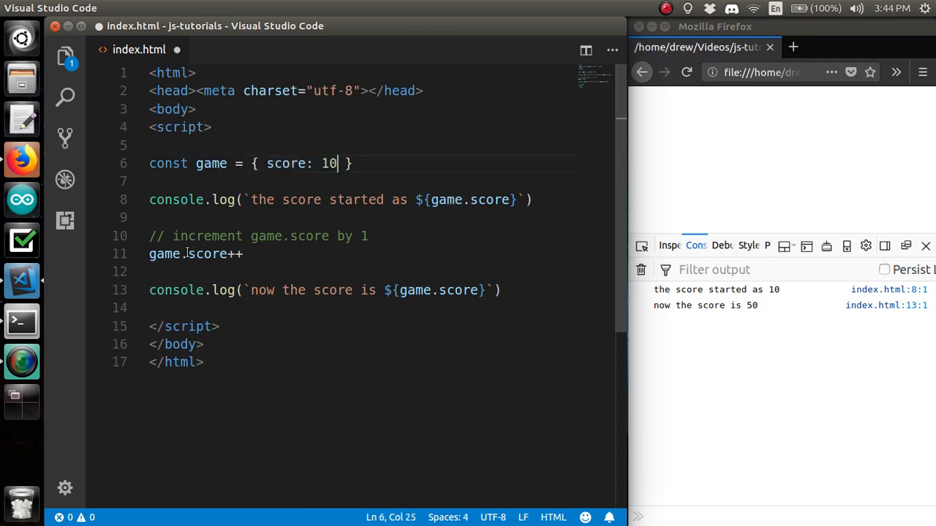
left_click(231, 255)
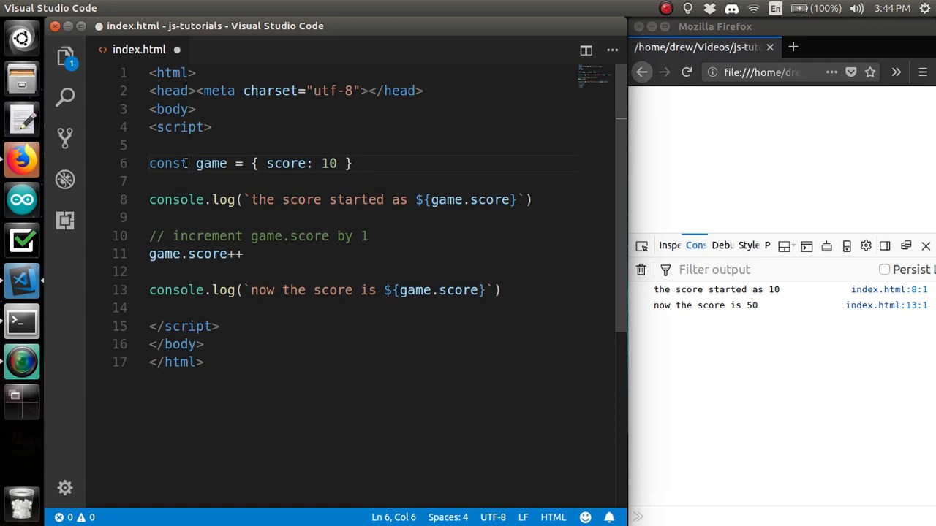
left_click(249, 254)
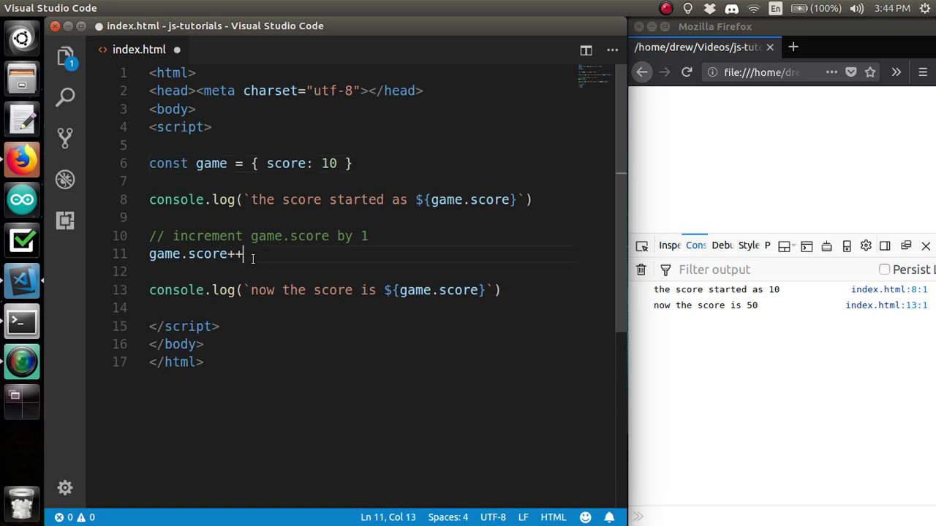
key("Enter")
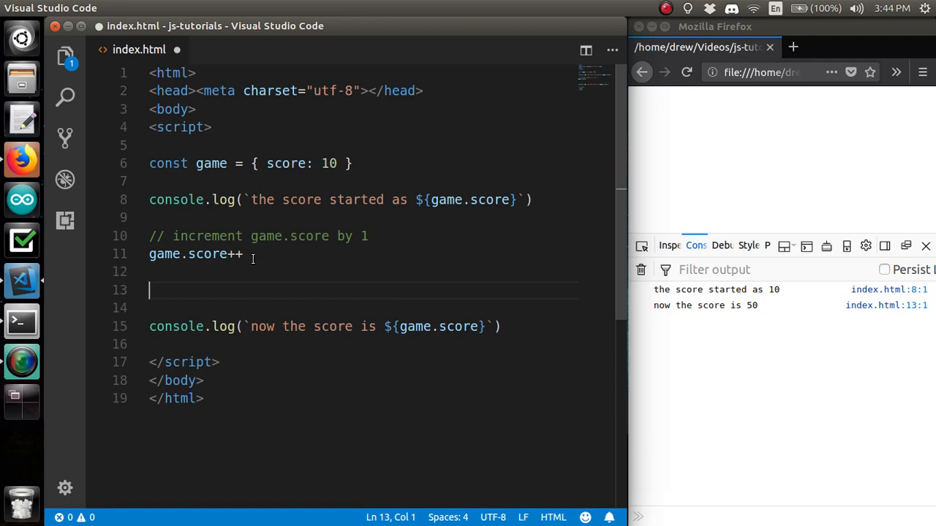
type("gam")
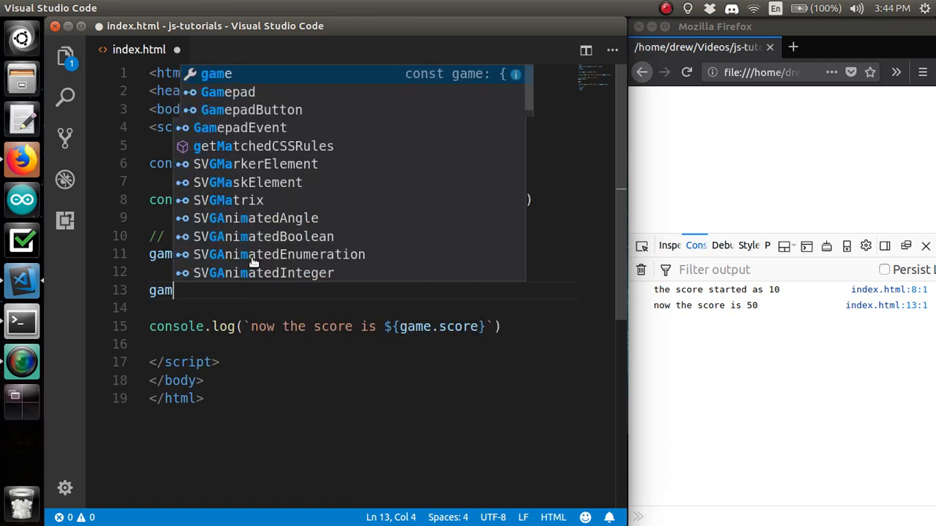
type("= false")
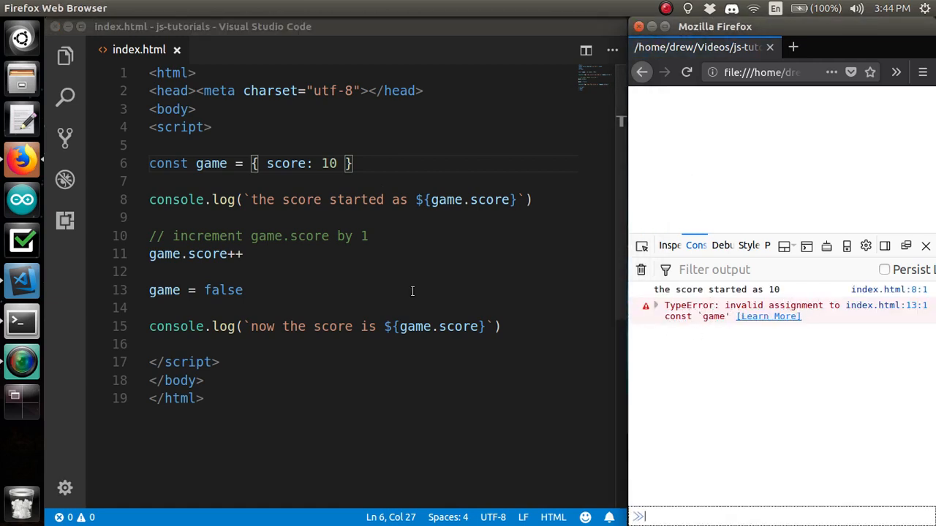
Remove the = false reassignment and turn the line into game.score
left_click_drag(184, 289, 243, 290)
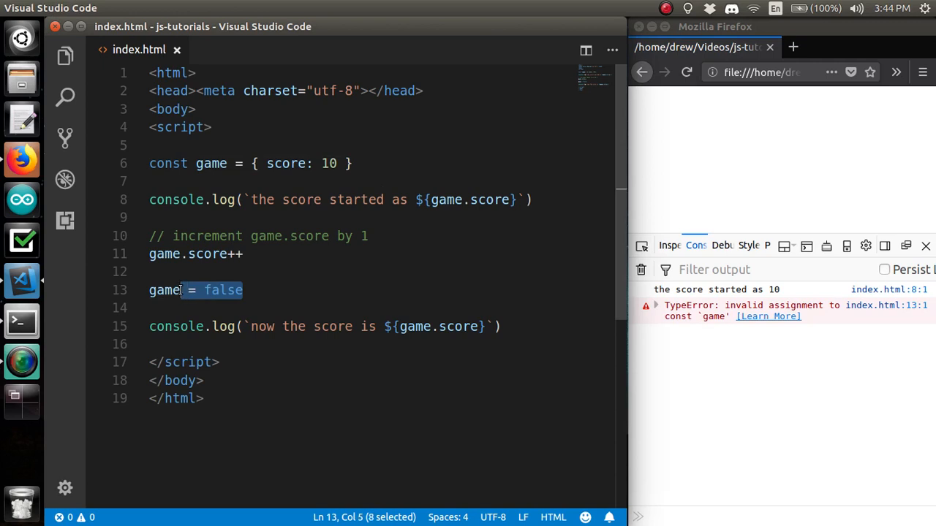
key("Delete")
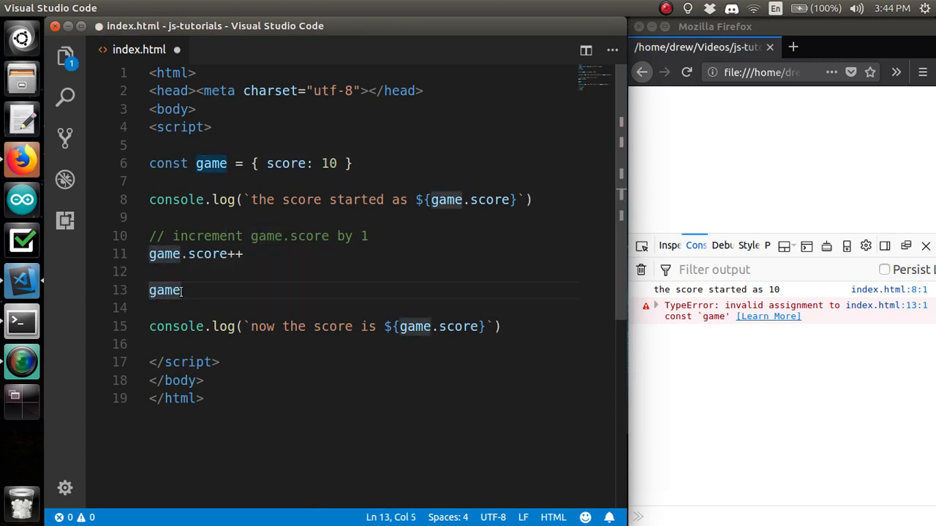
type(".sco")
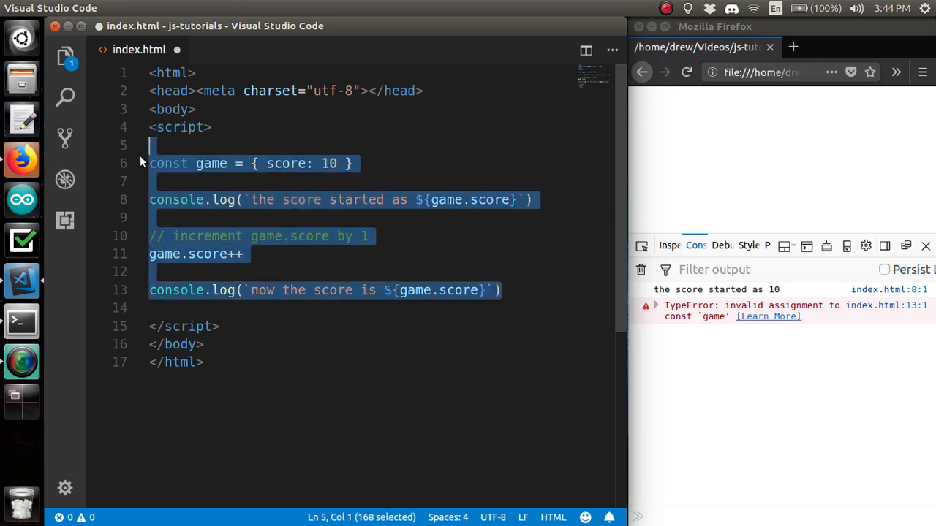
Replace the score demo code with a /* FUNCTIONS */ heading and an input => output comment
key("Delete")
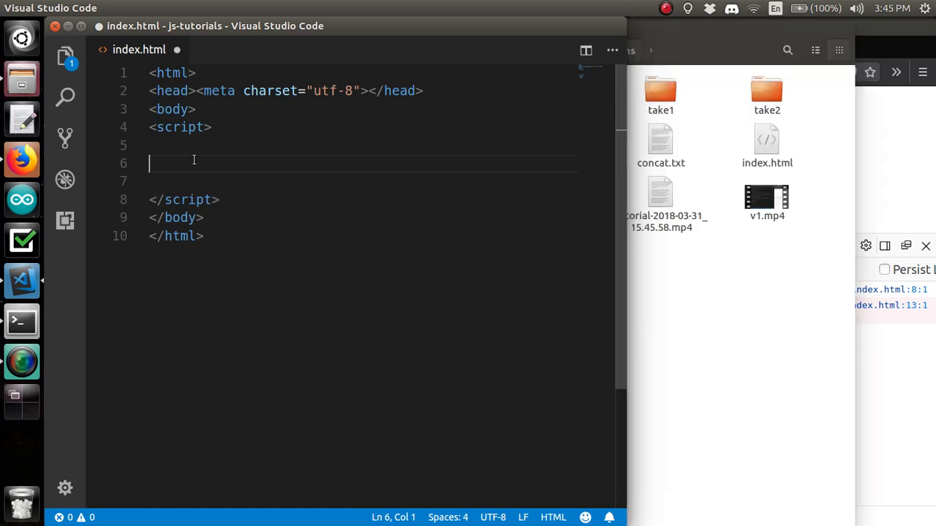
type("/*")
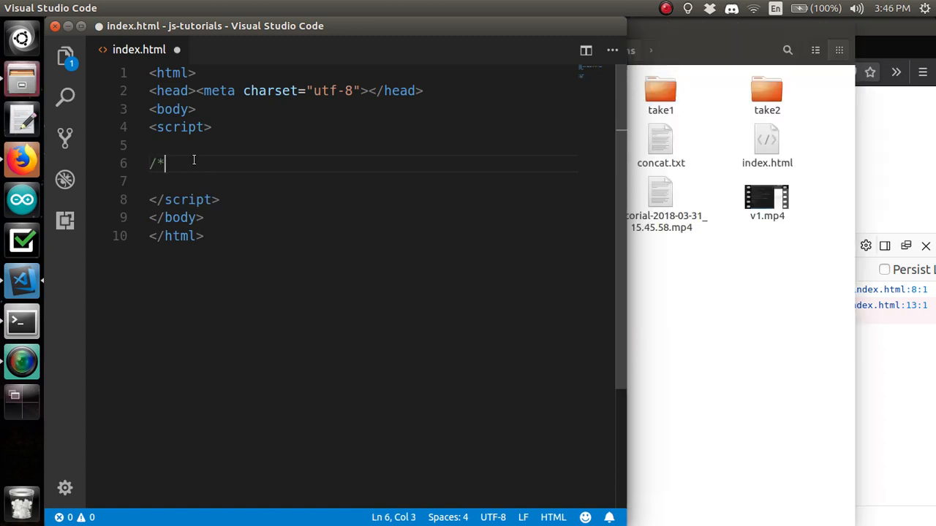
type("FUNCTIONS */")
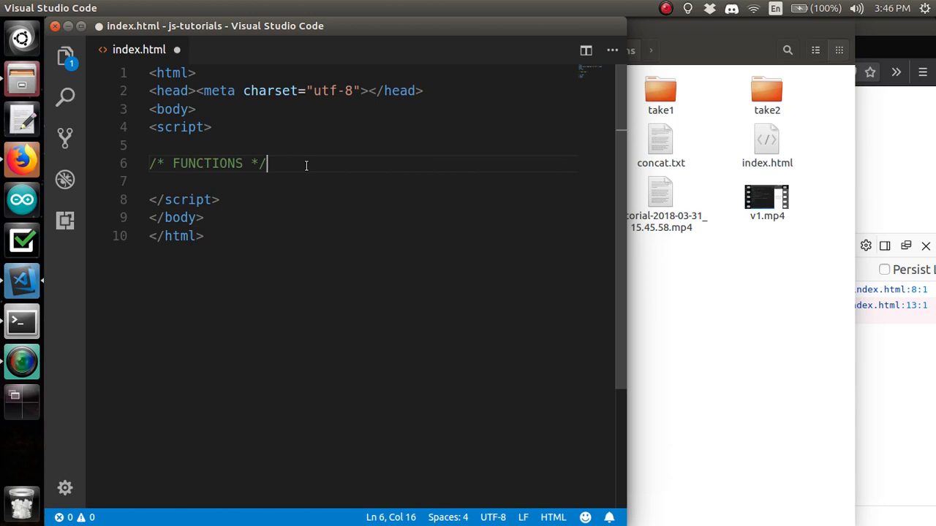
key("Enter")
type("//")
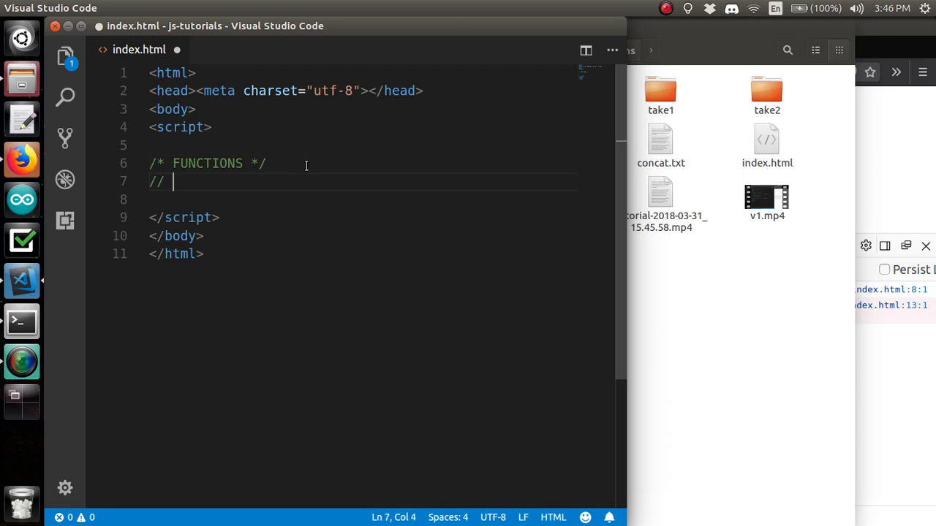
type("input => output")
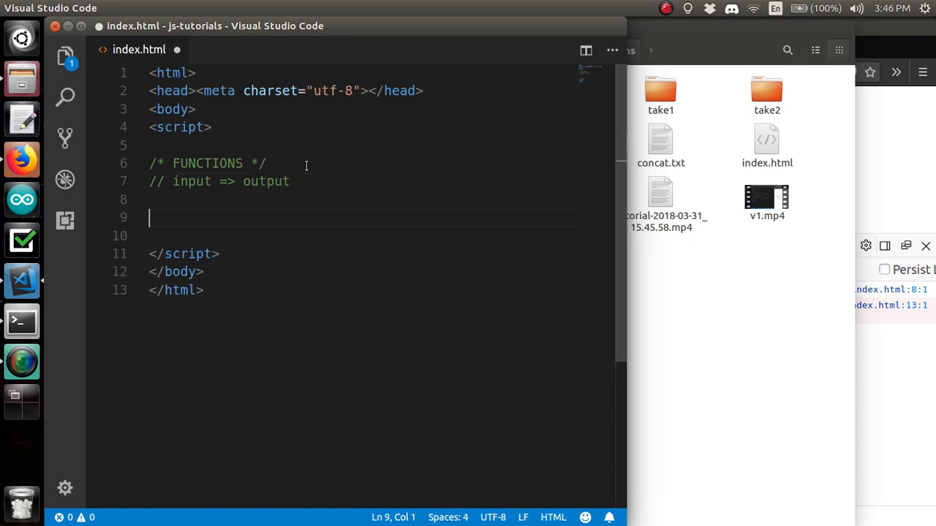
Add comments f(x) = 1 / x and f(10) = 1 / 10 = 0.1, with a blank comment line above
type("//")
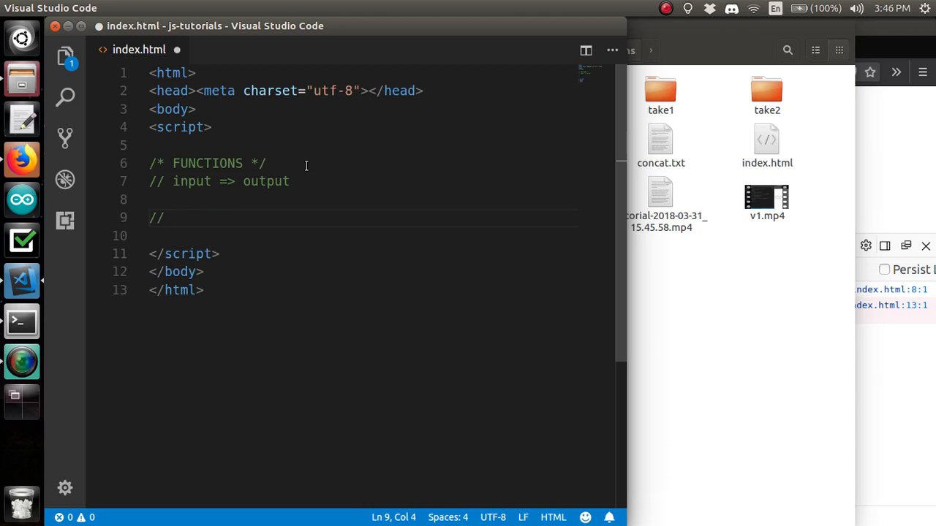
type("f(x)")
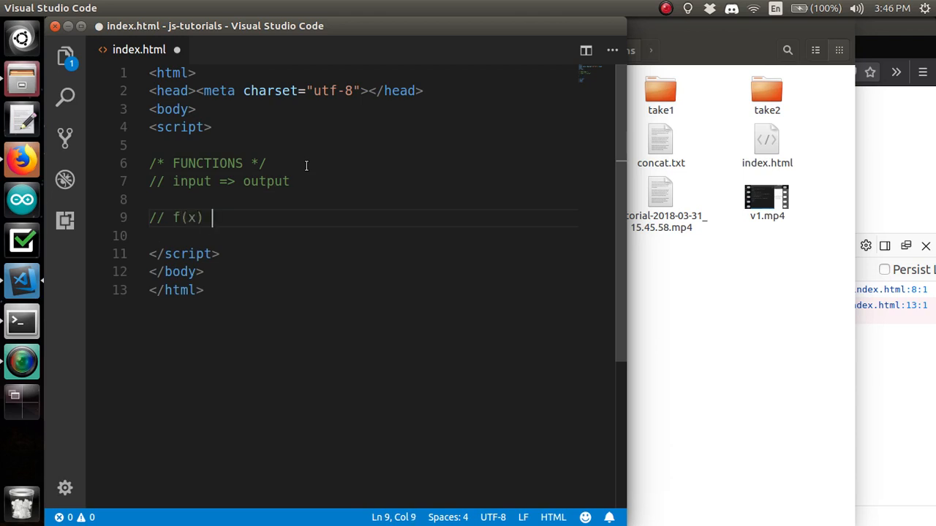
type("= 1 / x")
type("//")
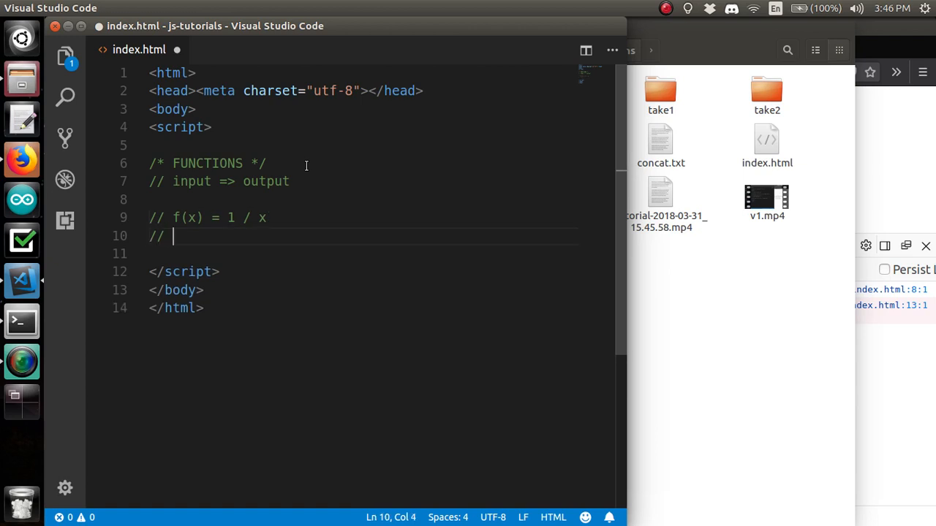
type("f()")
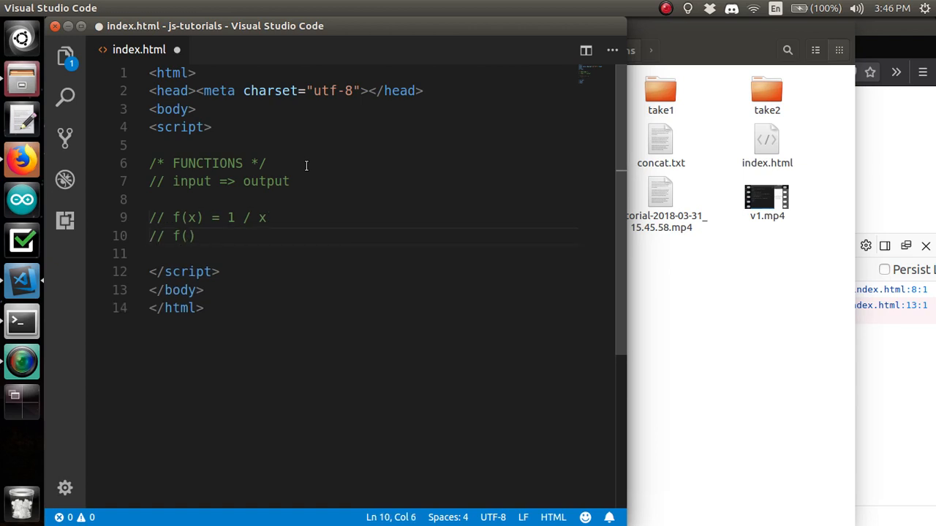
type("10")
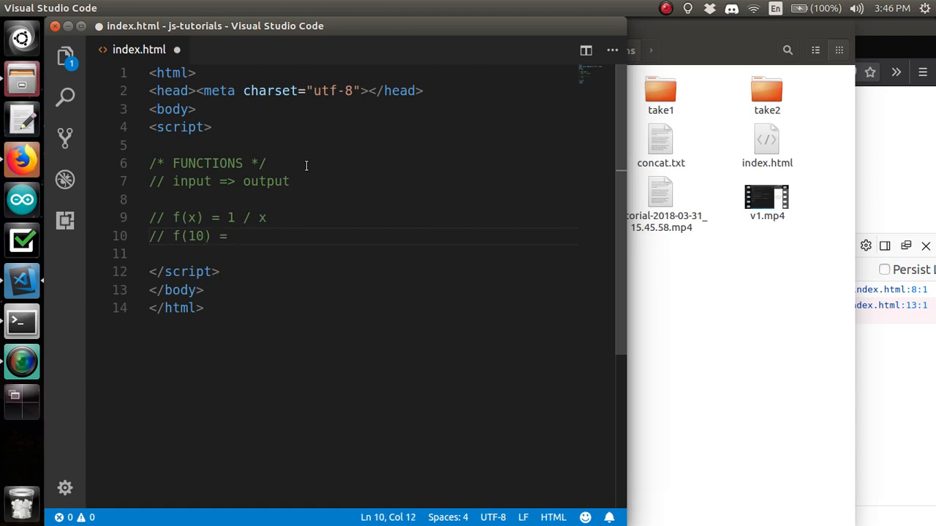
type("1/ 10")
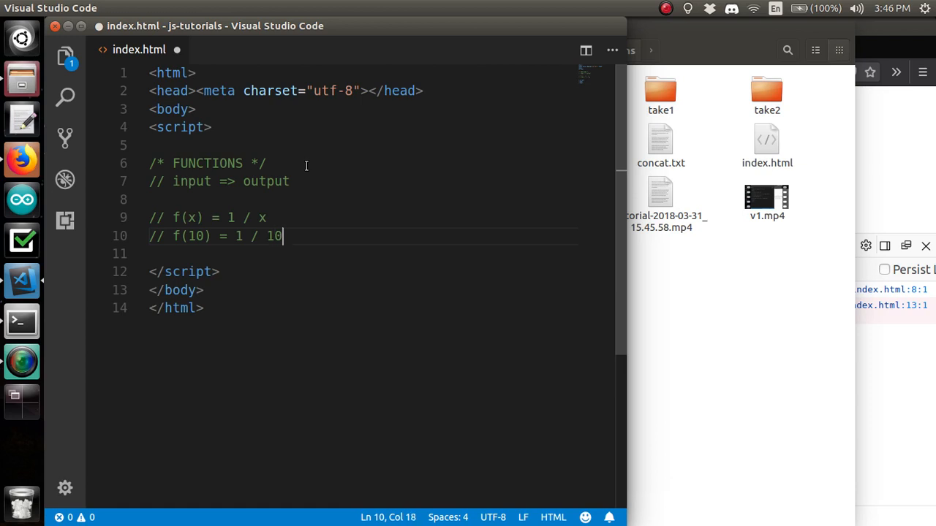
type("= 0.1")
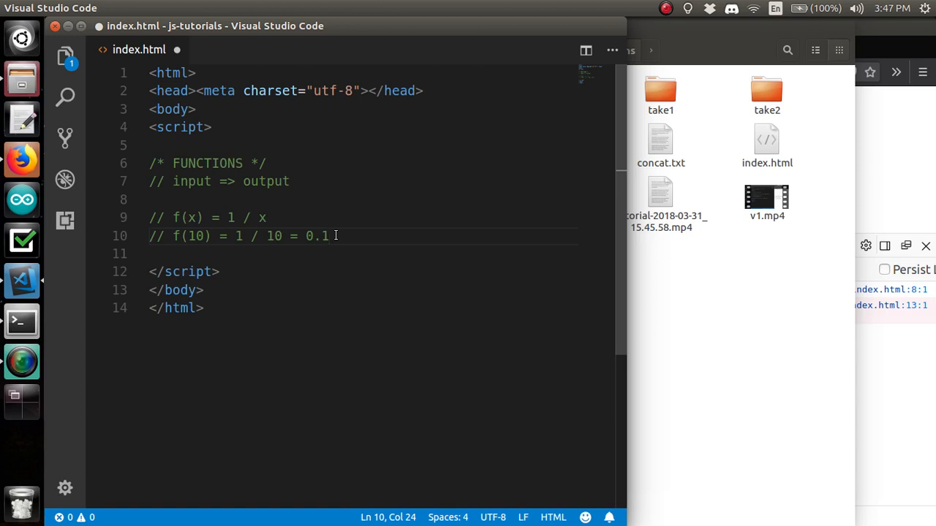
key("Enter")
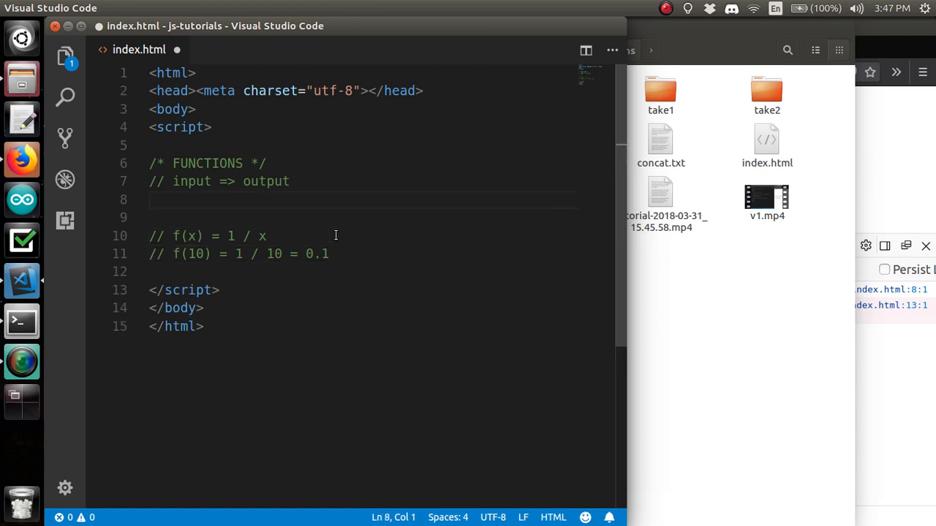
type("//")
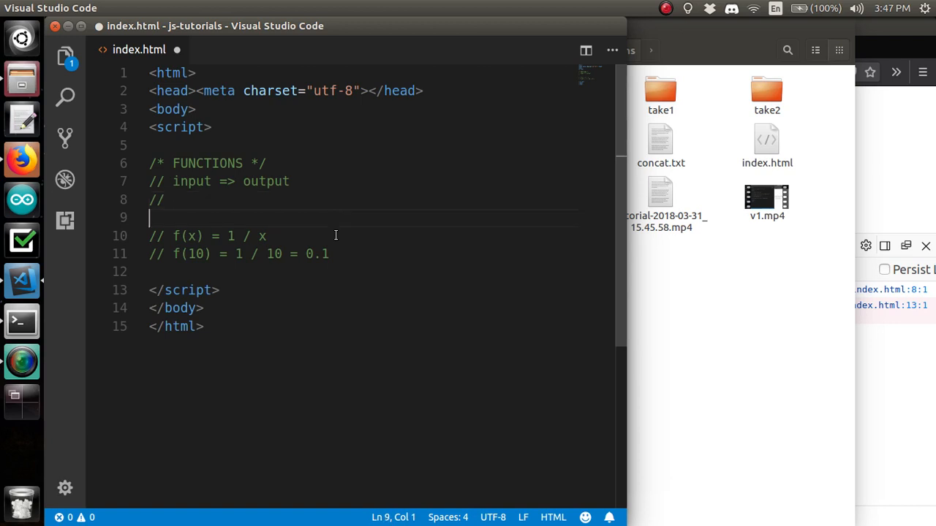
Add an alert("hey") call above the f(x) comments and dismiss the resulting alert in Firefox
key("Enter")
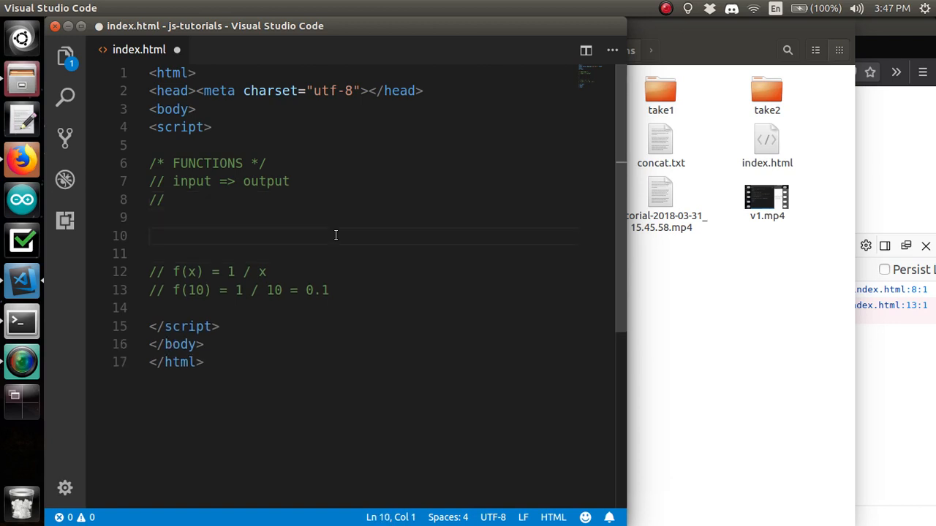
type("alert(")
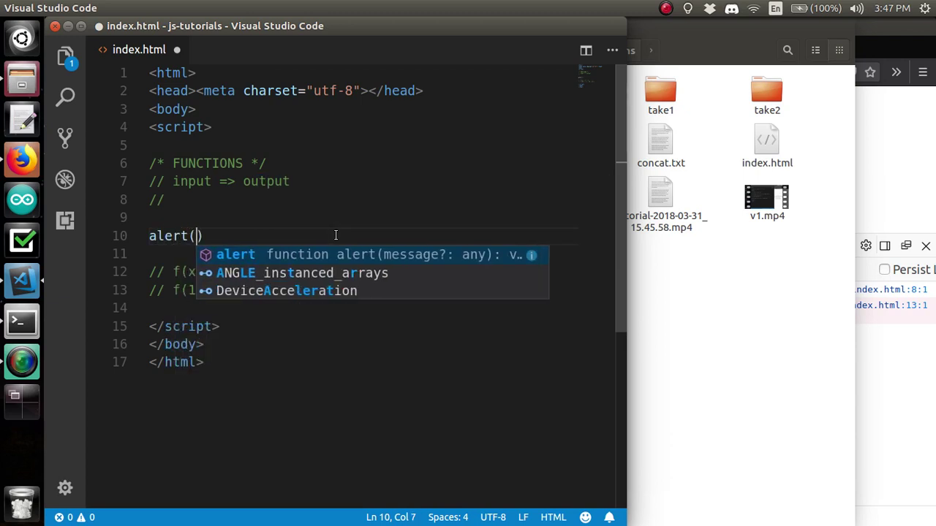
key("Escape")
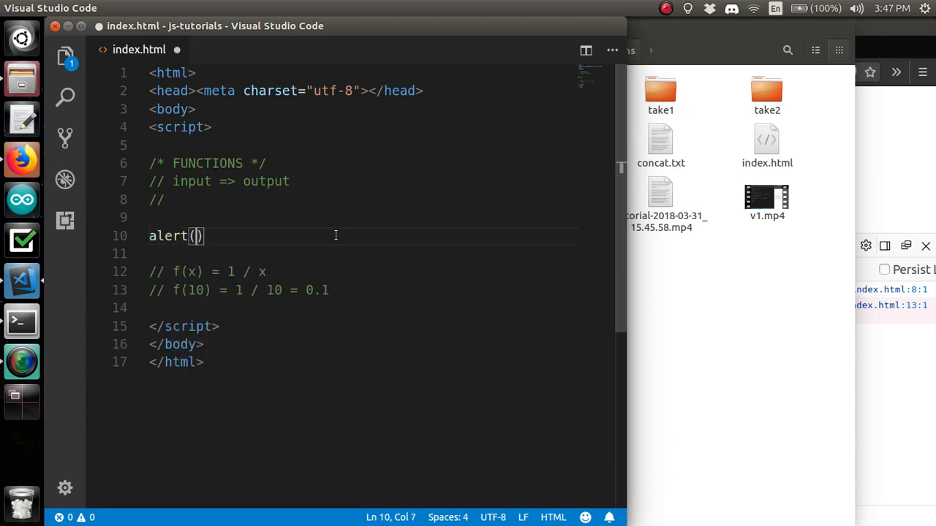
type("\"")
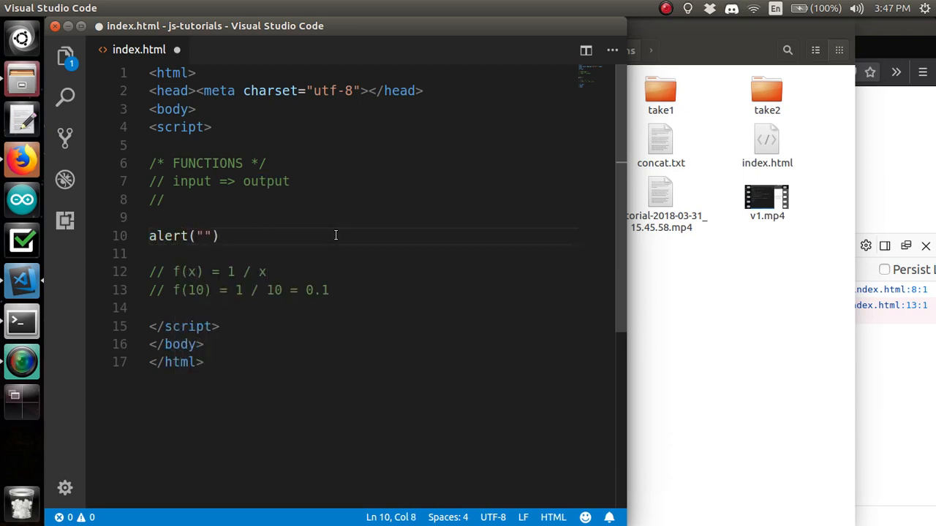
type("hey")
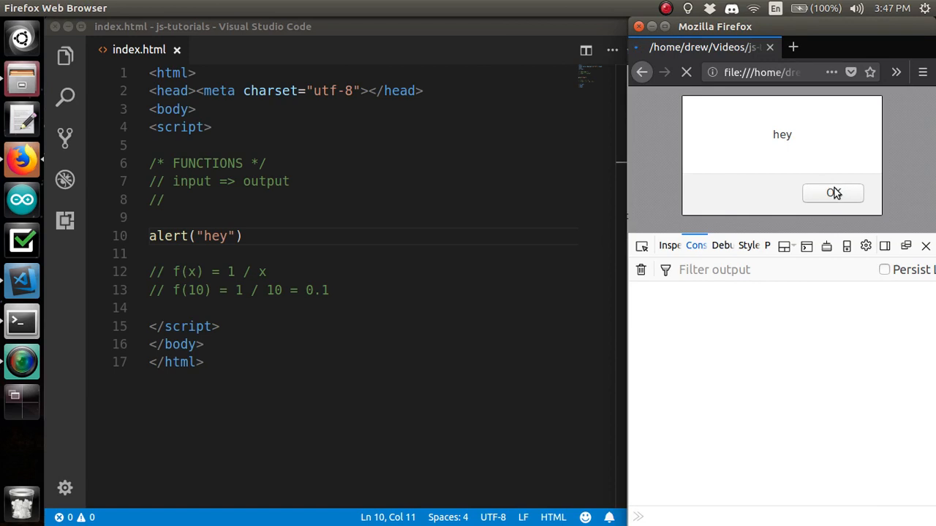
left_click(832, 193)
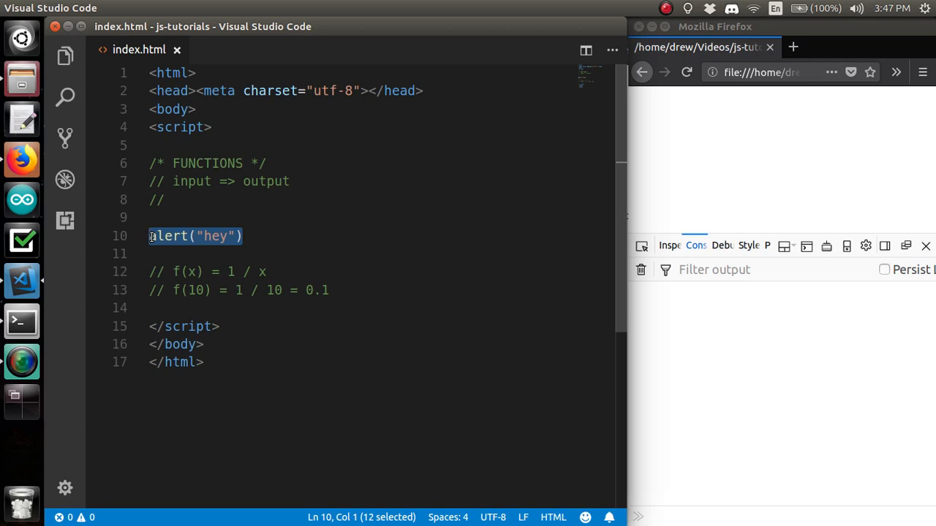
Delete the alert line and write the comment 'write resuable tasks' instead
key("Delete")
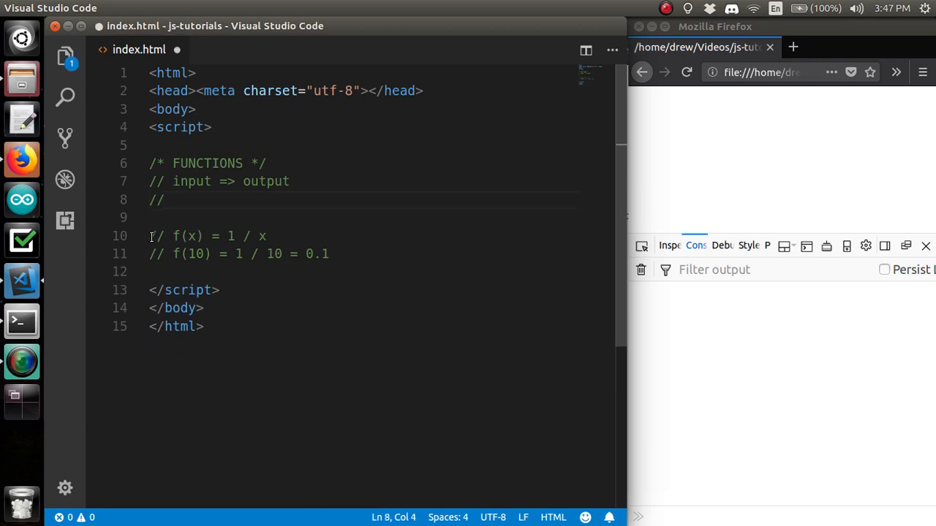
type("write")
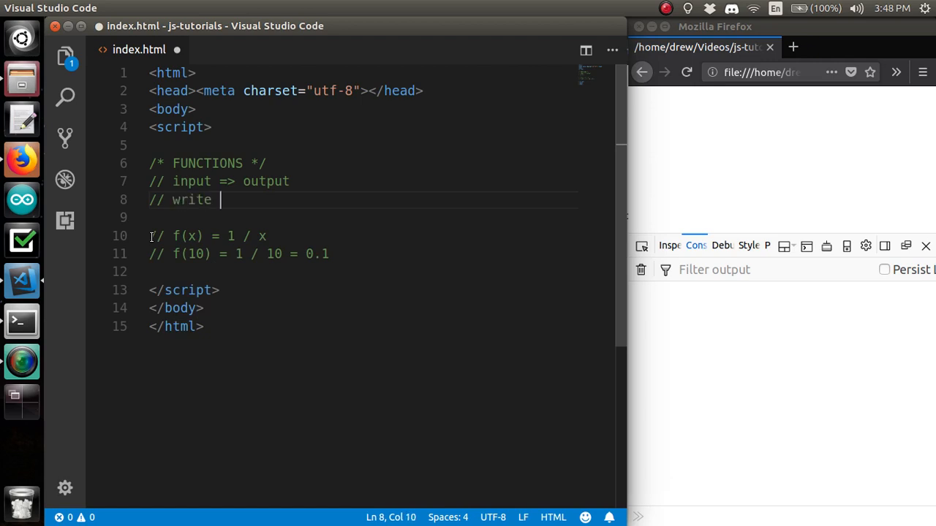
type("resuable")
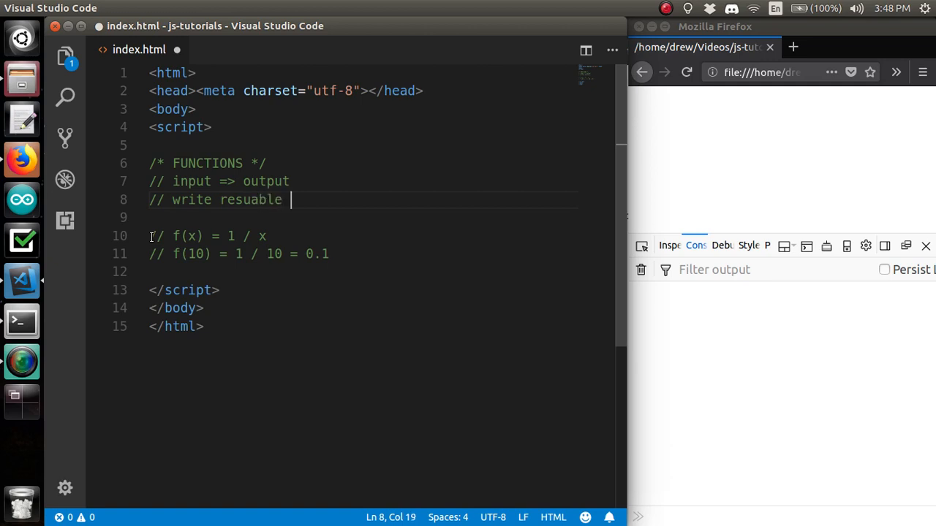
type("tasks")
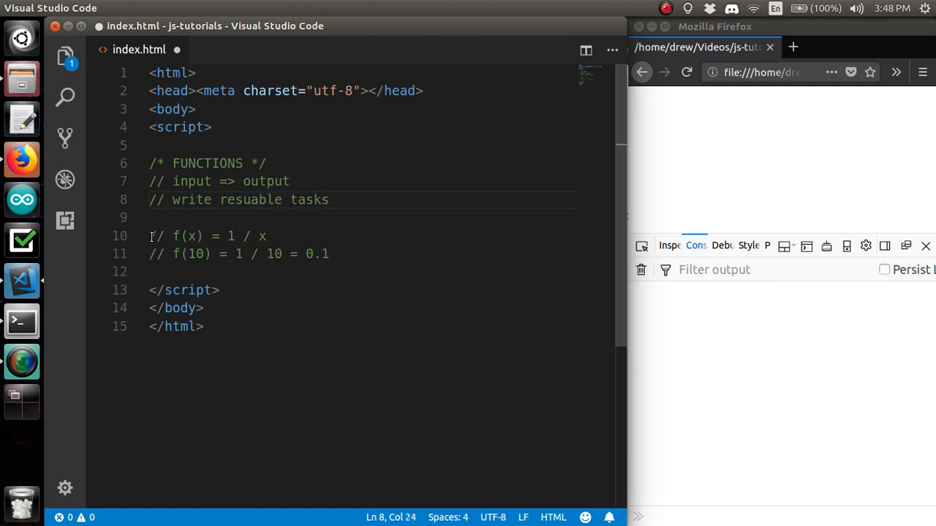
key("Enter")
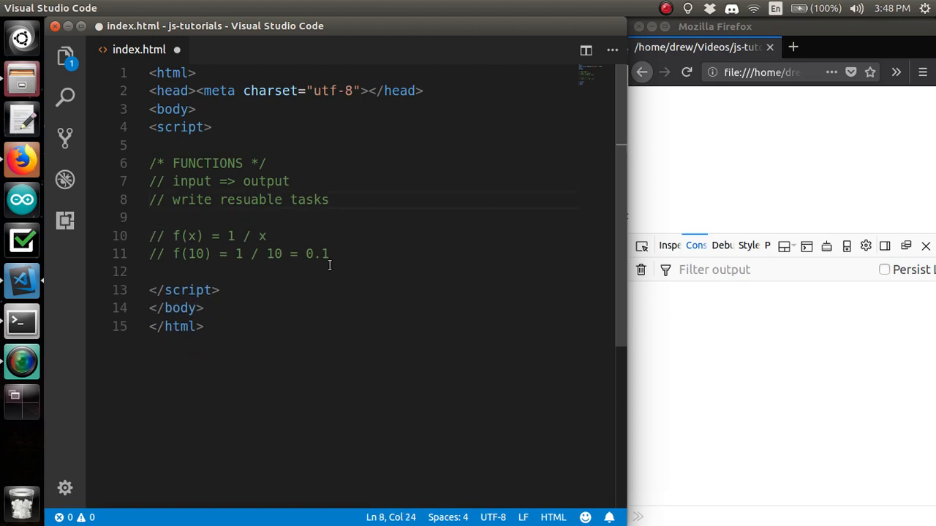
Declare function f(x) with a placeholder // body comment inside its braces
type("fu")
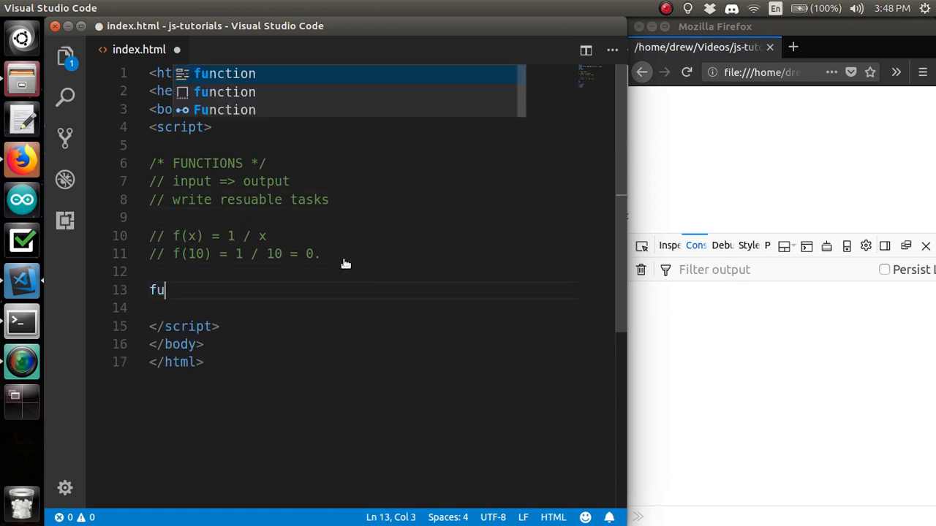
type("nction")
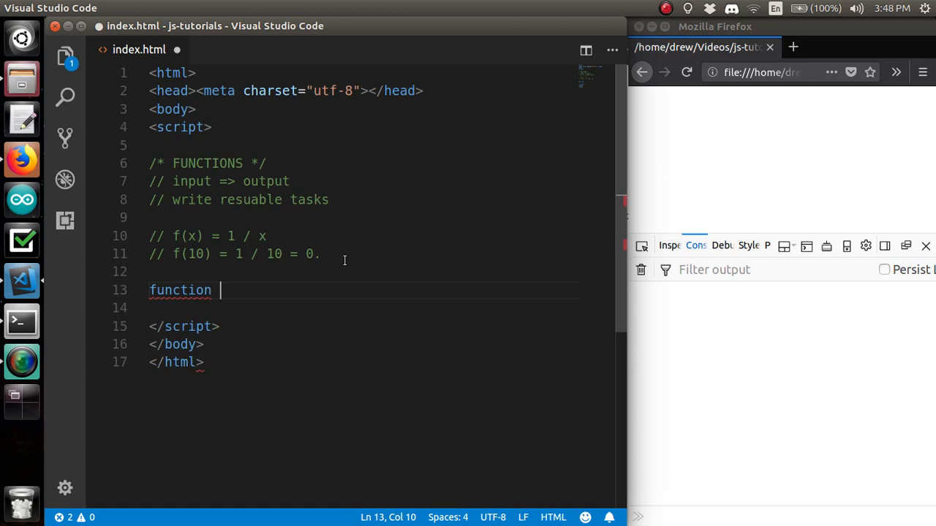
type("f")
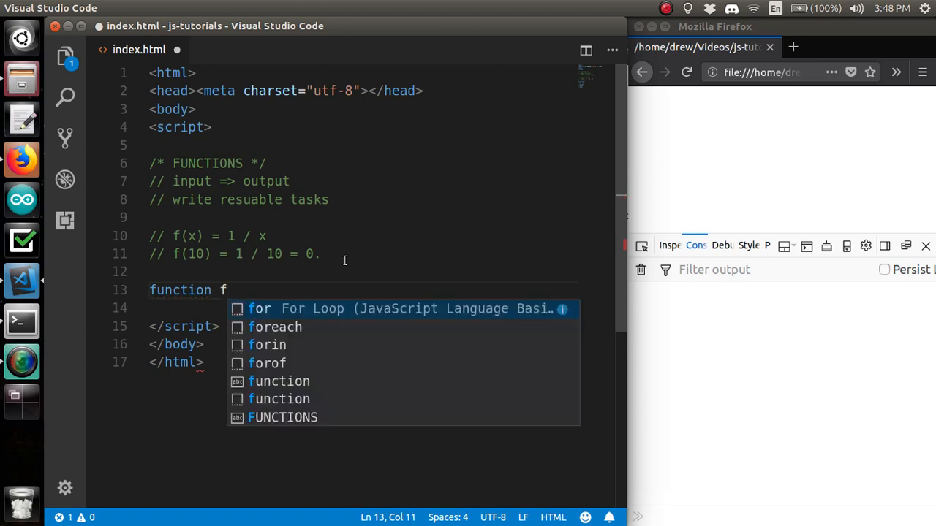
type("(")
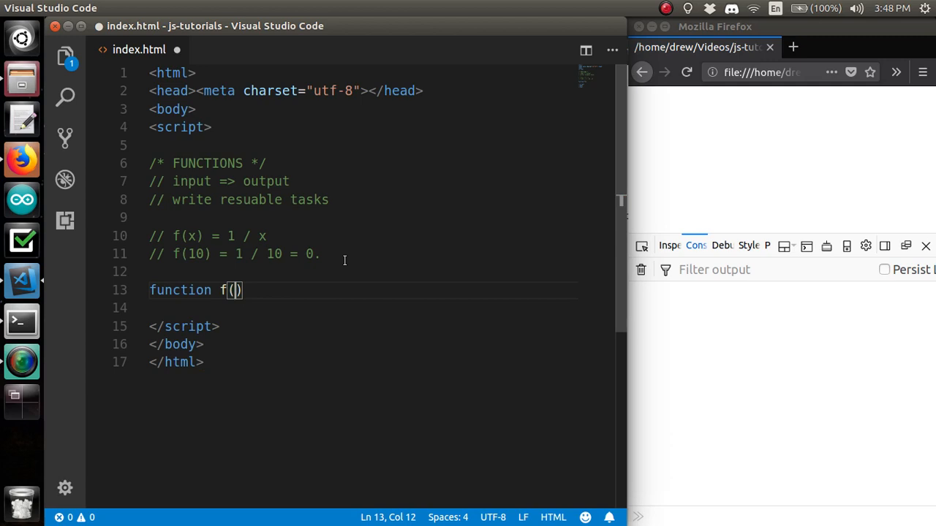
type("x")
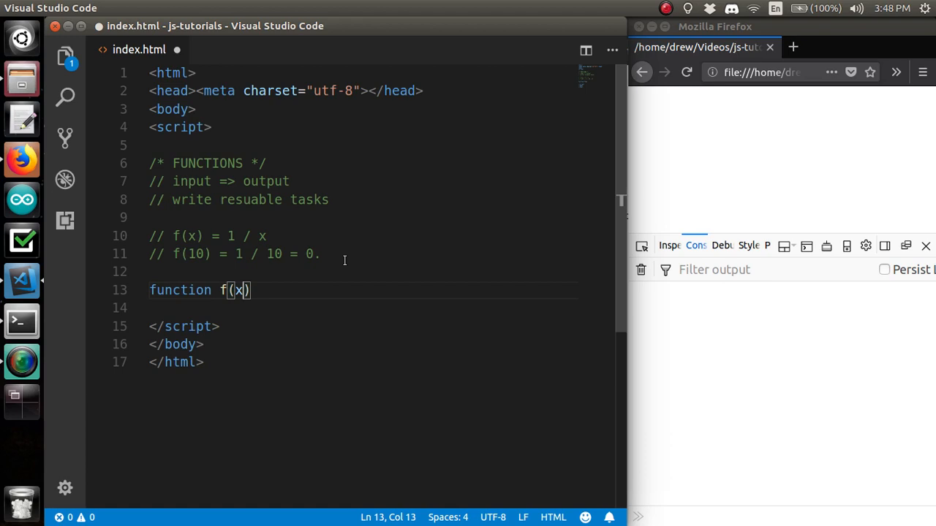
double_click(196, 254)
type(" {")
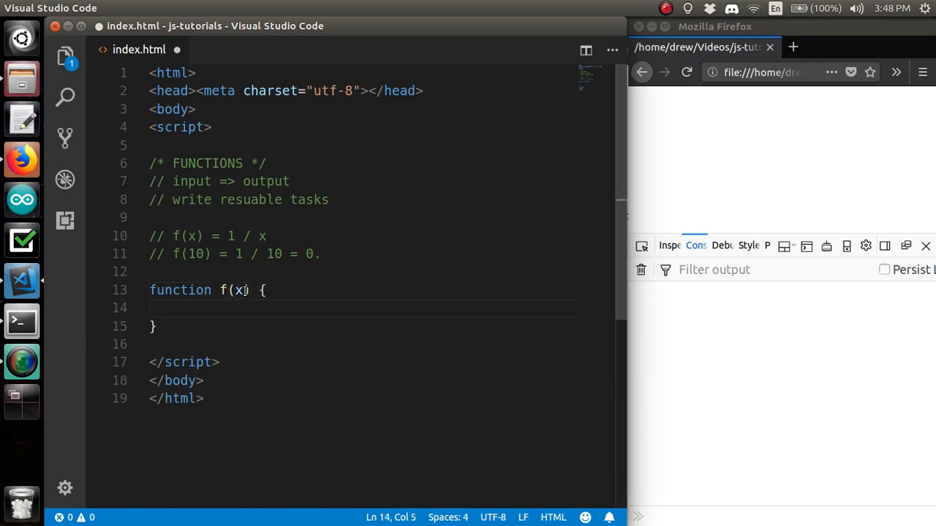
type("// bod")
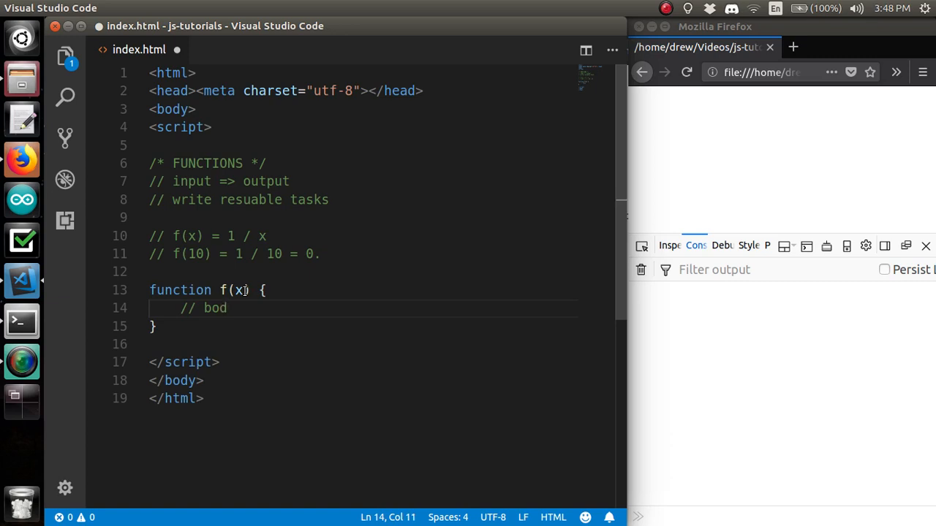
type("y")
type("return")
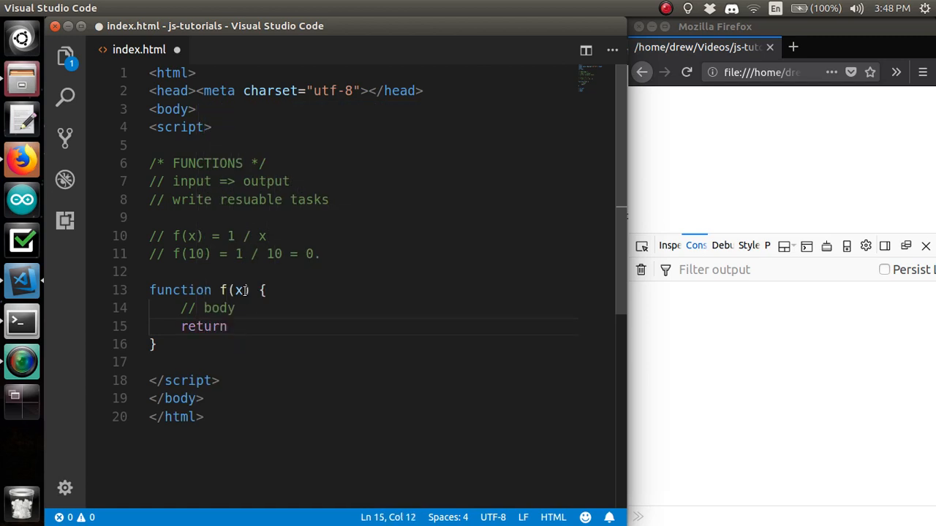
type("resu")
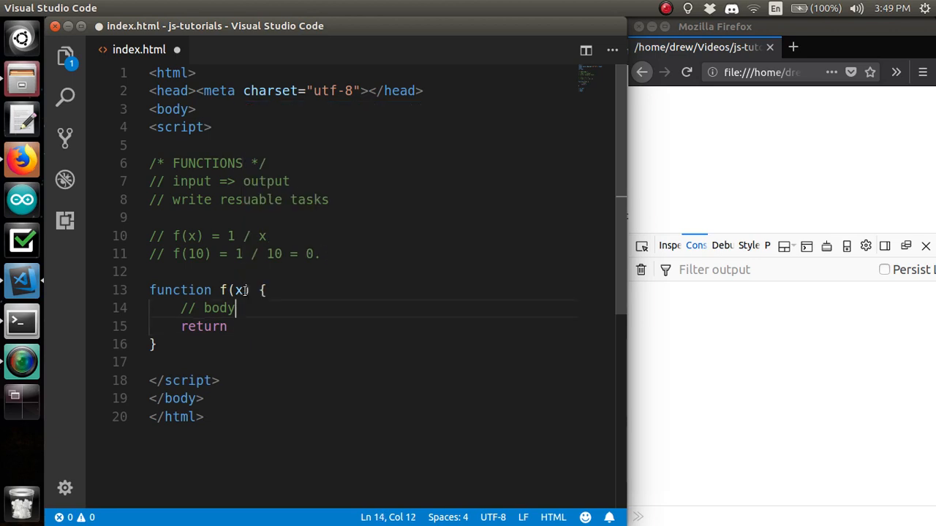
Give f the body let result = 1 / x followed by return result
key("ctrl+shift+k")
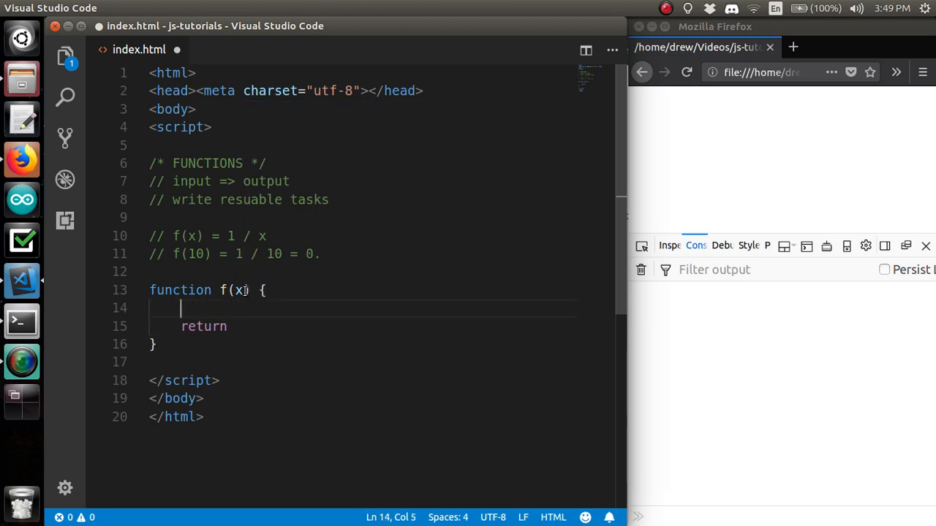
type("let result =")
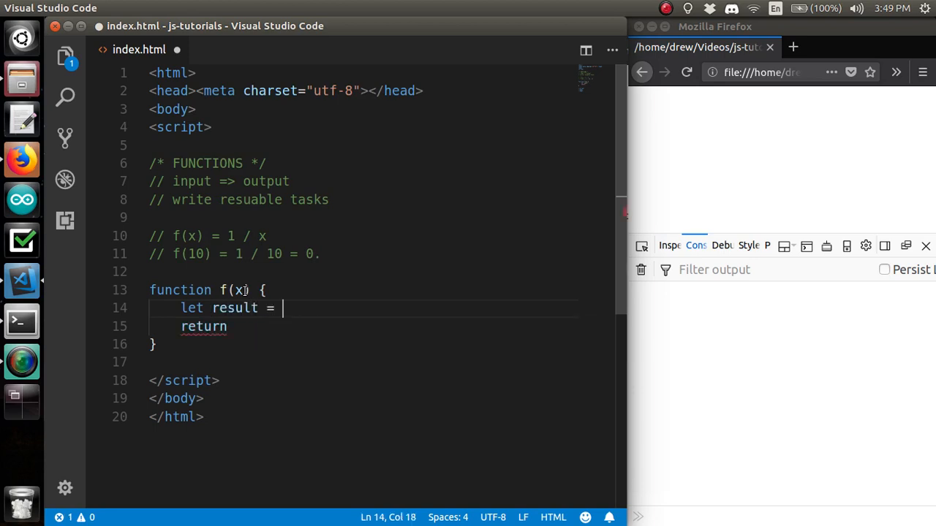
type("1 / x")
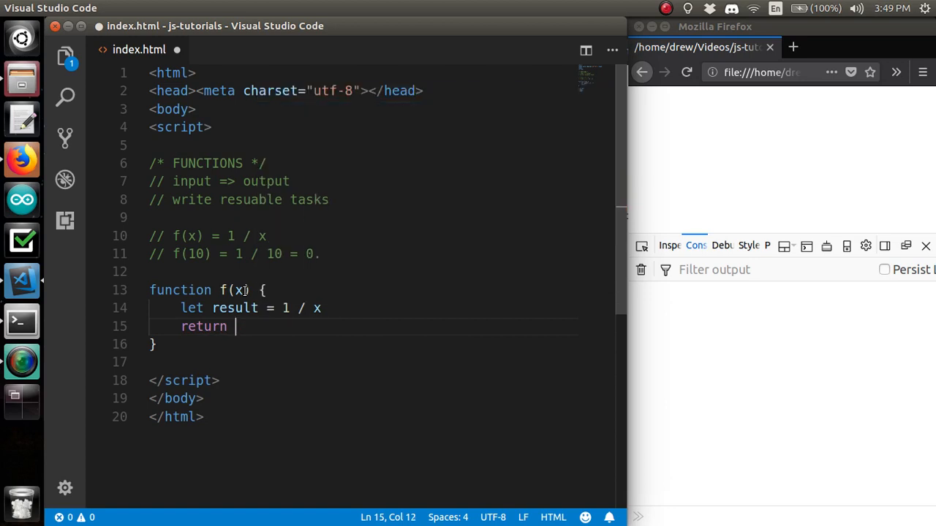
type("return")
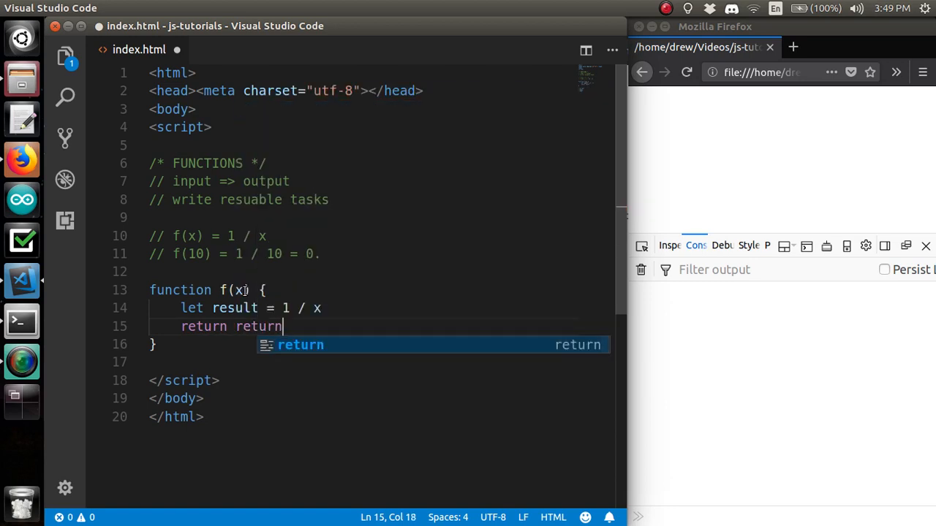
key("BackSpace")
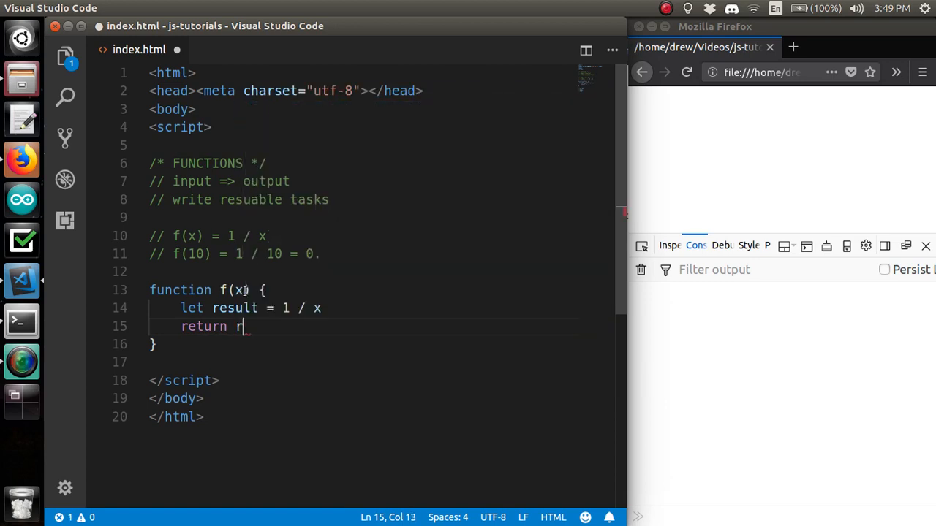
type("esult")
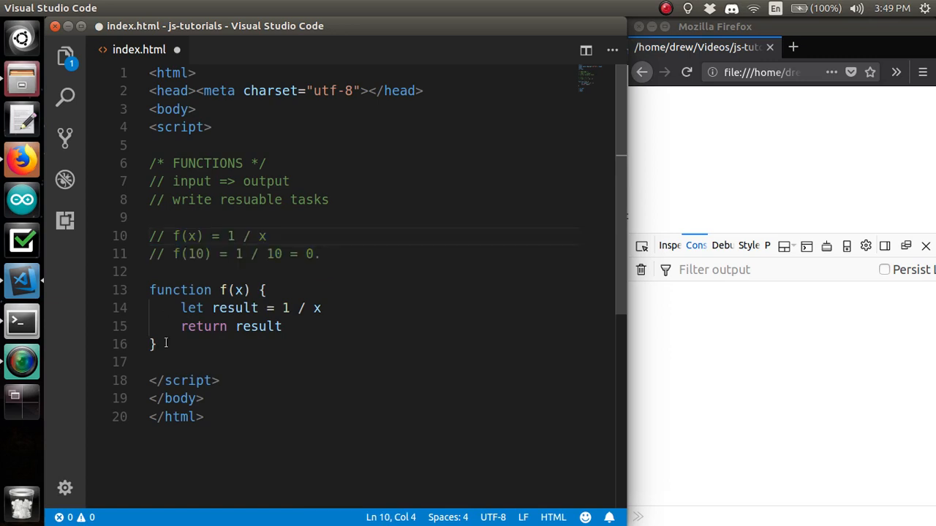
Store f(10) in let out and console.log(out) so the console shows 0.1
type("consol")
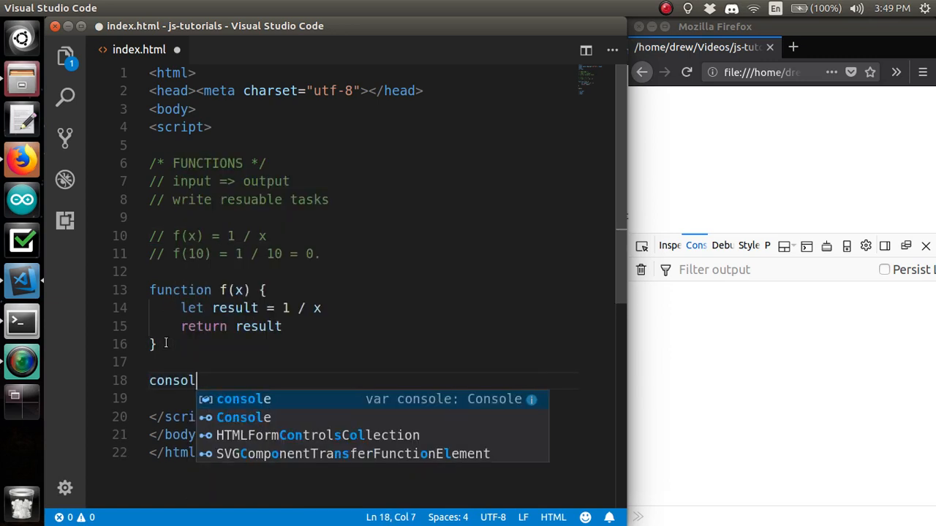
type(".log()")
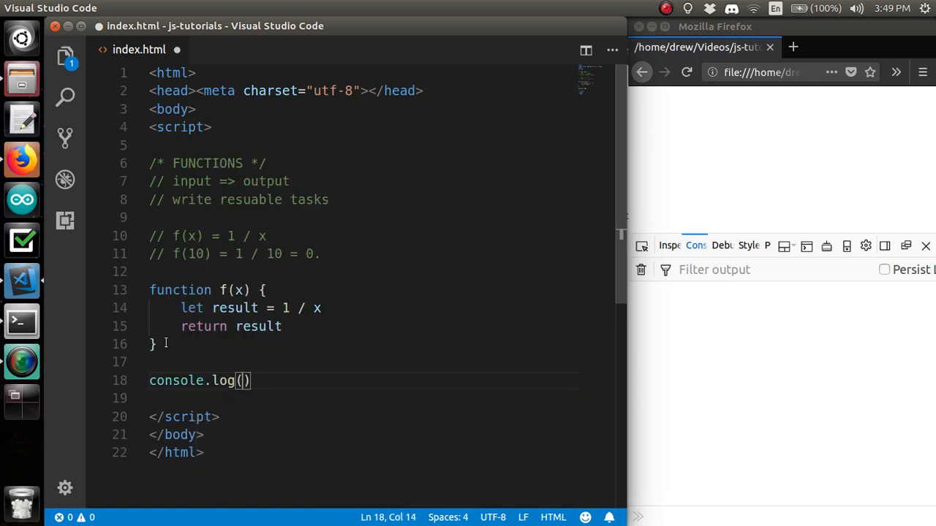
key("Left")
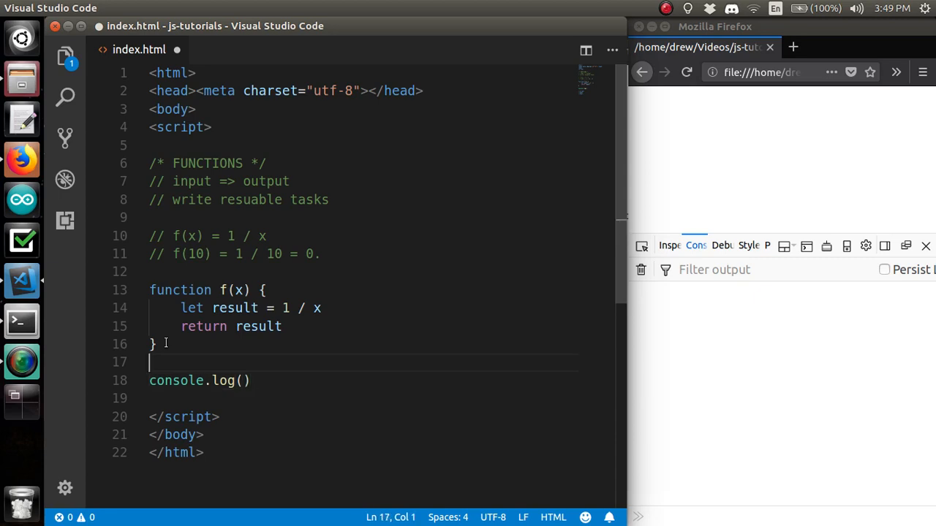
key("Enter")
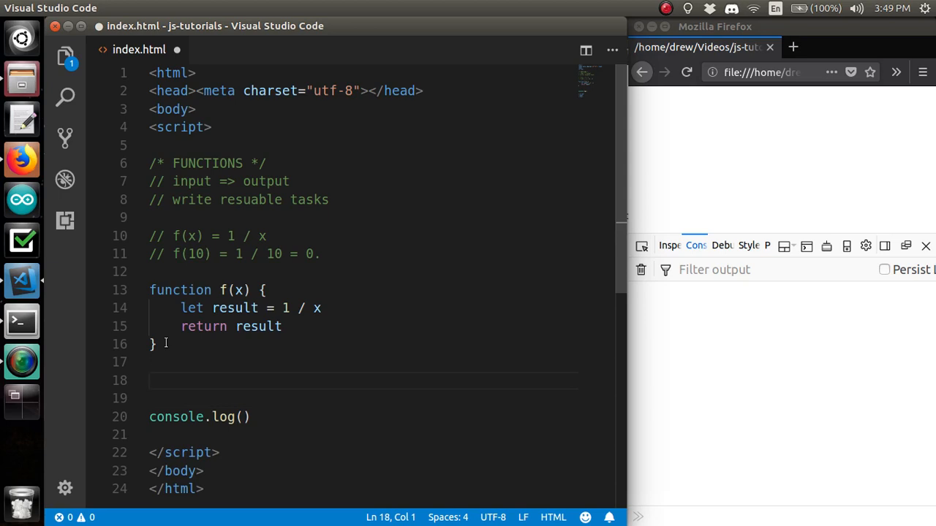
type("let")
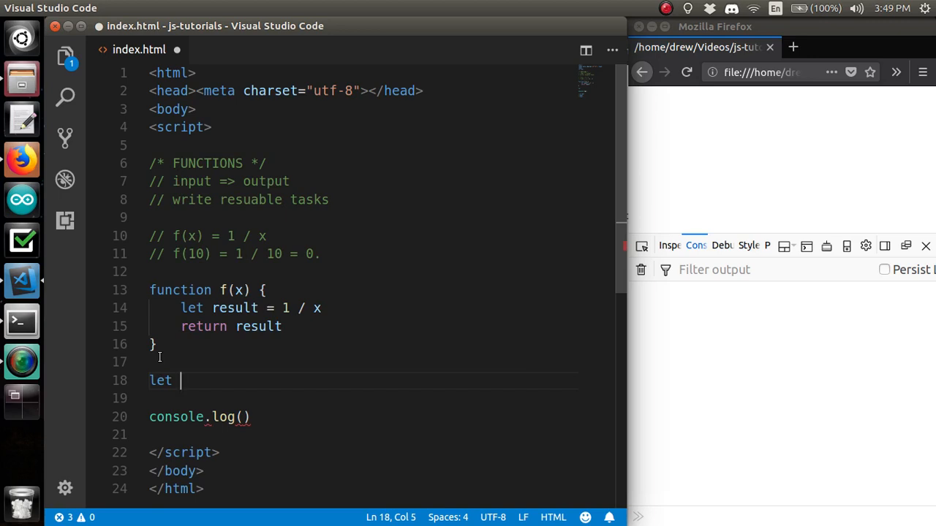
type("out = f(")
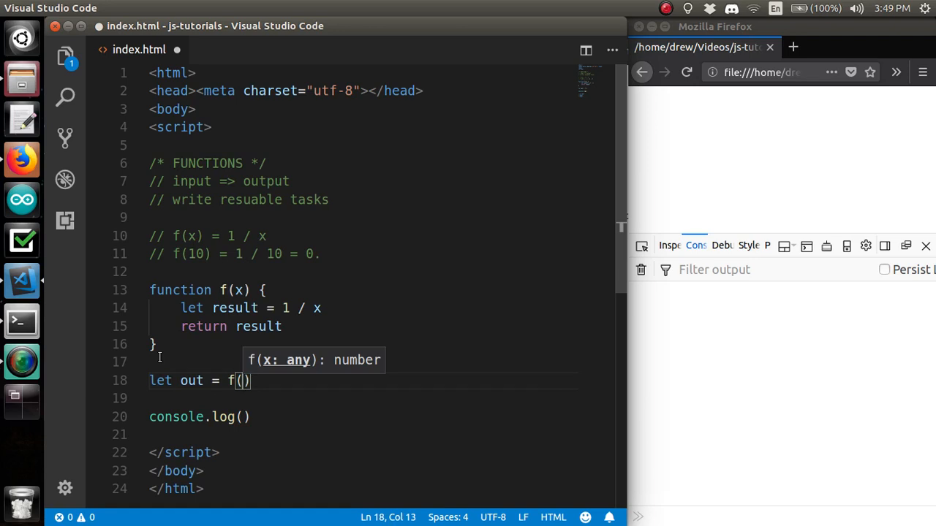
type("10")
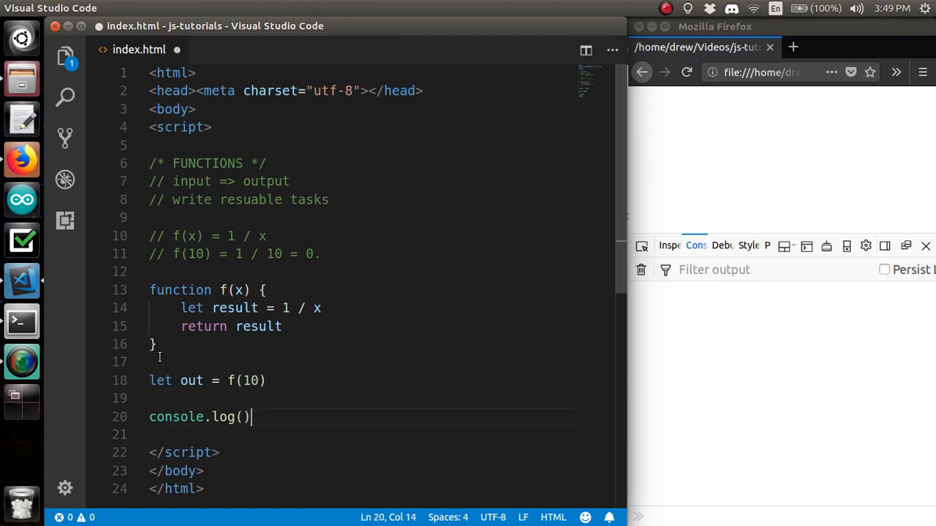
type("out")
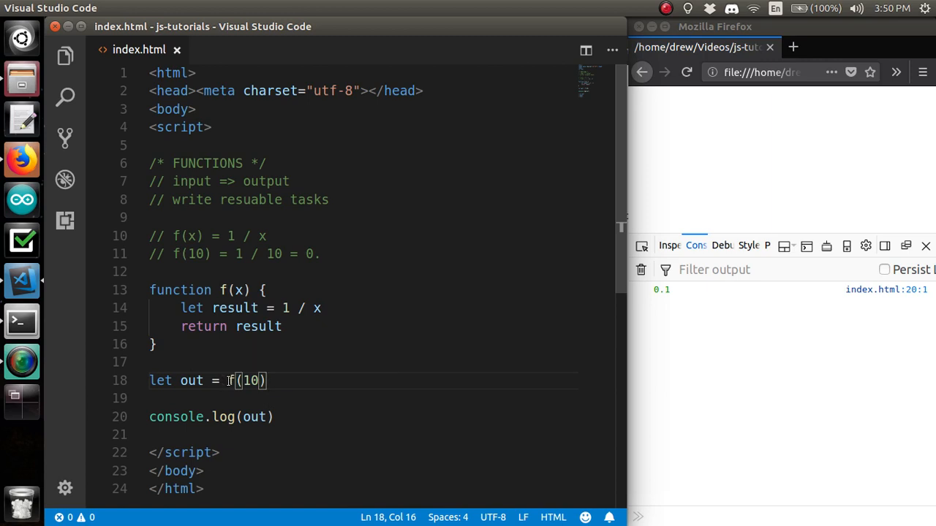
left_click(228, 380)
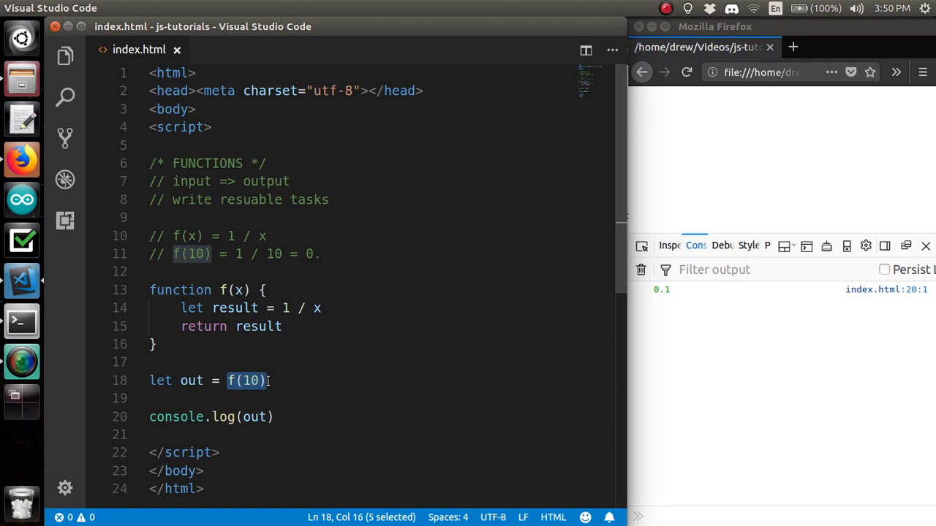
Remove the out variable and log f(10) directly as console.log(f(10))
type("0.1")
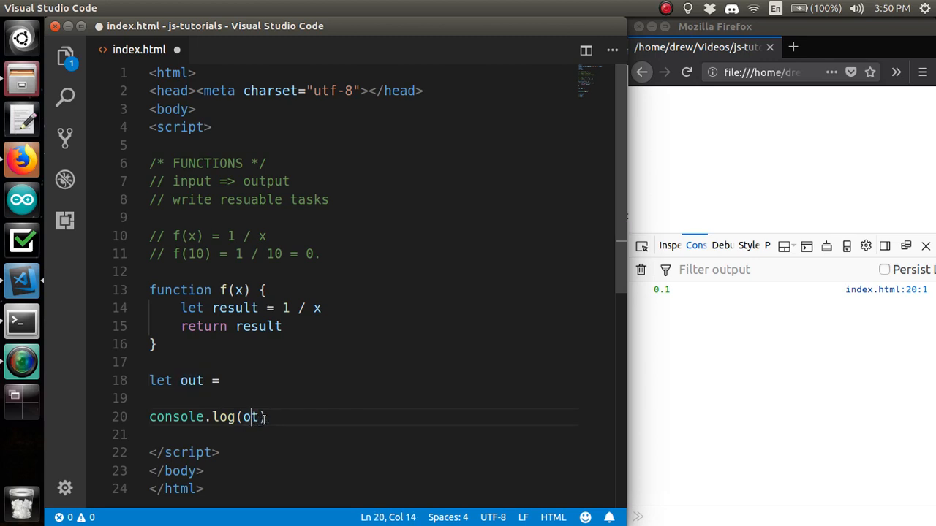
type("f(10")
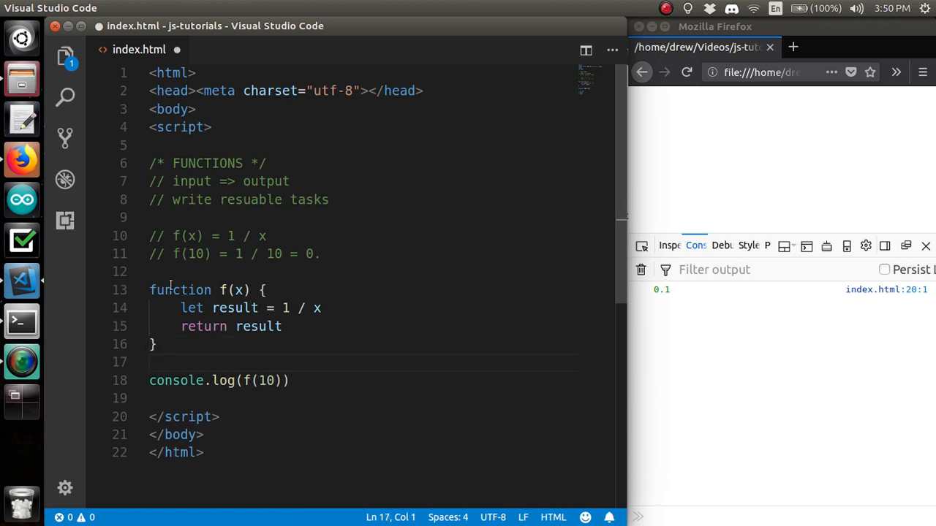
Head f(x) with '// declaration: making your function' and empty the log call to console.log()
type("//")
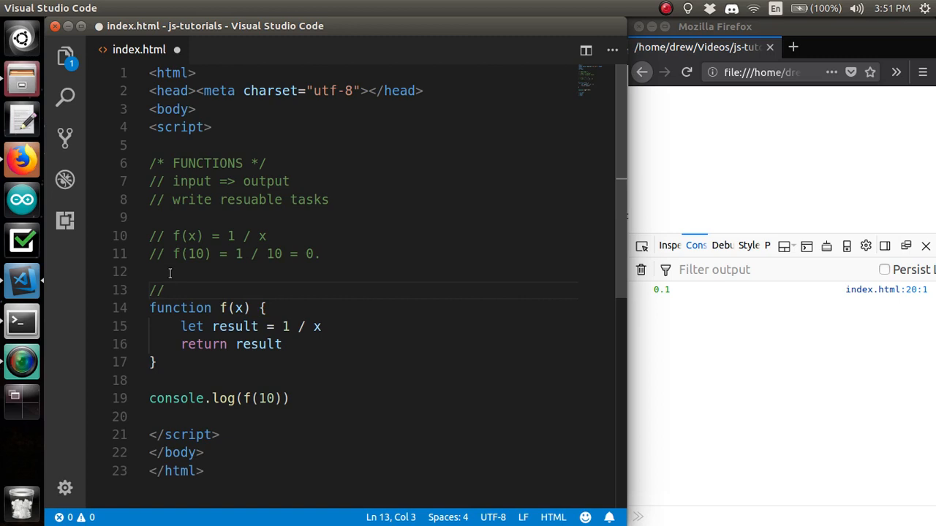
type("de")
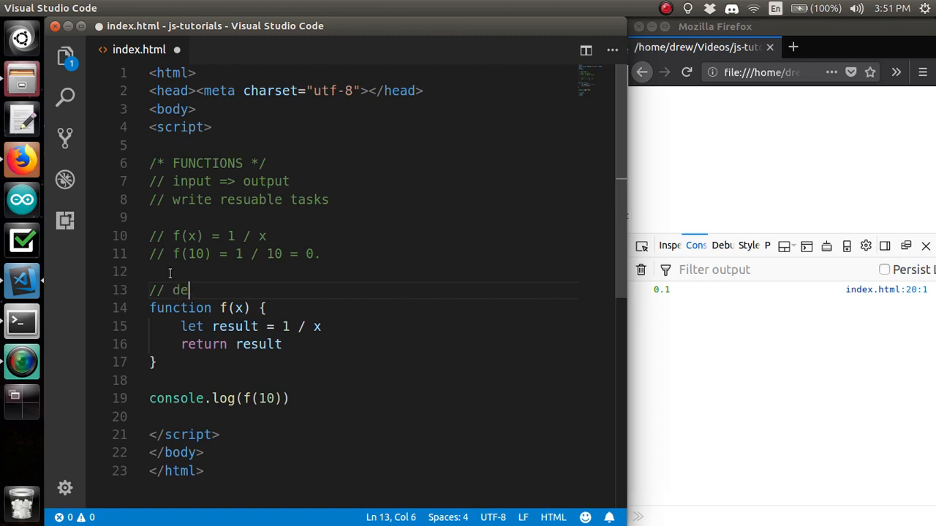
type("claration: make")
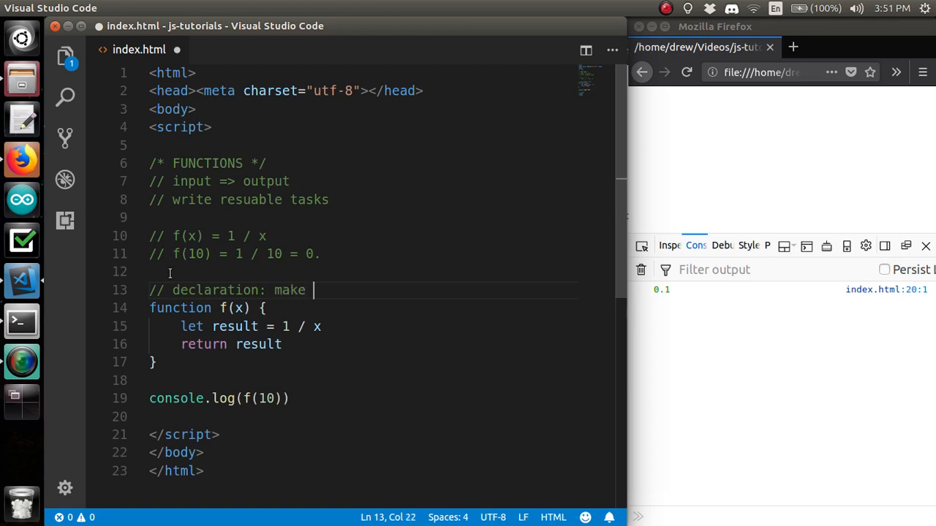
type("ing your")
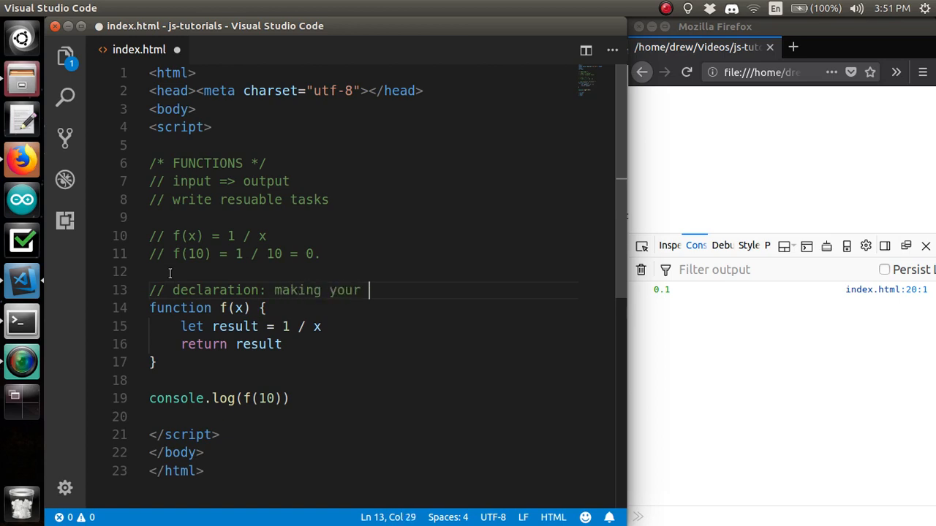
type("function")
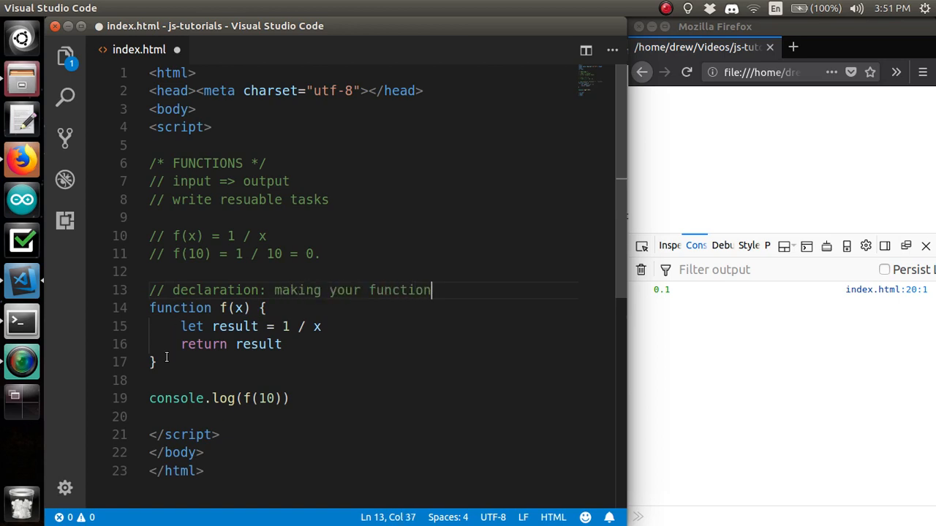
left_click(161, 363)
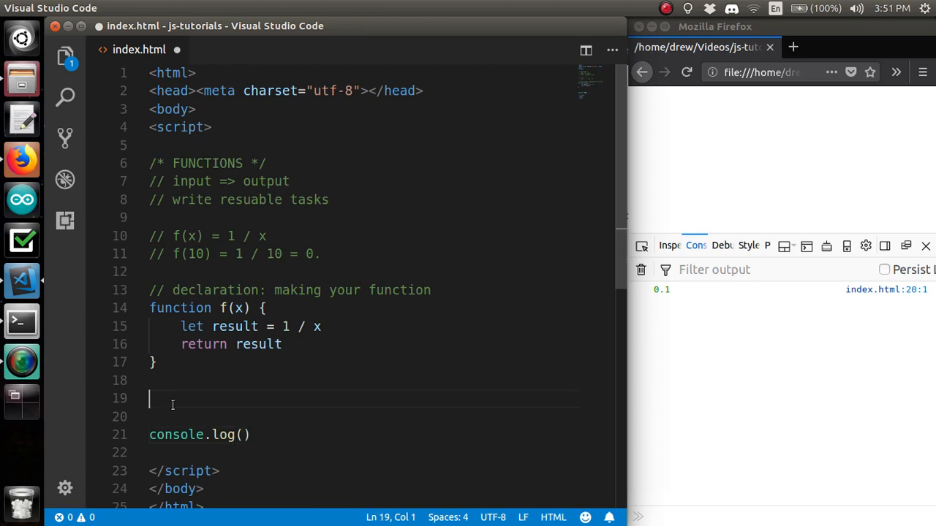
Draft an '// invoke' comment on a new line above the standalone f(10) call
type("//")
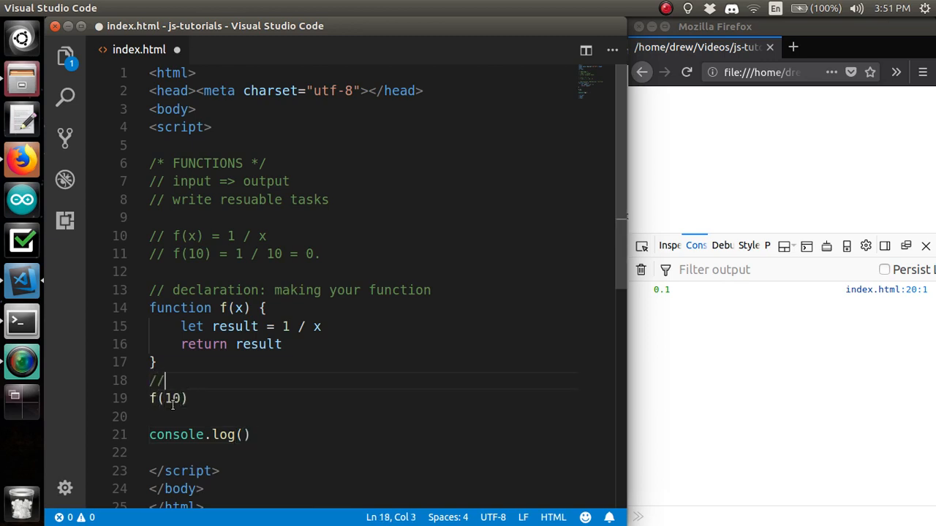
type("invok")
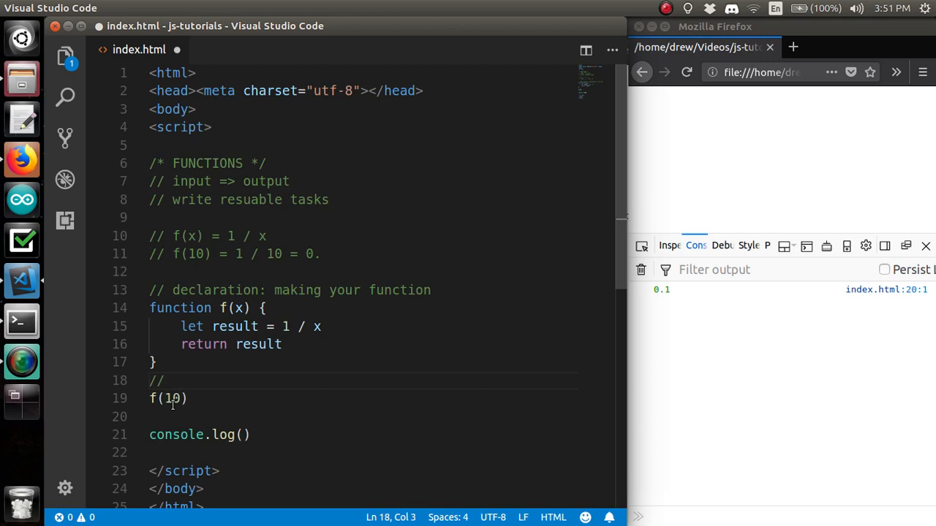
key("Enter")
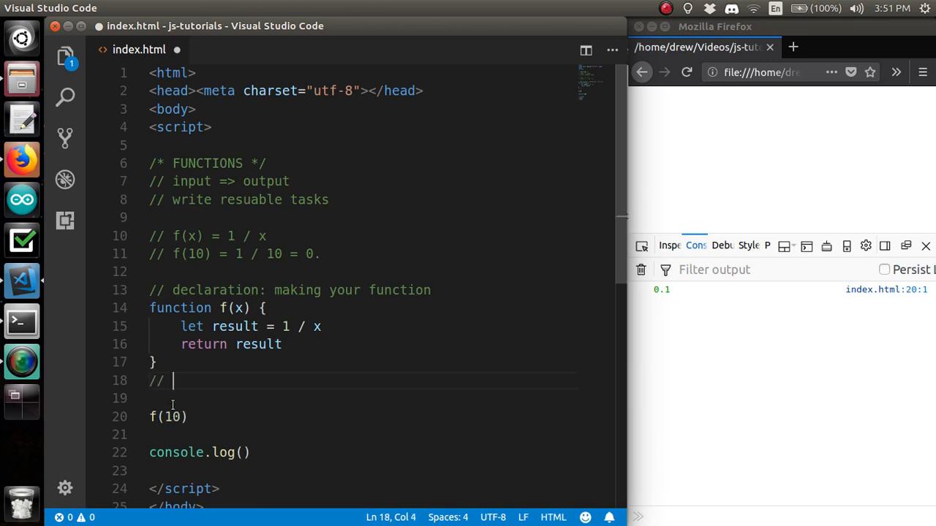
type("invoke")
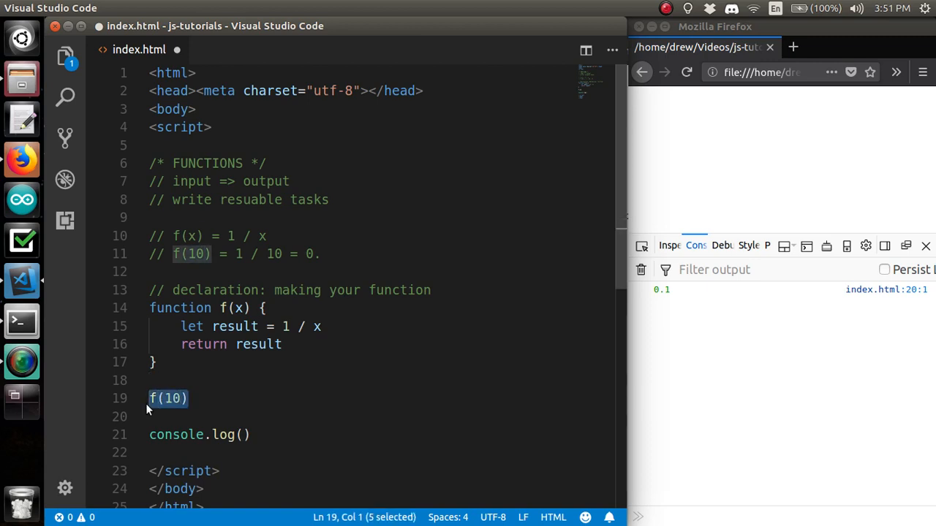
Rewrite the comment above f(10) as '// invocation', correcting the spelling
left_click(190, 399)
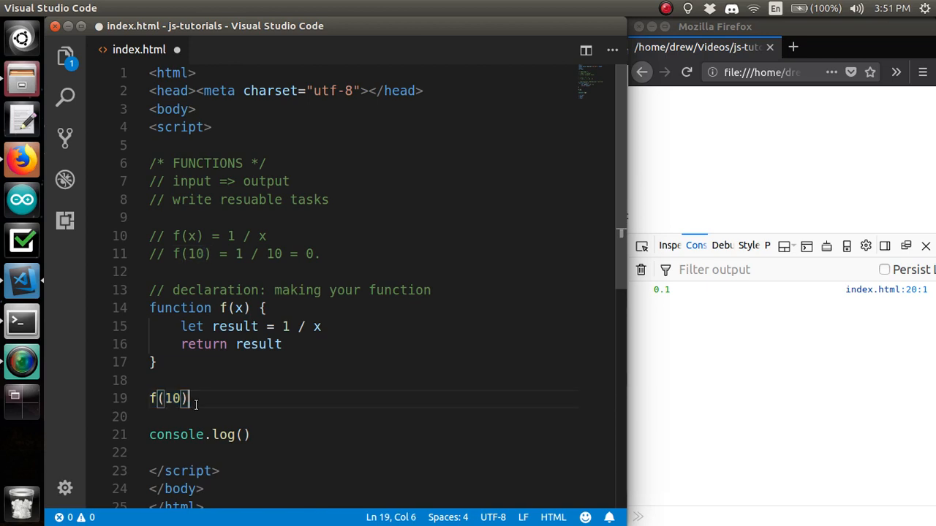
key("Enter")
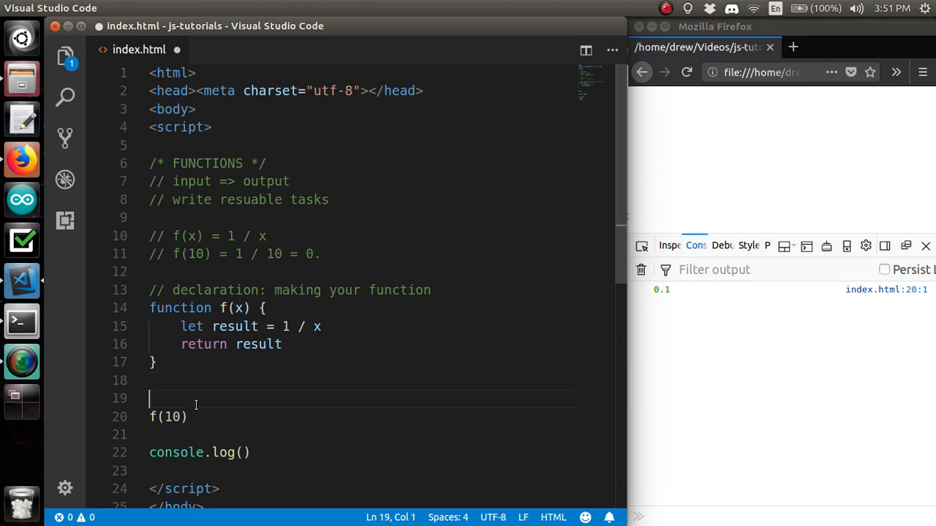
type("// invoka")
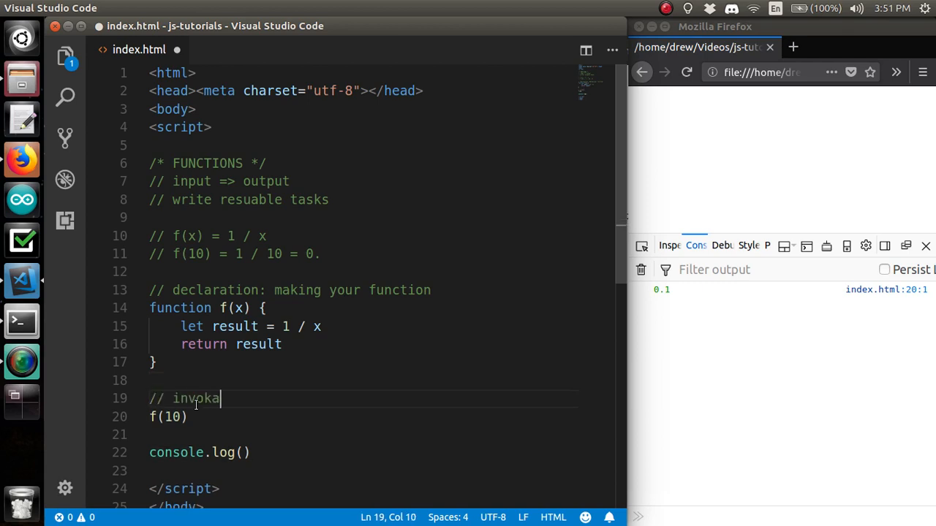
key("Backspace")
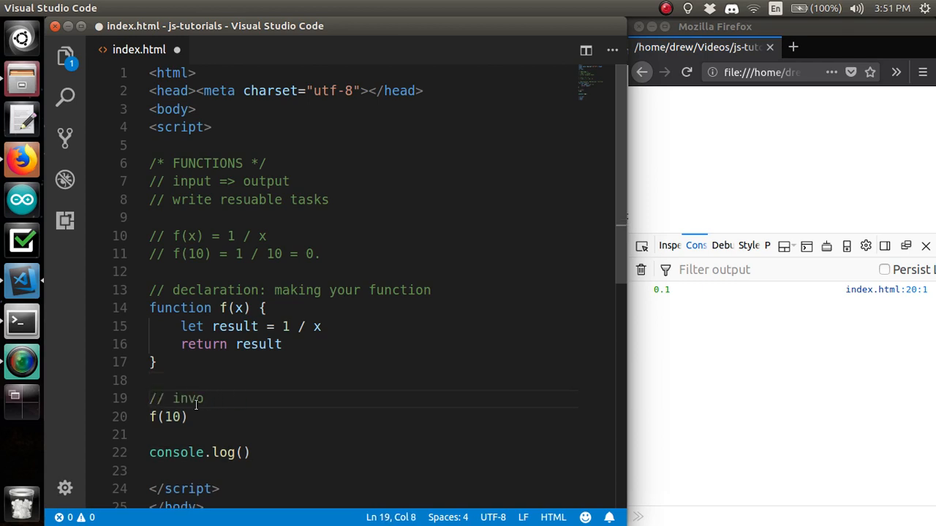
type("cati")
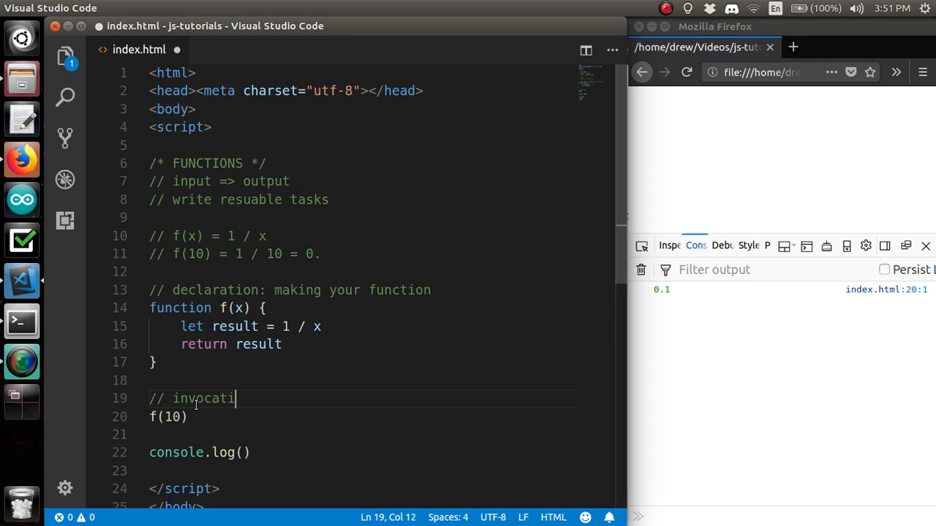
type("on")
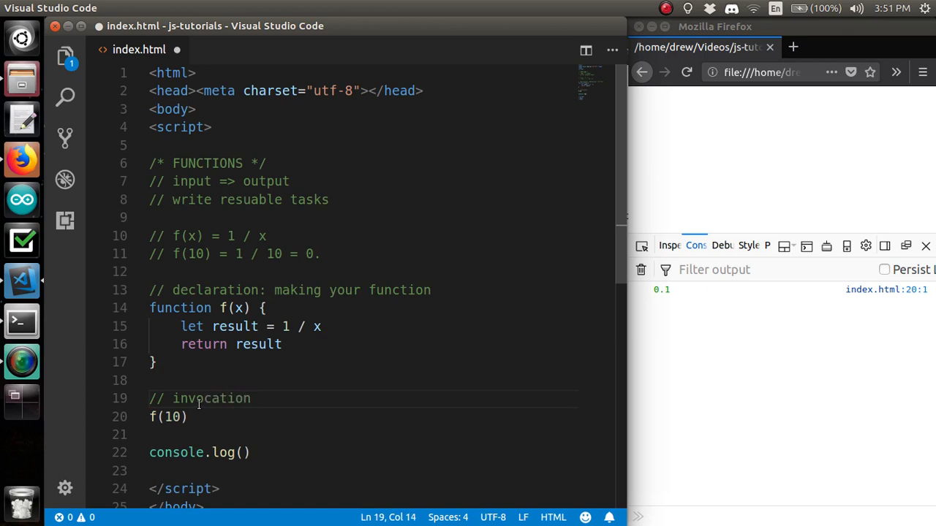
left_click(207, 397)
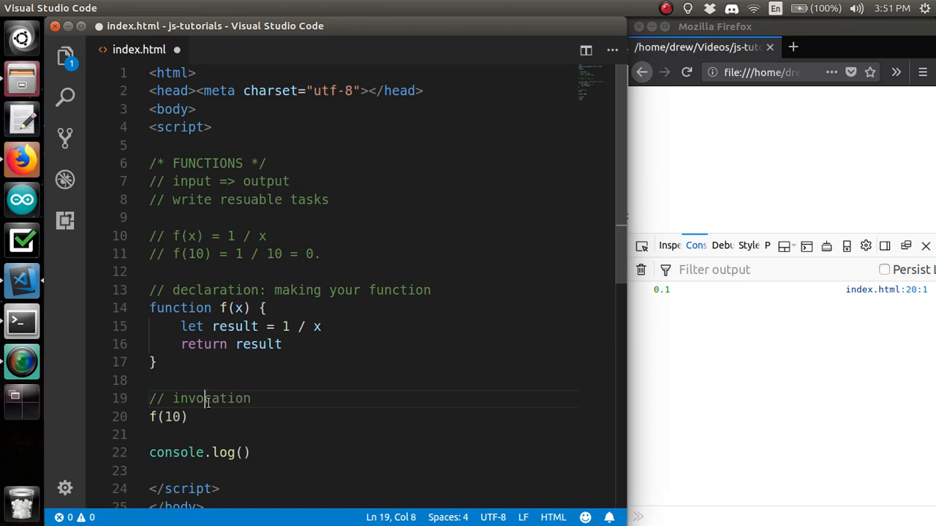
left_click(251, 398)
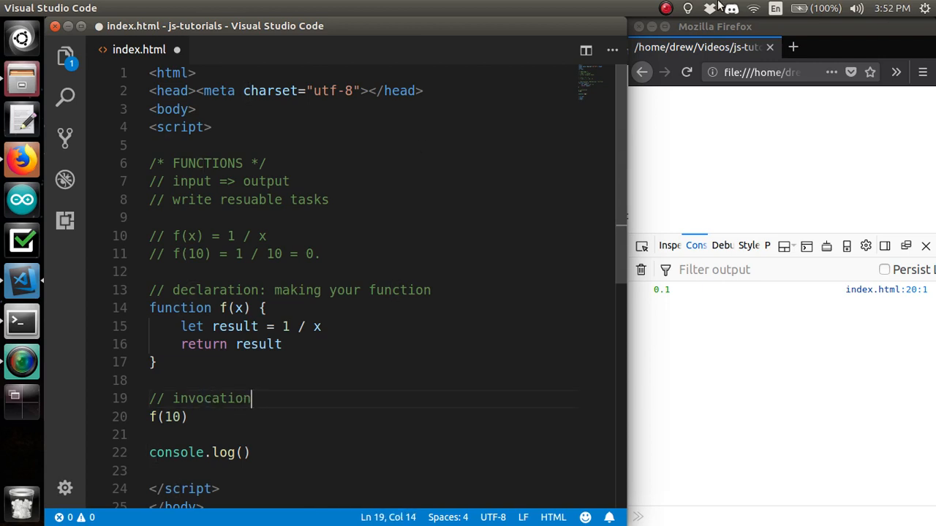
left_click(796, 47)
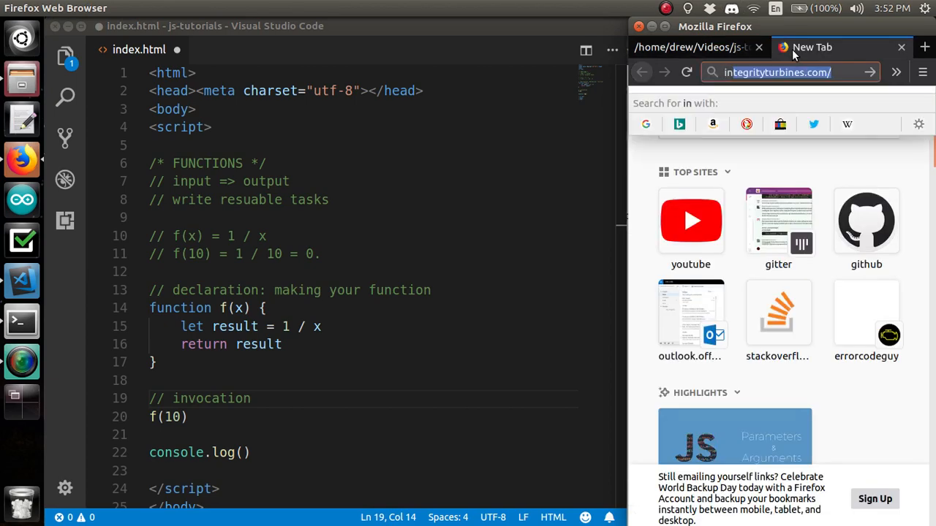
type("invokation")
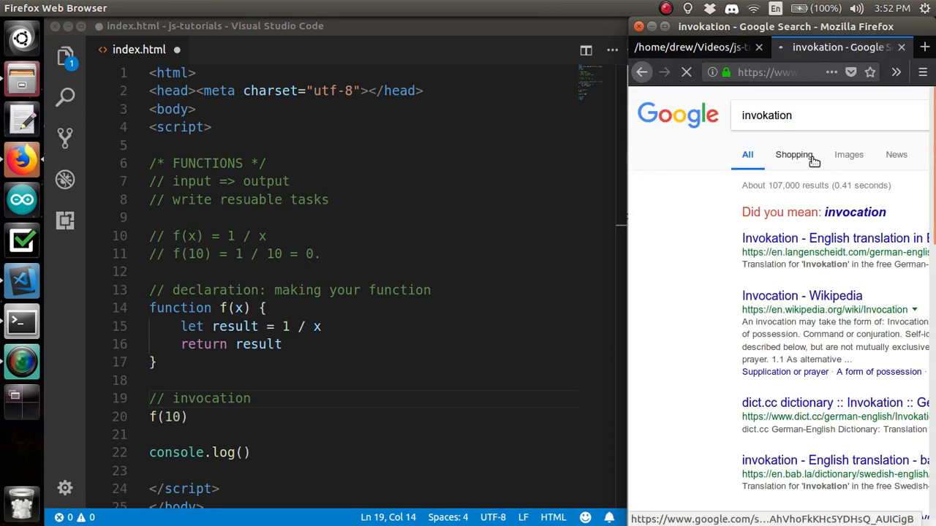
left_click(774, 114)
type("e")
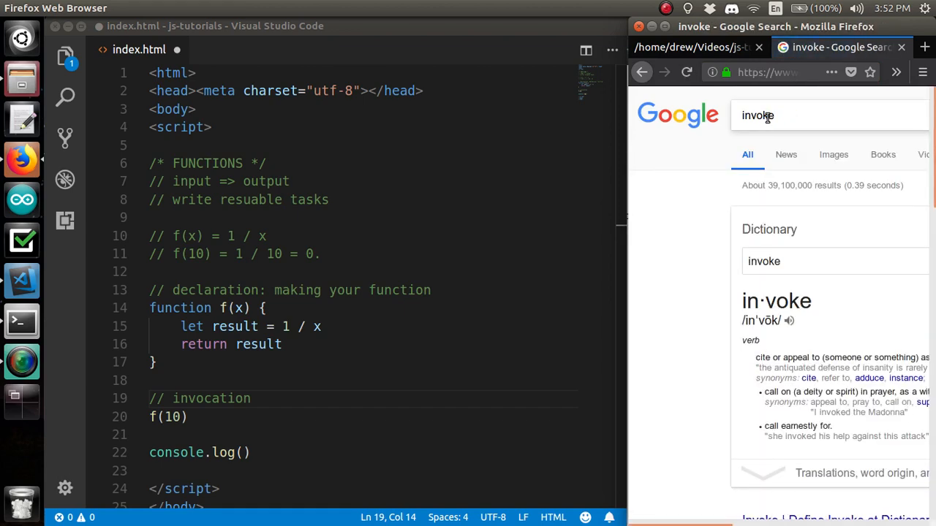
left_click(775, 116)
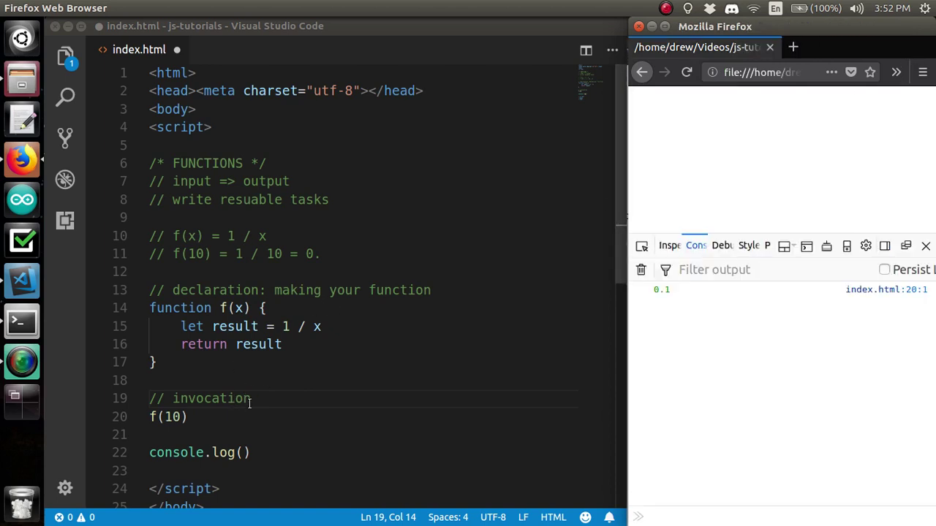
Extend the comment to '// invocation: running your function AKA "calling"'
double_click(212, 398)
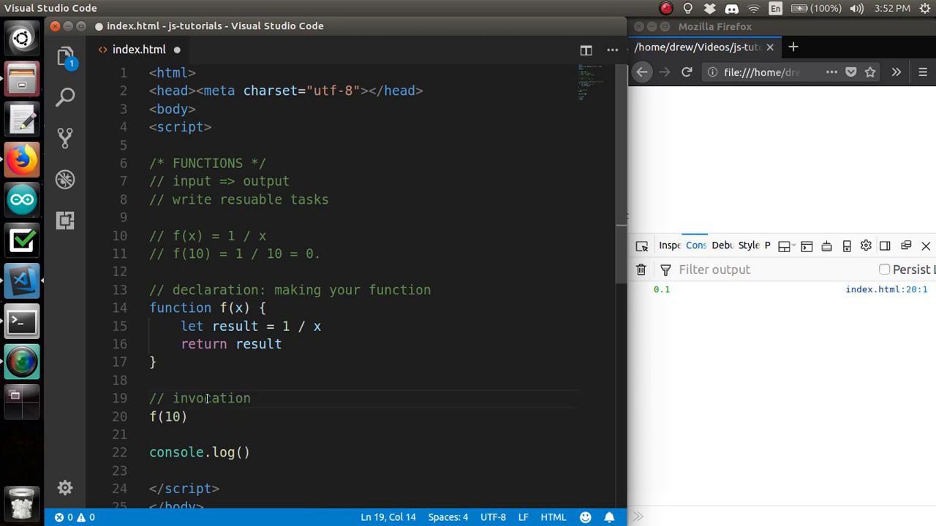
type(":")
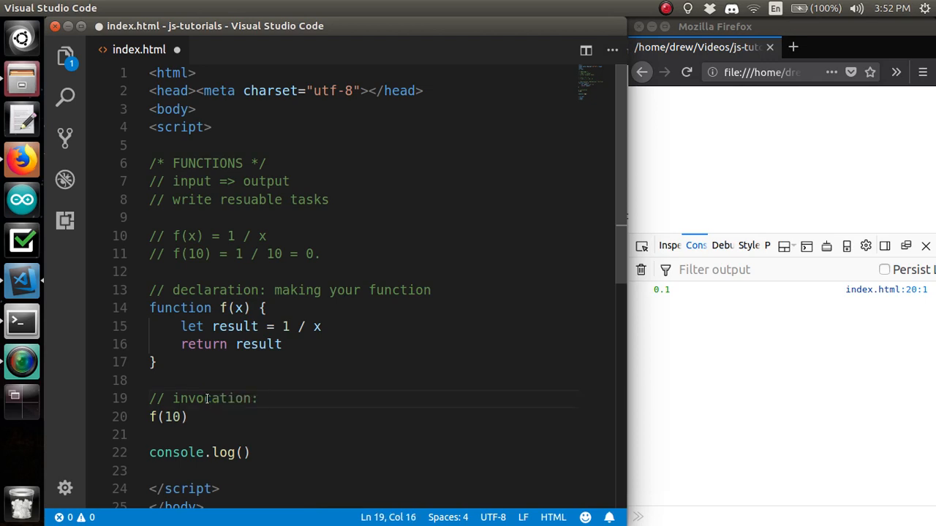
type("running your")
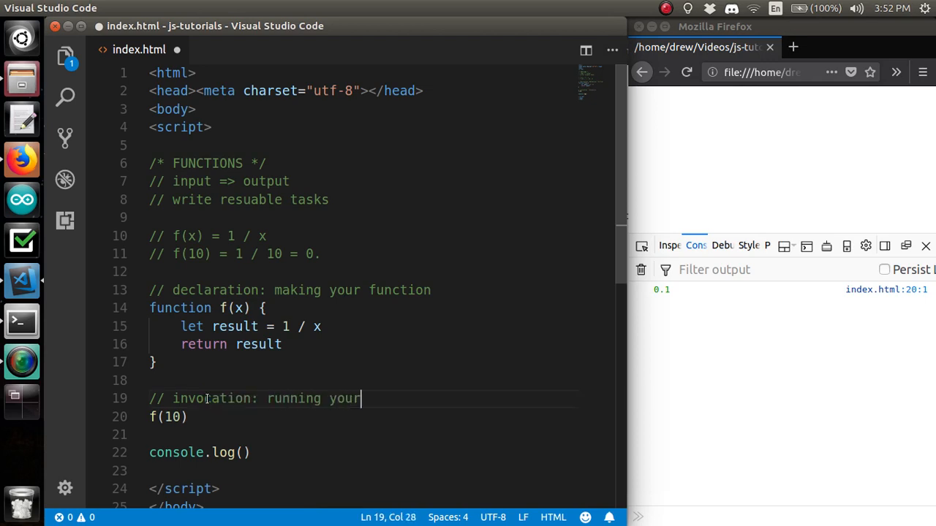
type("function A")
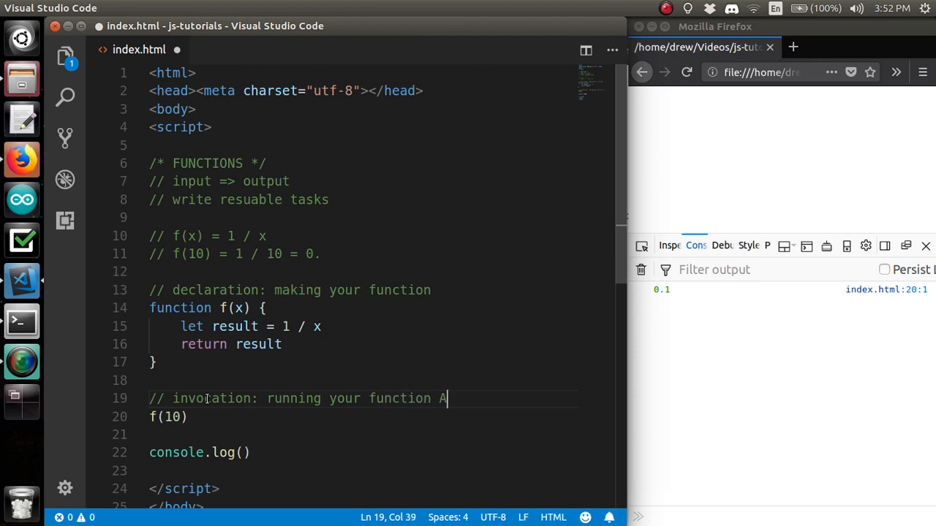
type("KA \"calling")
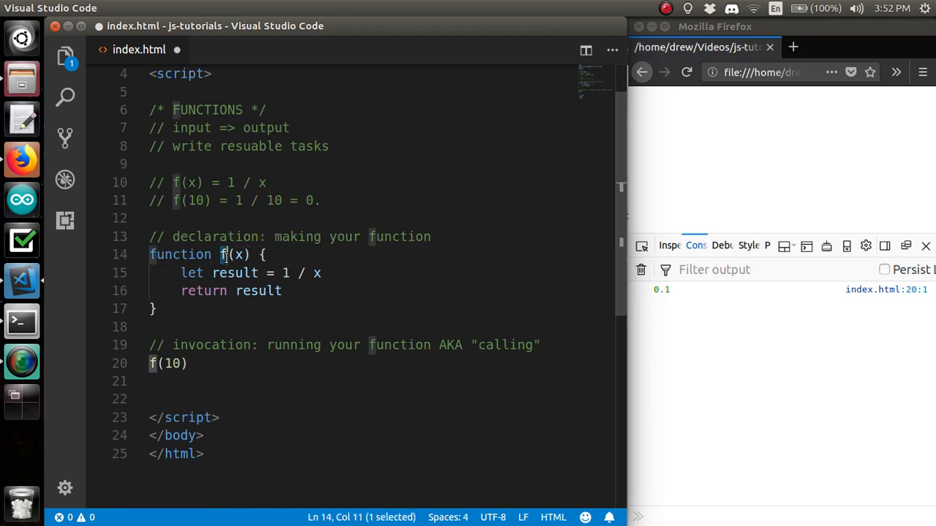
Rename function f to abcABC_1234, mixing letters, digits and an underscore
type("a")
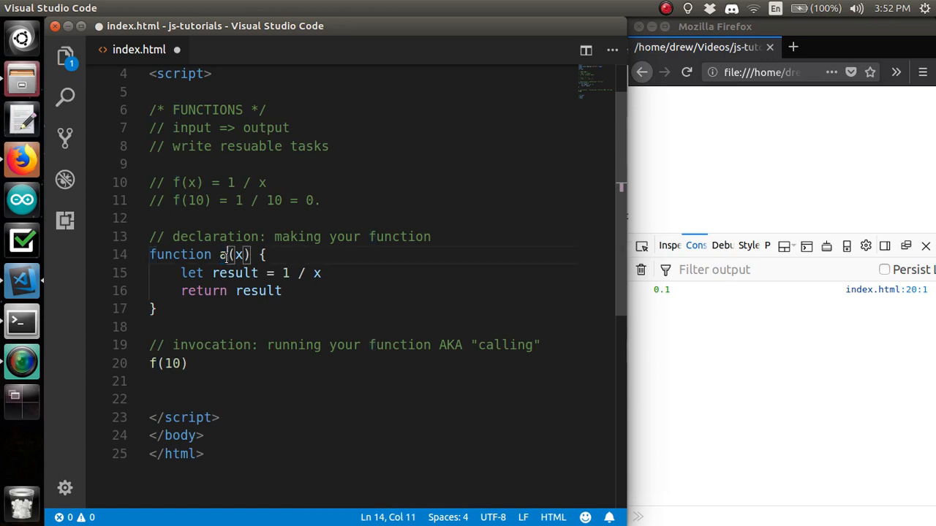
type("bcA")
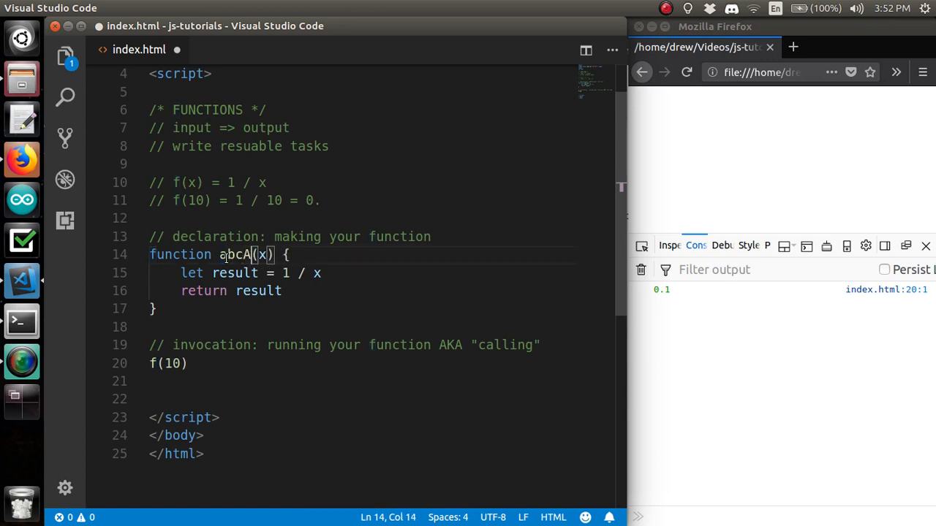
type("BC")
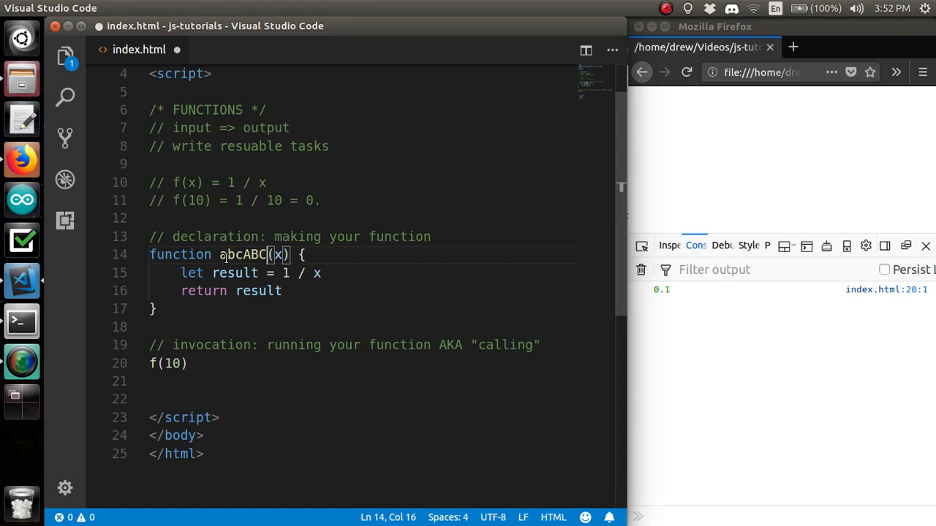
type("_")
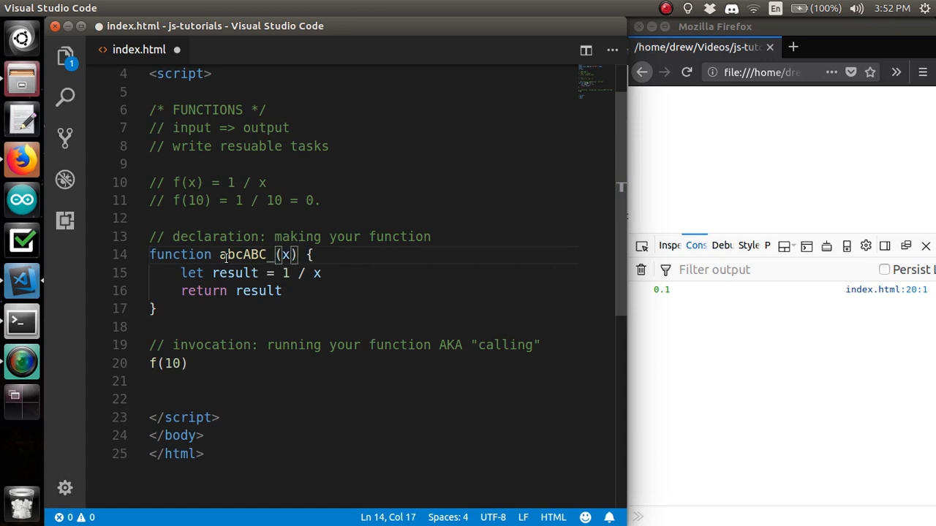
type("1234")
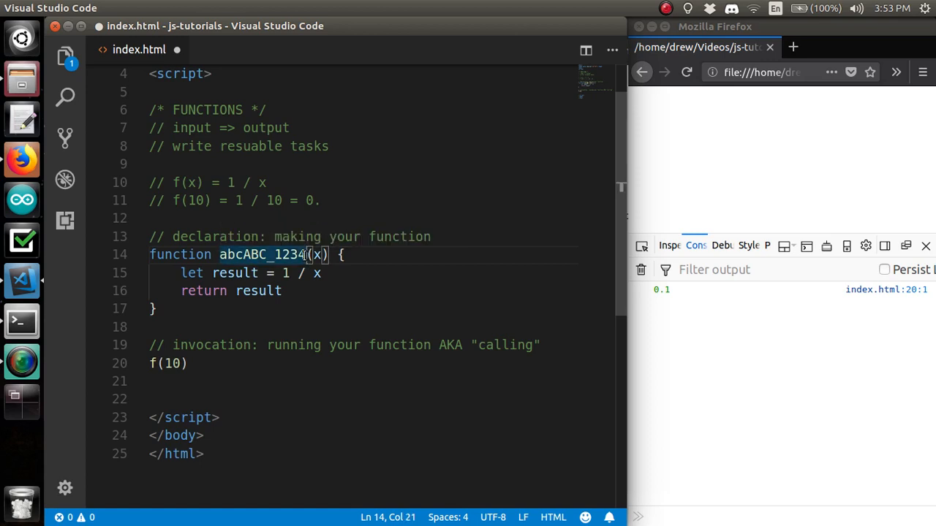
Tidy the name into ab$cABC_1234, removing a stray character and reselecting it
key("Backspace")
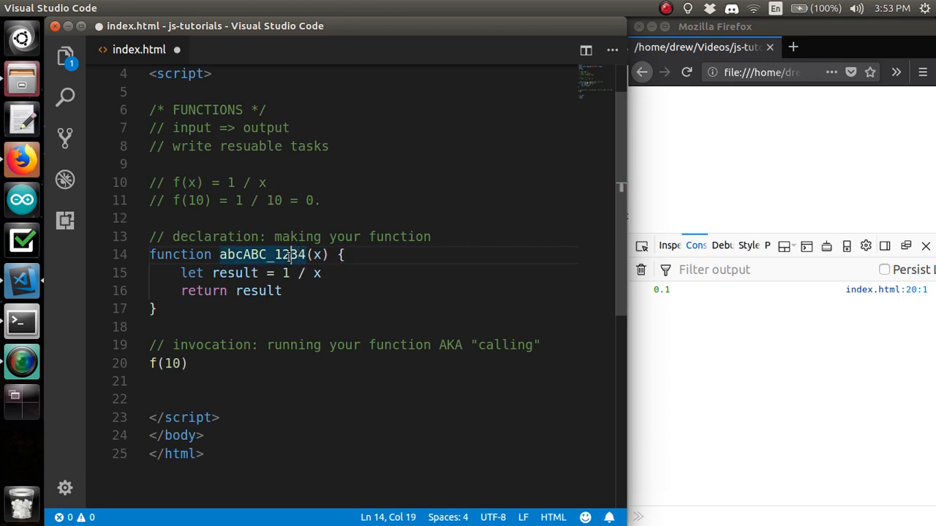
mouse_move(285, 254)
type("%")
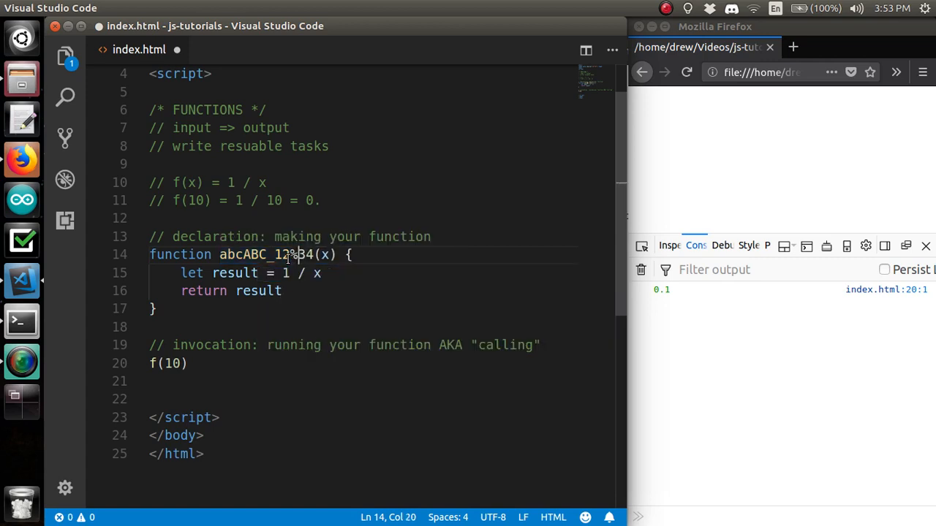
key("Backspace")
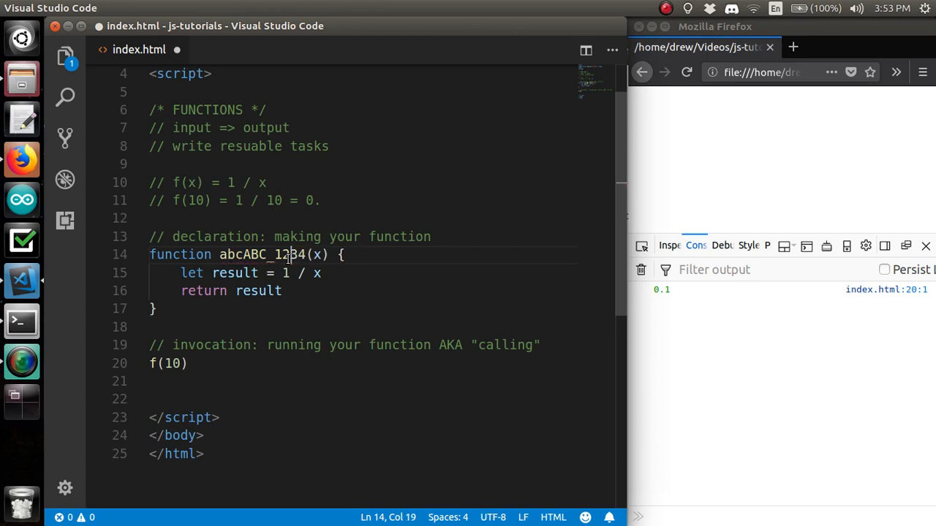
mouse_move(286, 255)
type("$")
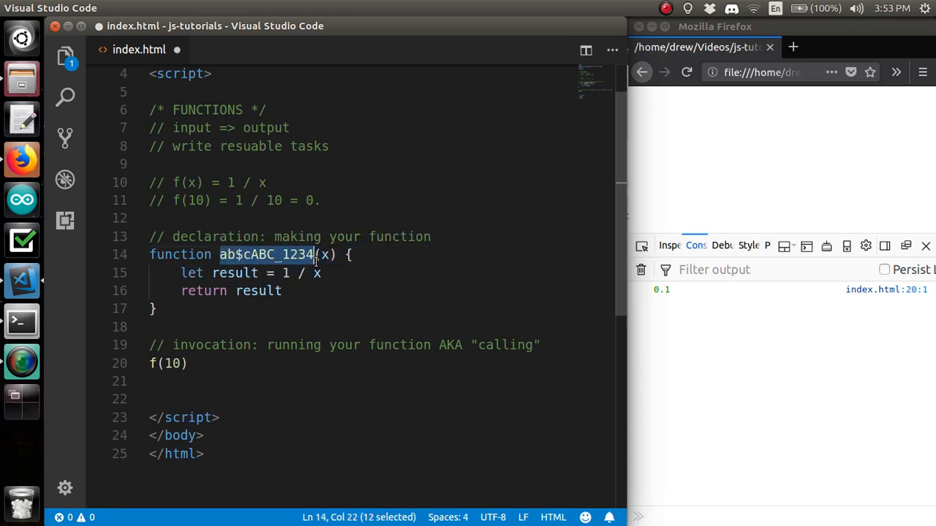
left_click(326, 255)
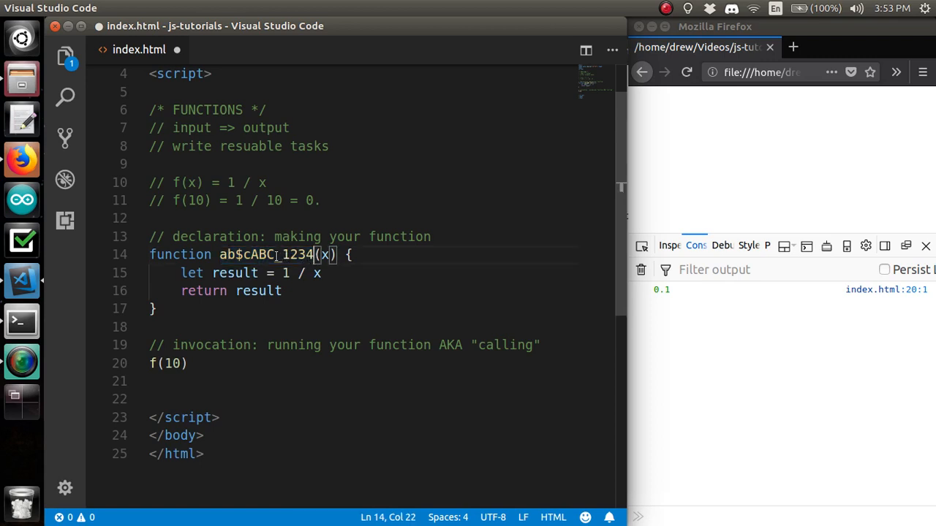
key("Backspace")
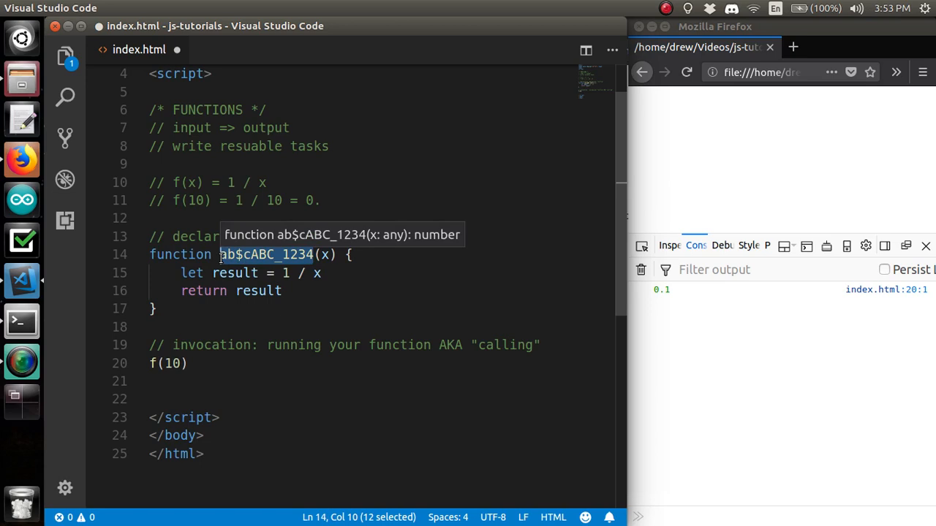
Try the names snake_case and camelCase, then rename the function back to f
type("snake_case")
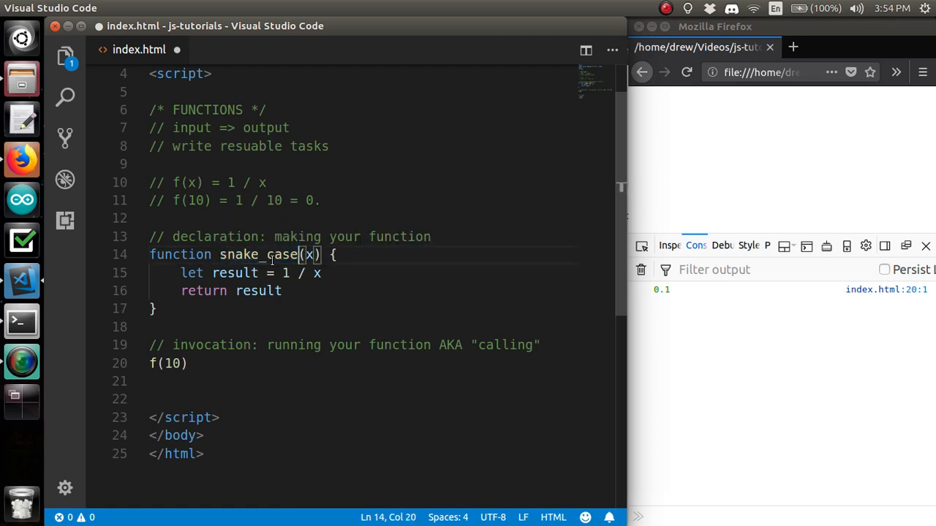
key("Backspace")
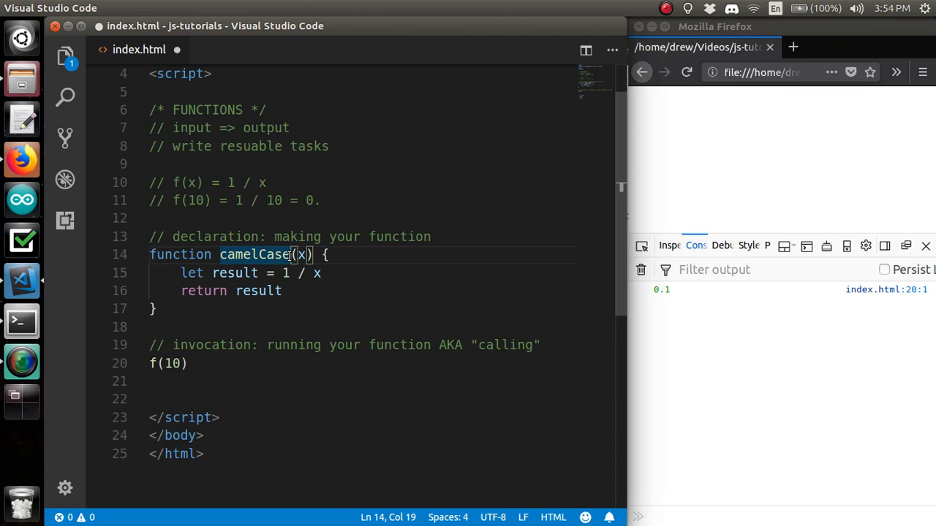
double_click(255, 254)
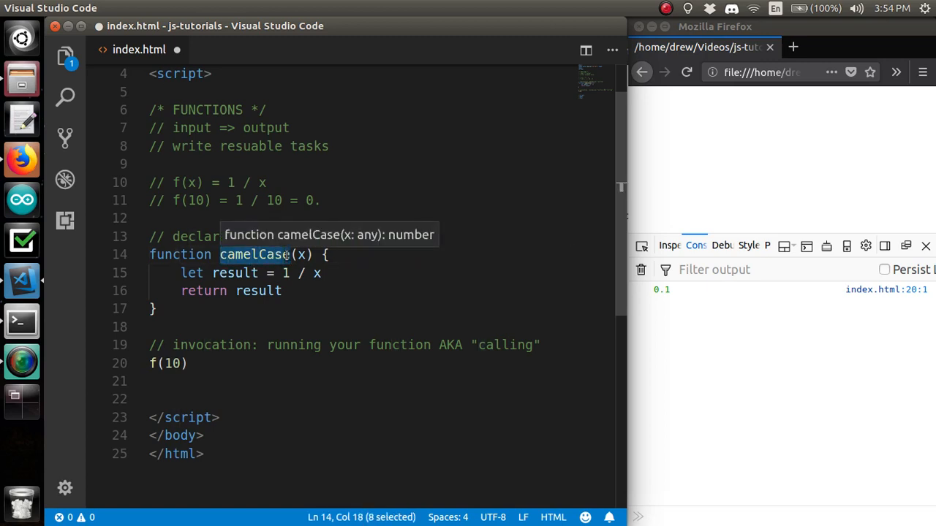
type("fe")
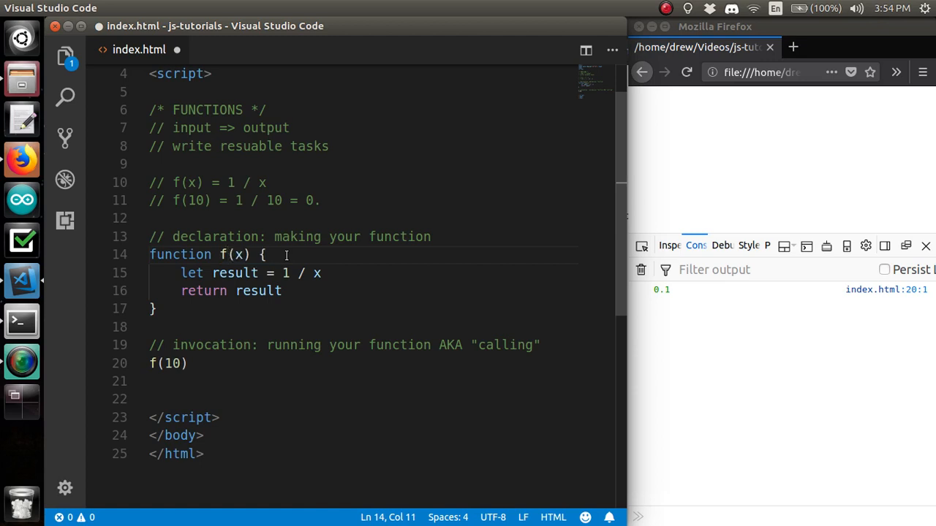
Replace f with the long descriptive name inverseFunctionThatDoseMath
key("BackSpace")
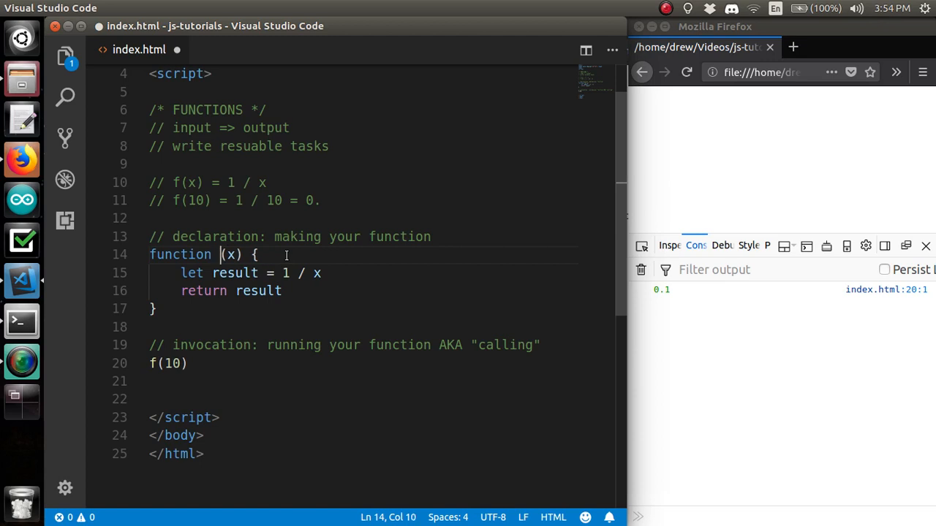
type("inverse")
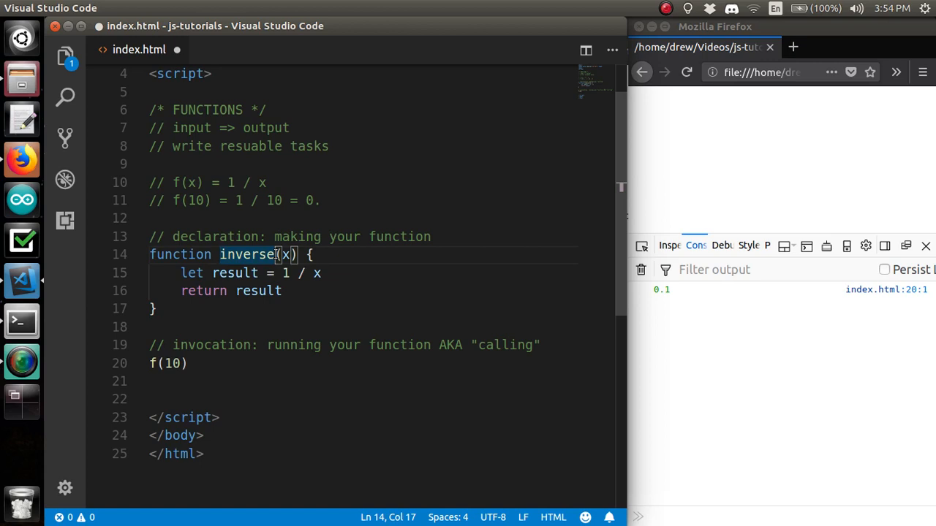
type("Function")
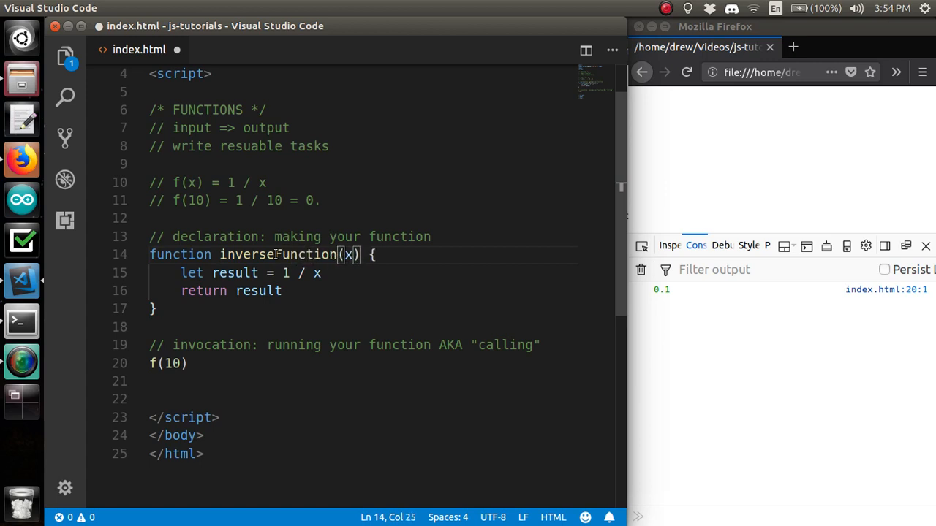
type("That")
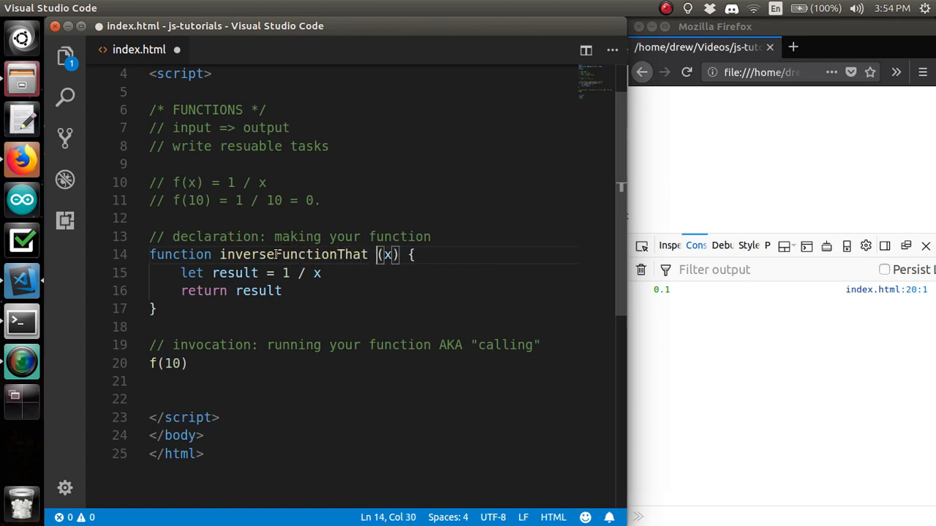
type("Dos")
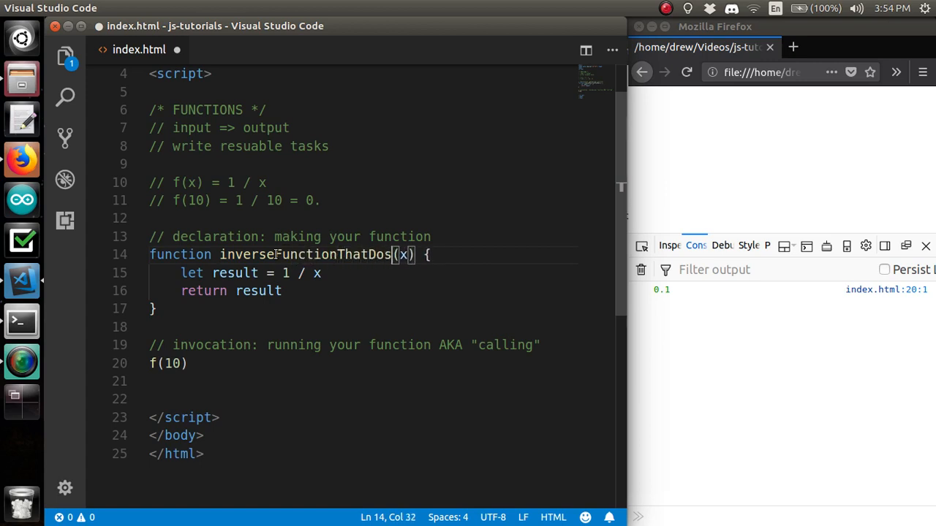
type("Math")
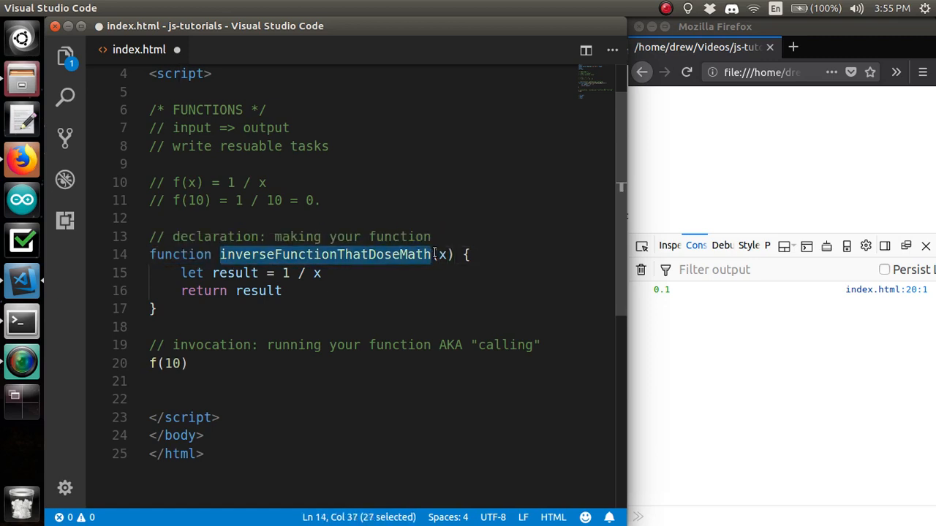
Shorten the function name to inverse, leaving the body untouched
type("inverse")
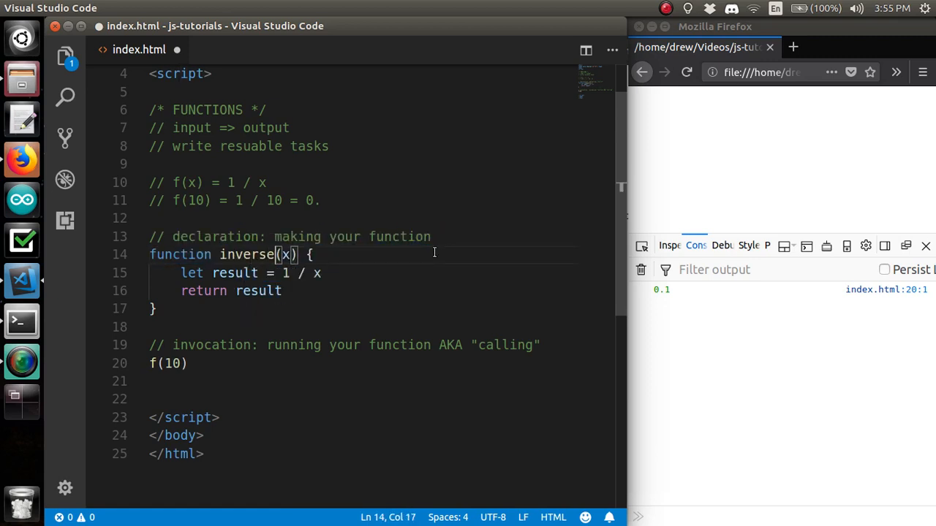
mouse_move(401, 260)
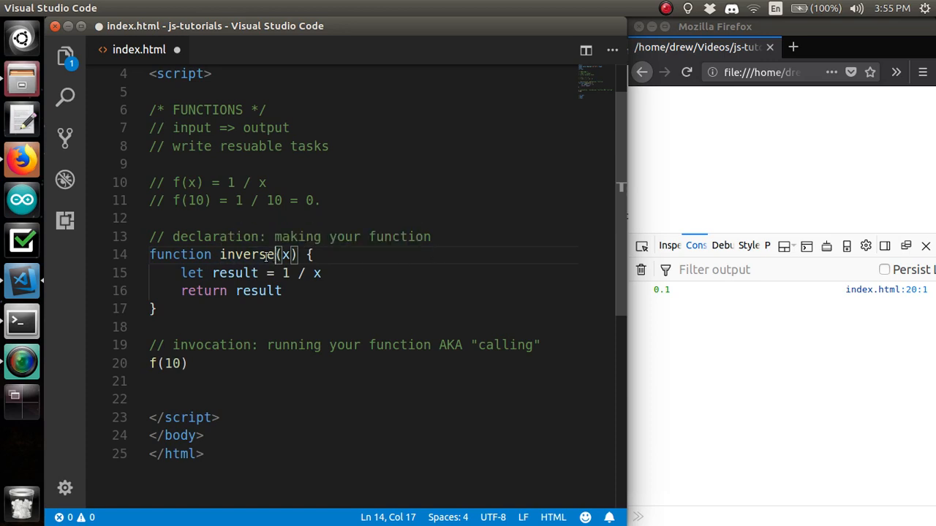
double_click(248, 255)
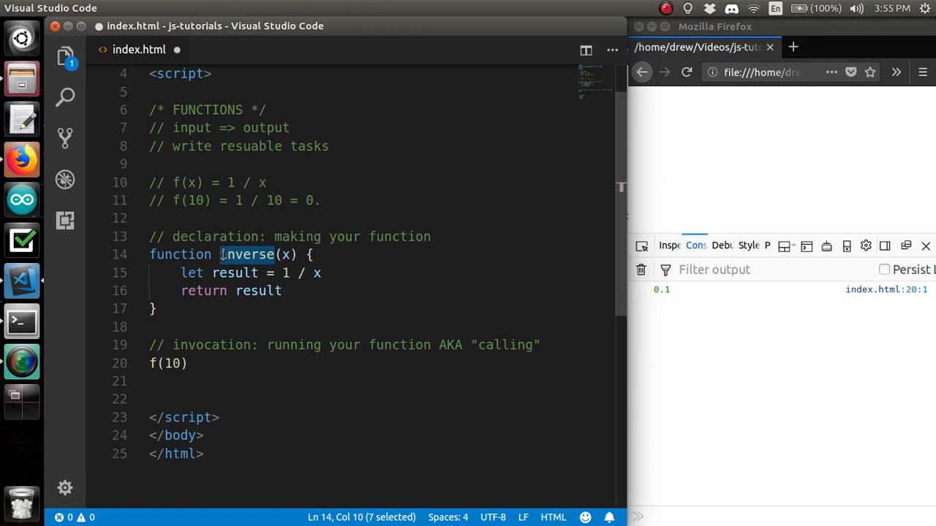
left_click(158, 308)
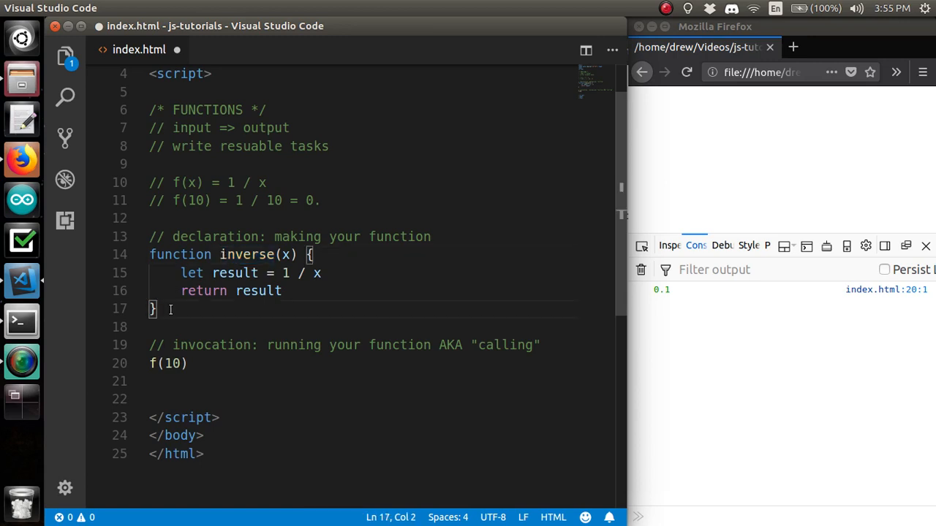
mouse_move(254, 274)
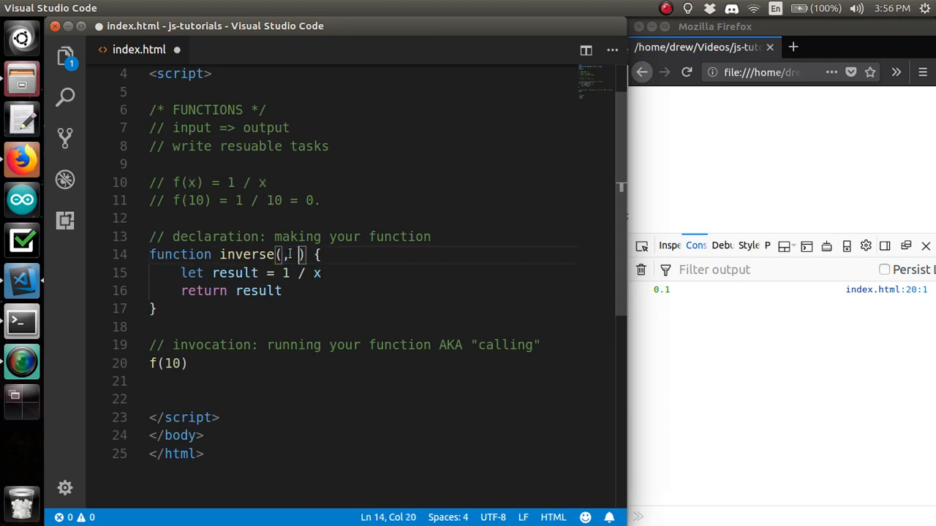
Rewrite the function as add(a, b) whose body returns a + b
key("Backspace")
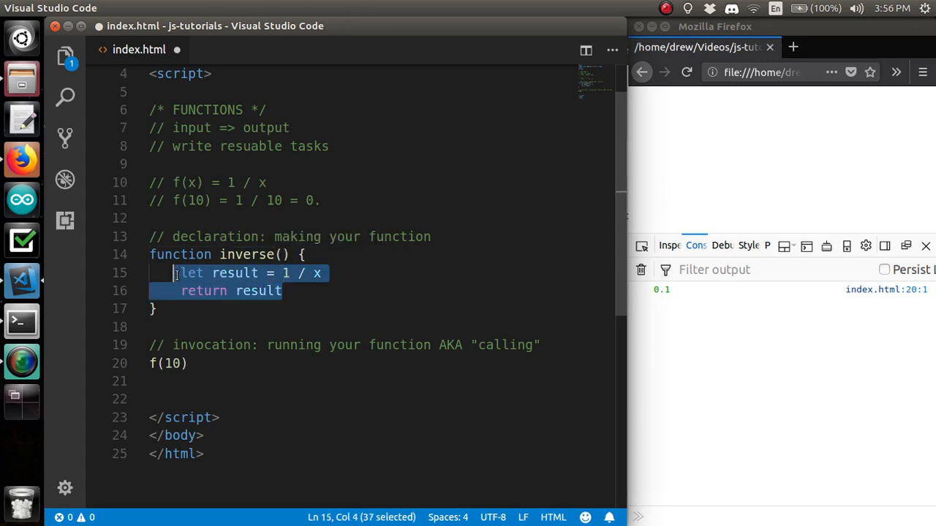
key("Delete")
type("f")
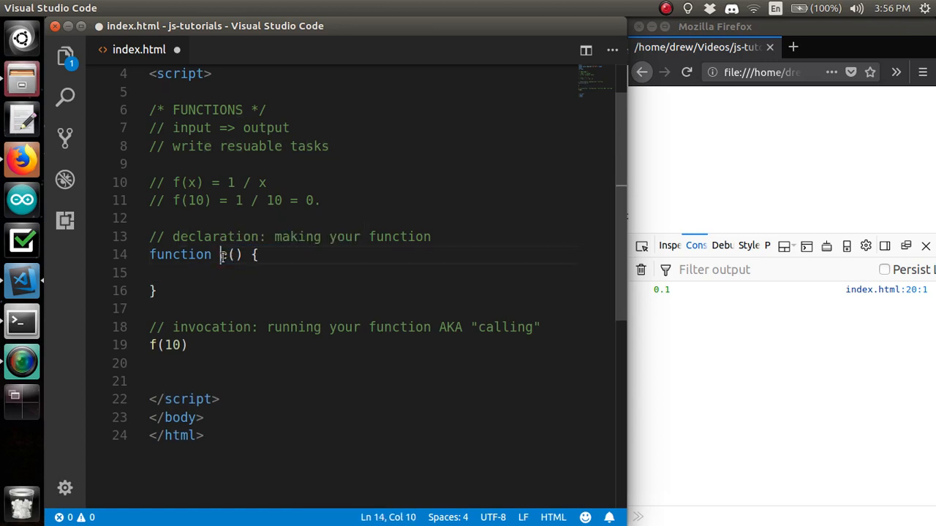
type("add")
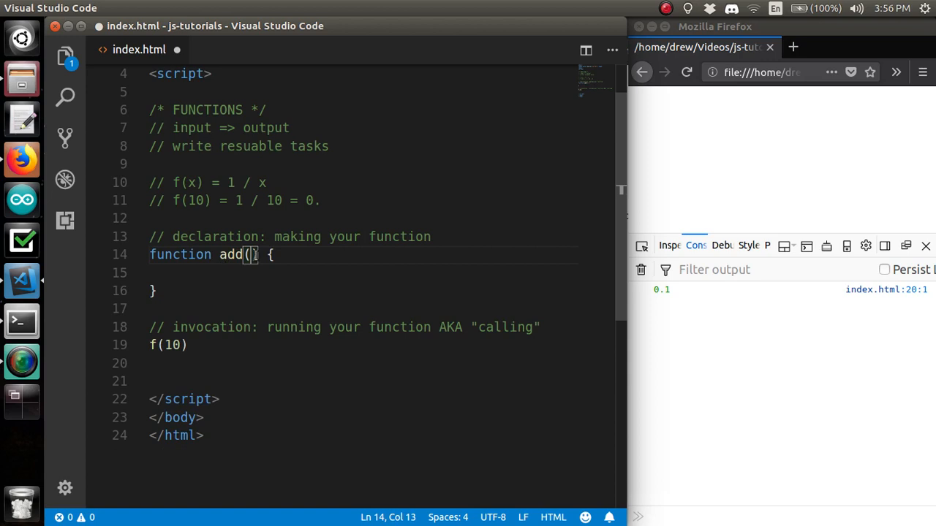
type("a, b")
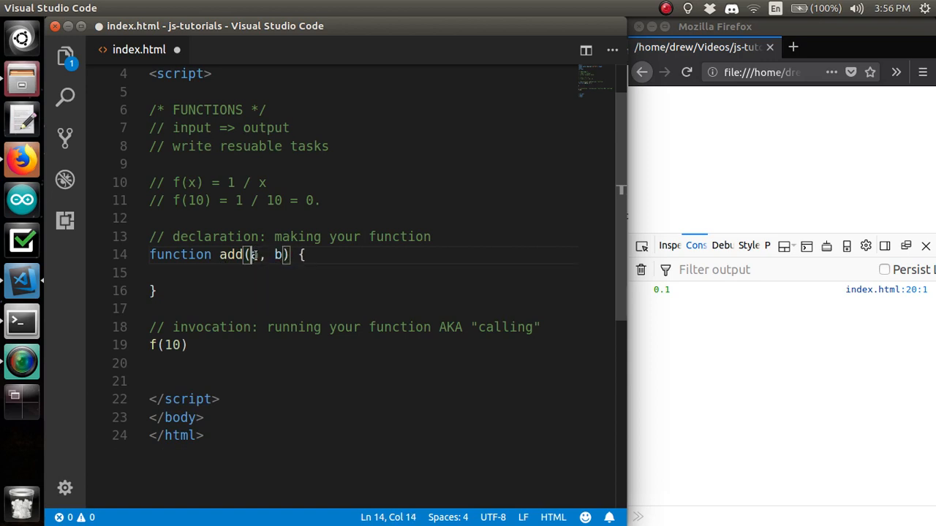
type("re")
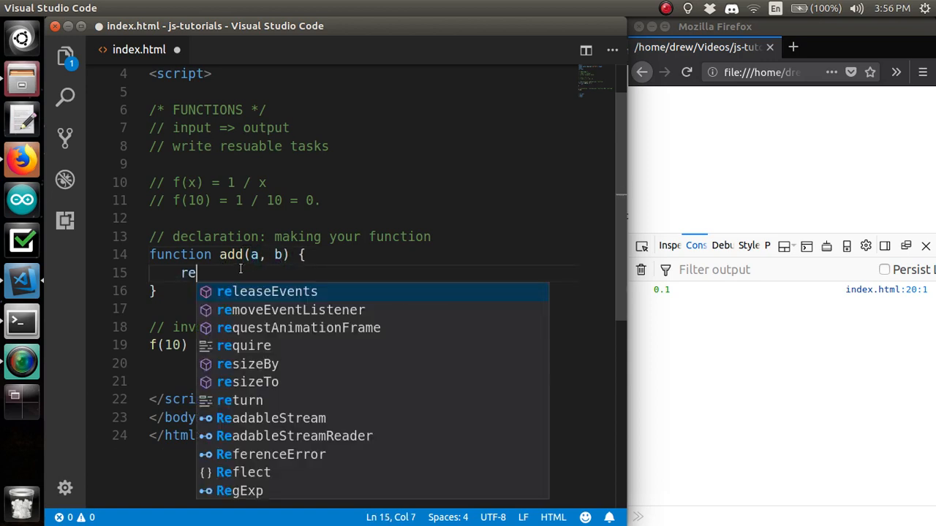
type("turn")
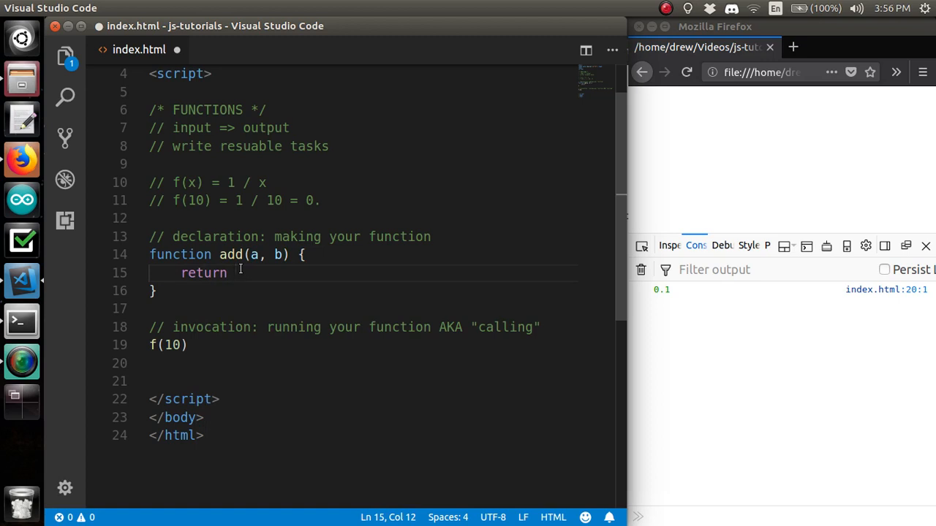
type("a + b")
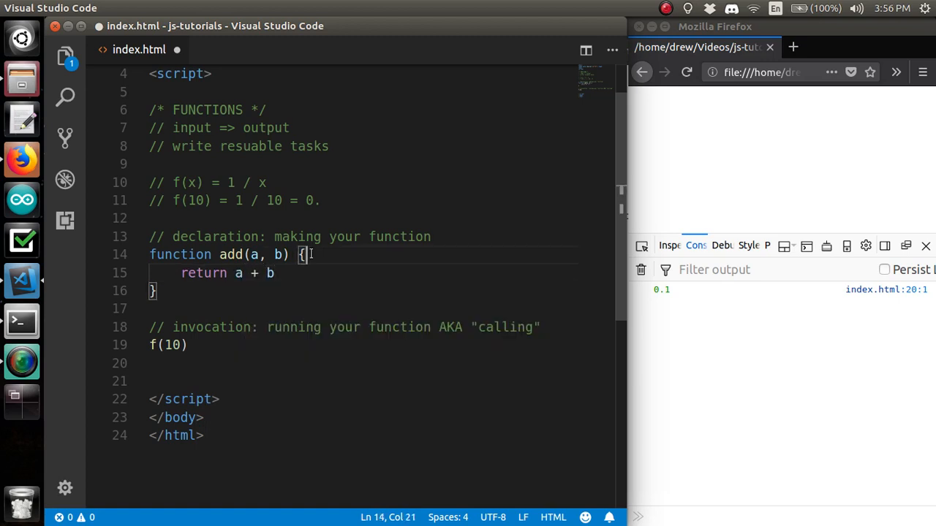
Add then remove a temporary 'let result = a' line, and change the call to f(10, 40)
type("let s")
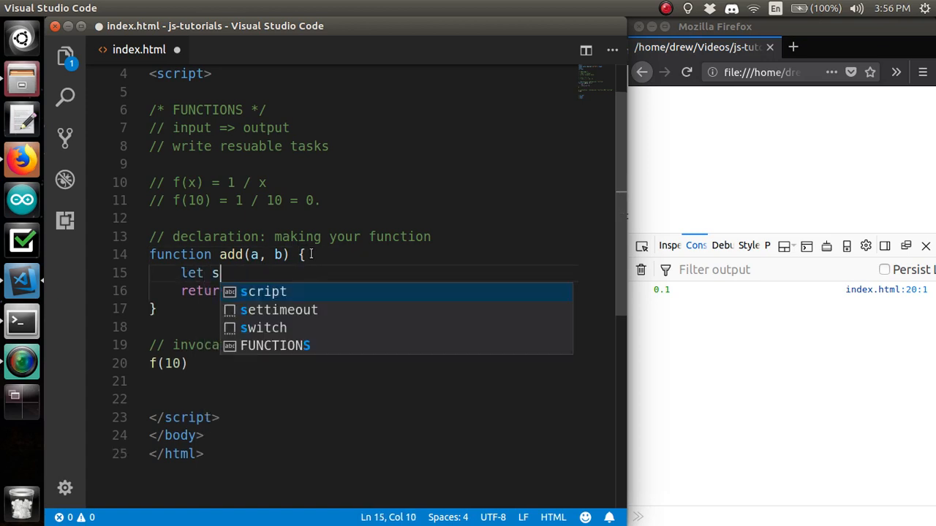
type("esult + b")
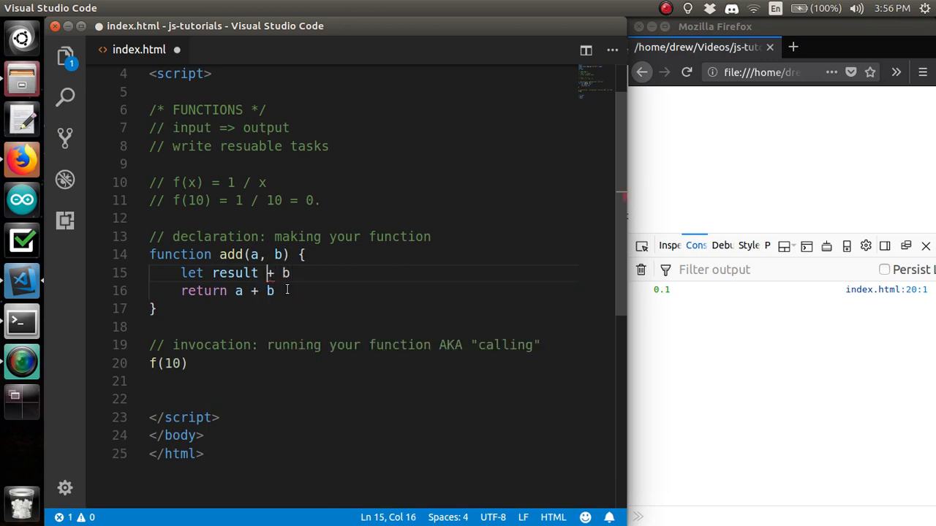
type("= a")
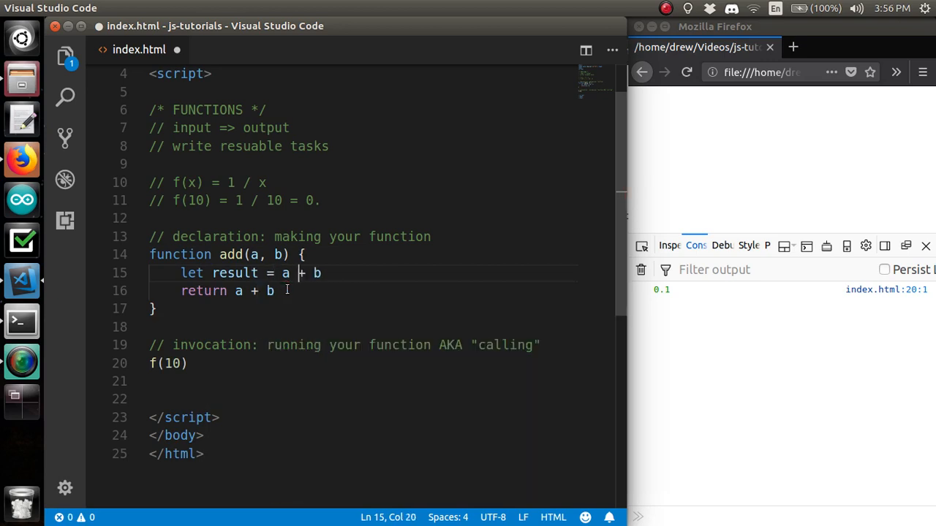
left_click_drag(242, 291, 275, 291)
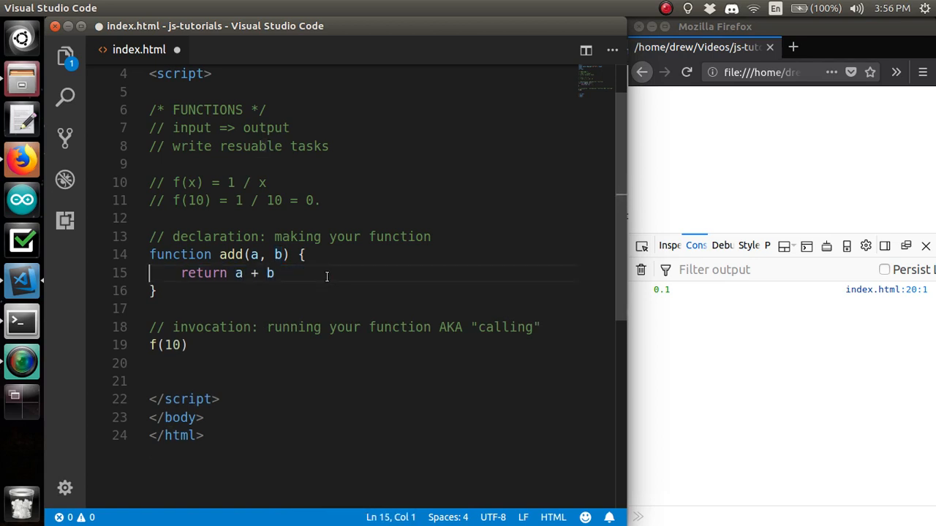
left_click(276, 274)
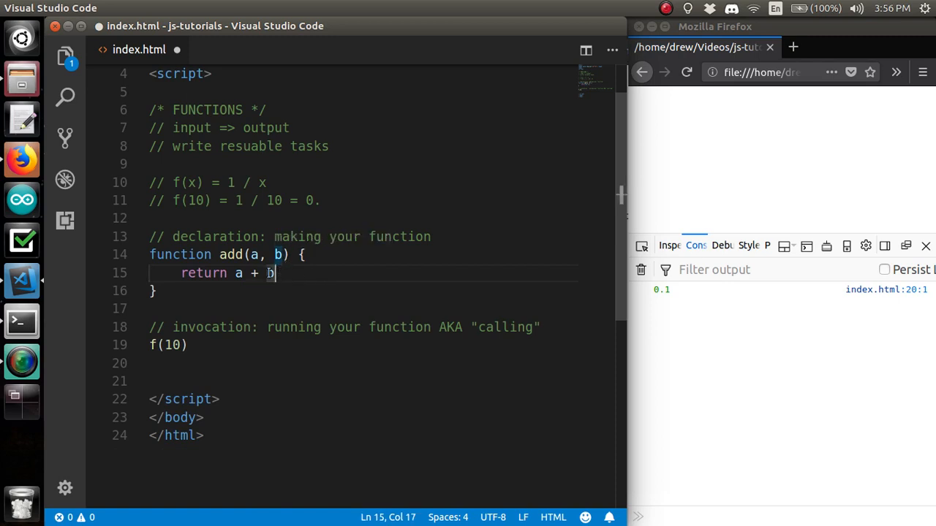
mouse_move(229, 254)
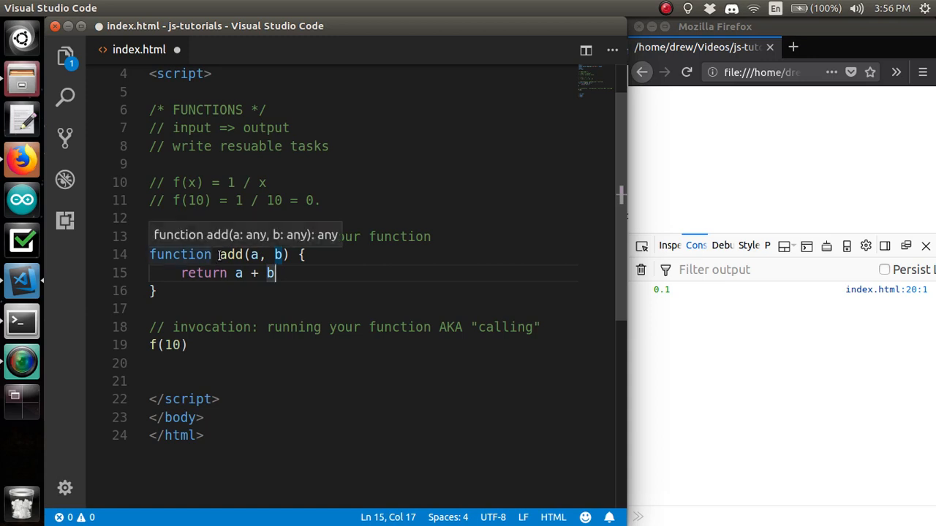
mouse_move(237, 274)
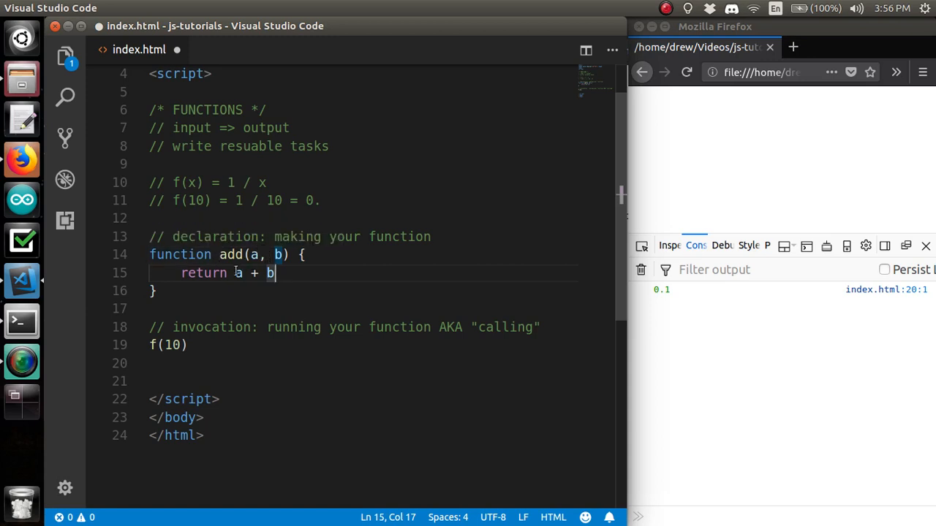
left_click(275, 254)
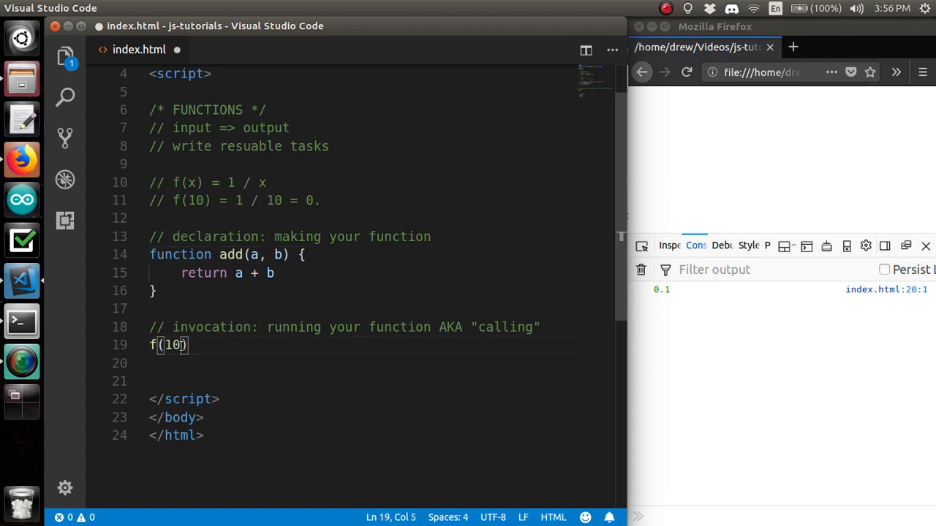
type(", 40")
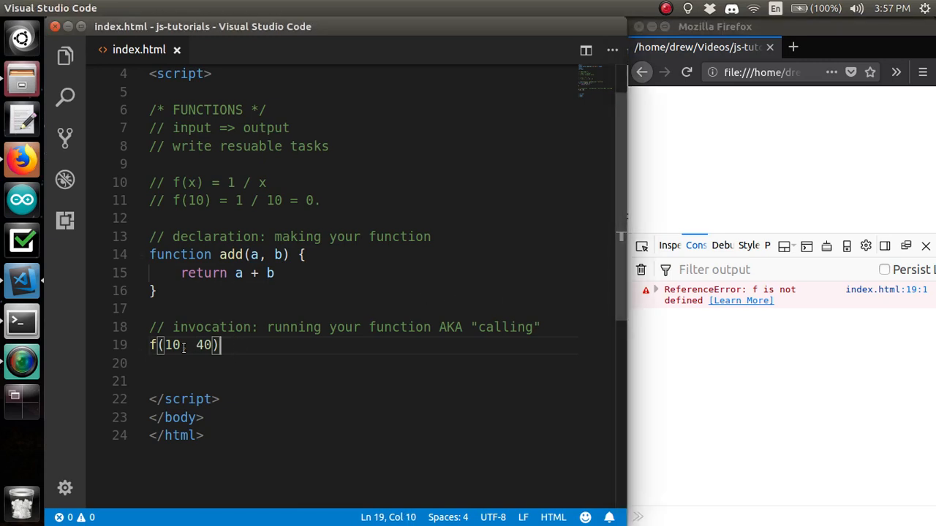
Comment out the f(10) call and add console.log( add(12, 54) ) below it
key("BackSpace")
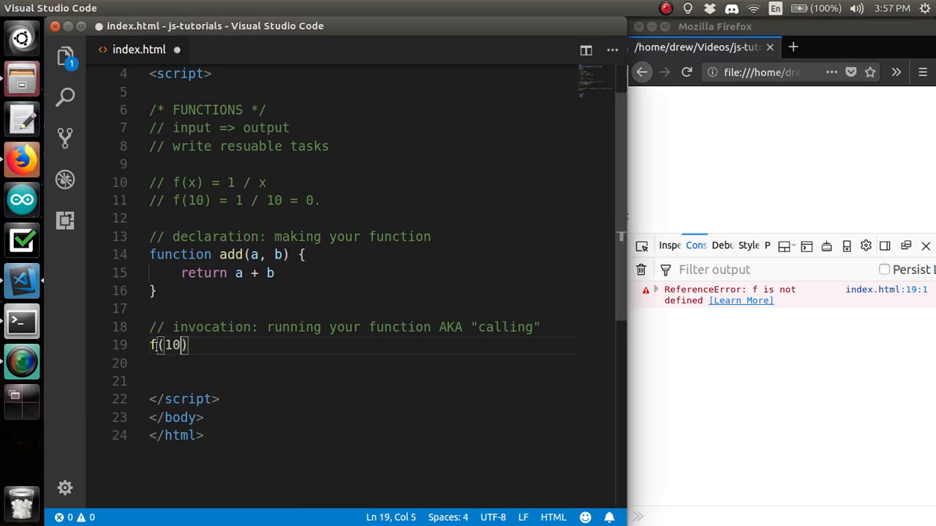
type("//")
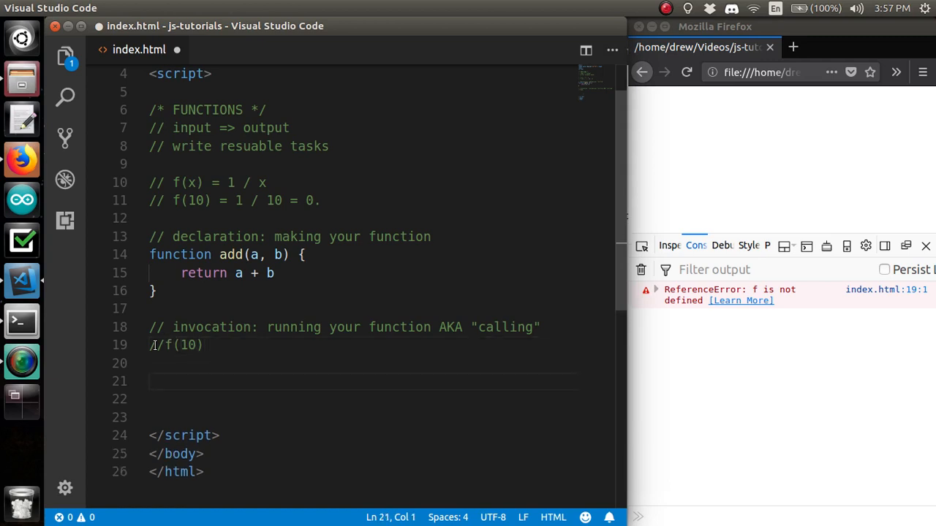
type("console.log")
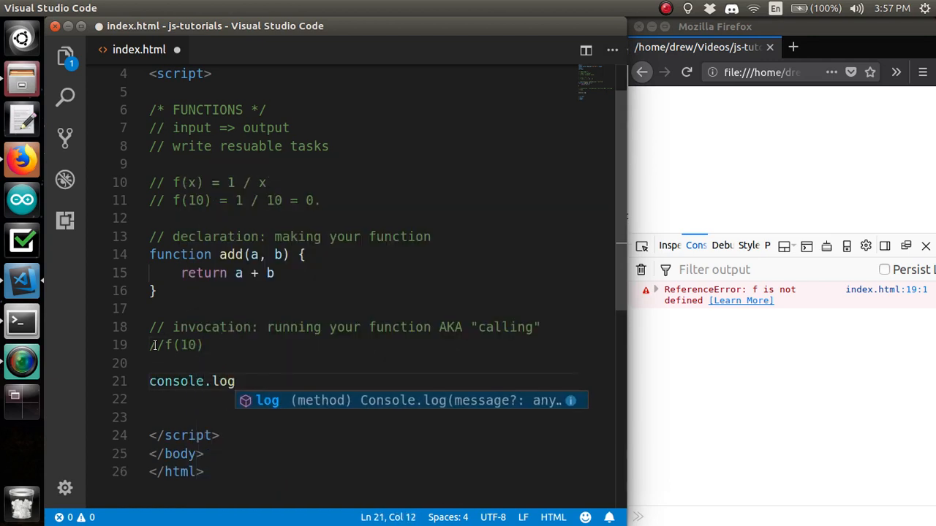
type("()")
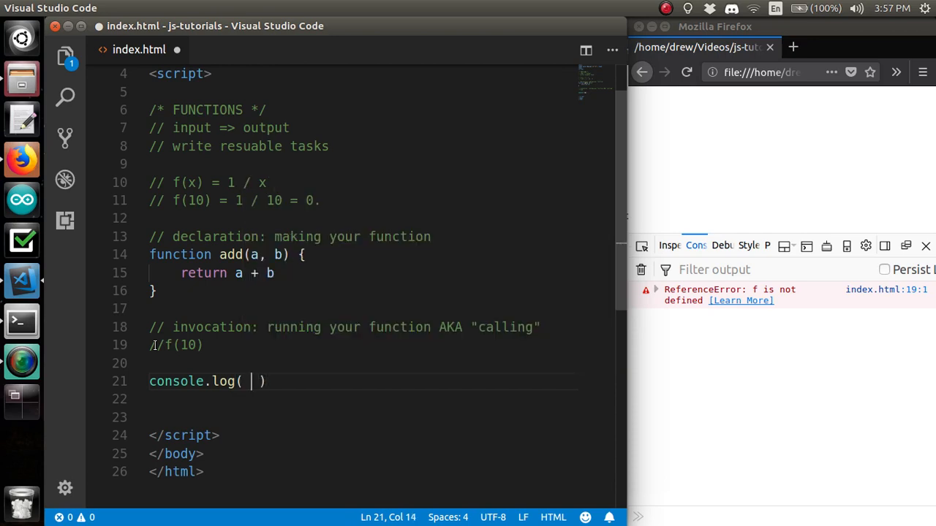
type("add()")
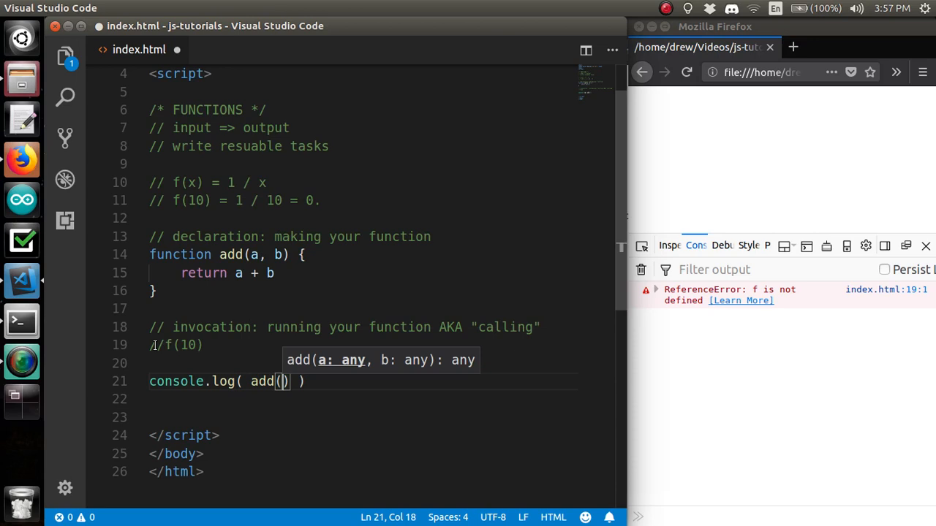
type("12, 54")
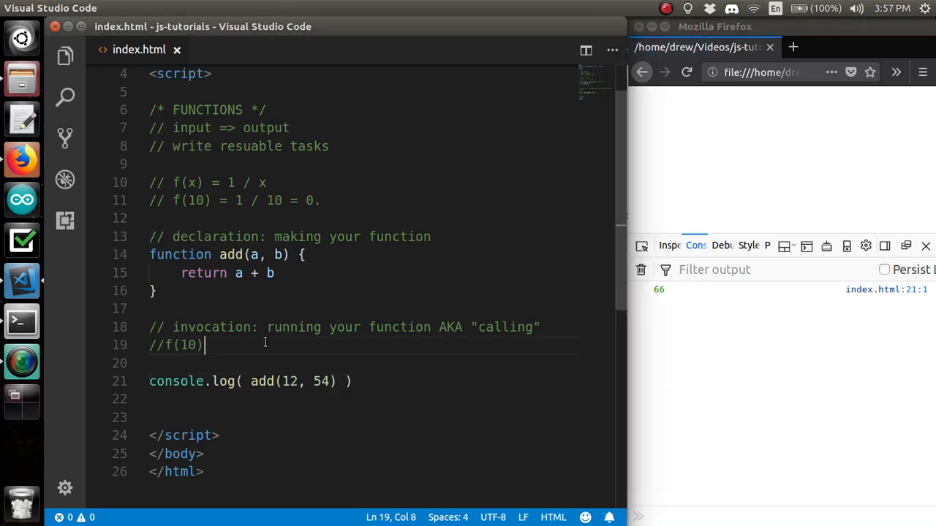
Drop the 54 argument to log add(12) and save so the console shows NaN
left_click(330, 380)
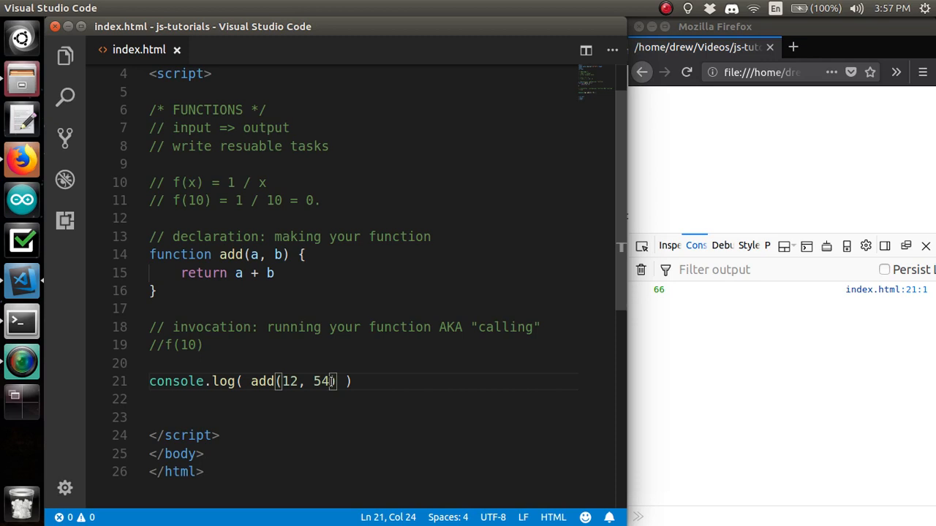
key("Backspace")
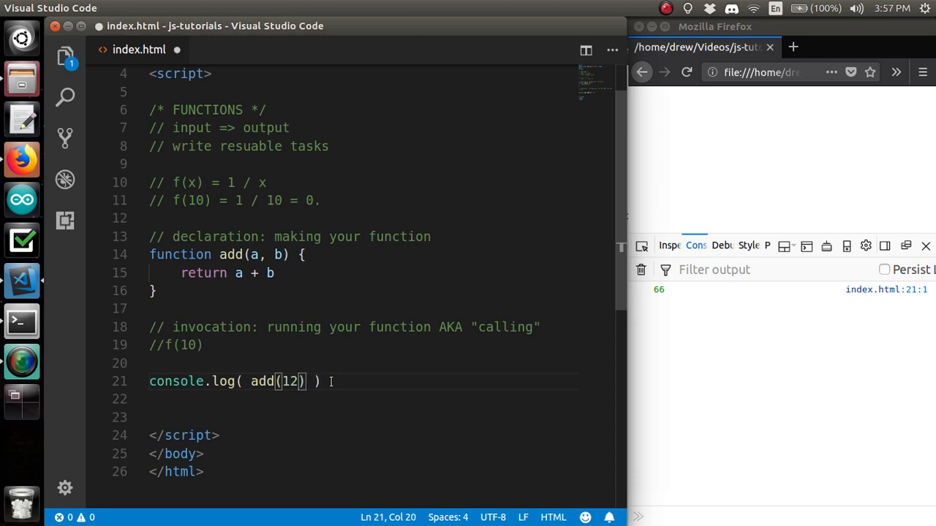
key("ctrl+s")
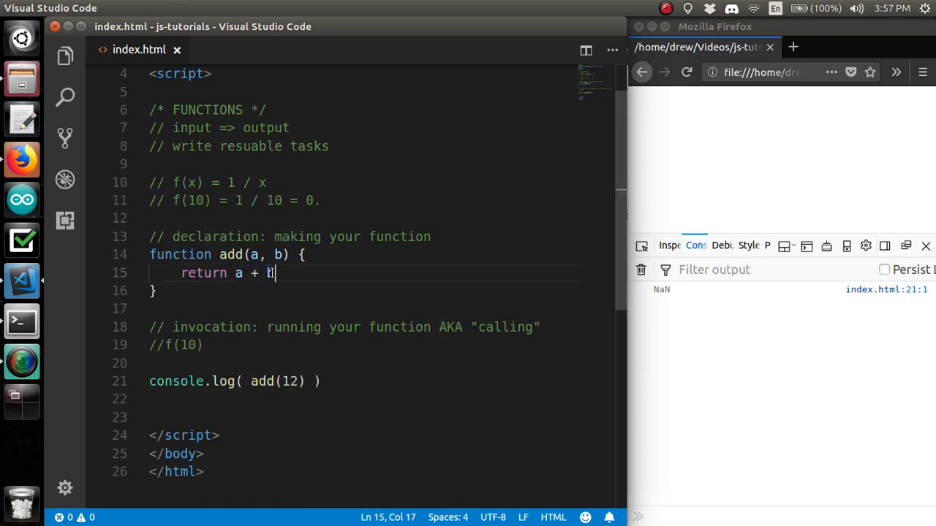
Change the logged call to add(12, 29) after a three-argument try, so the console shows 41
left_click_drag(252, 380, 304, 381)
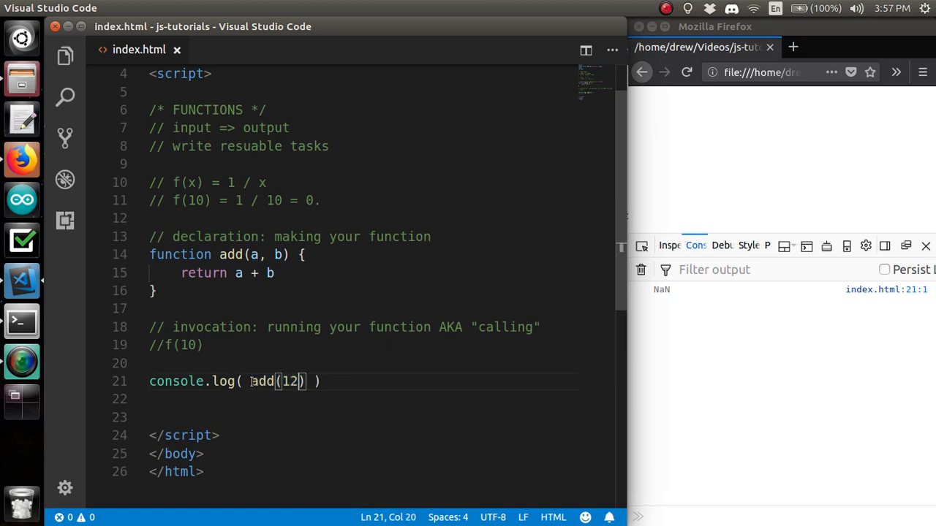
type(", 29, 45")
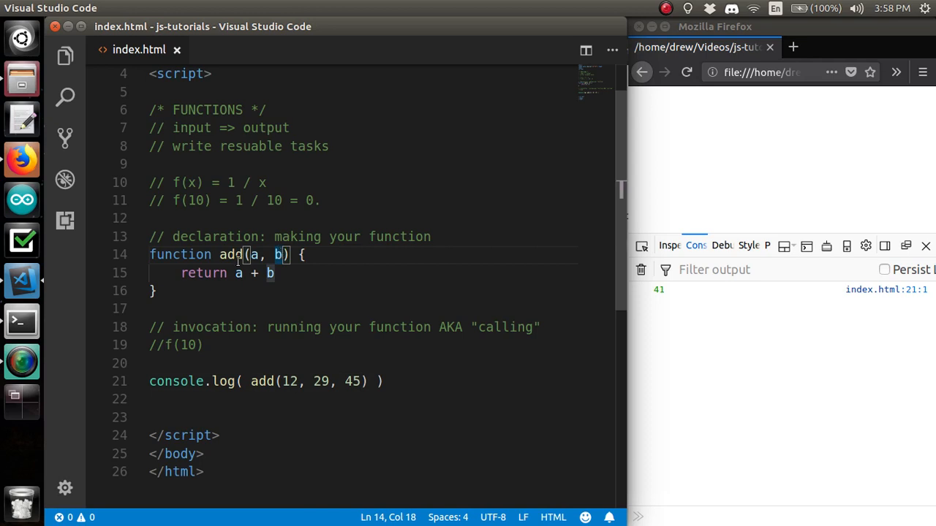
left_click_drag(250, 255, 281, 254)
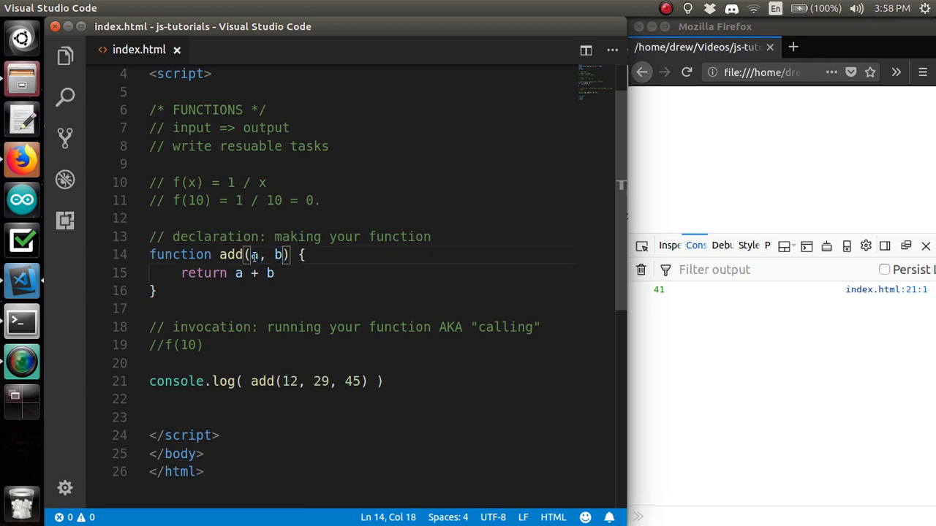
mouse_move(279, 255)
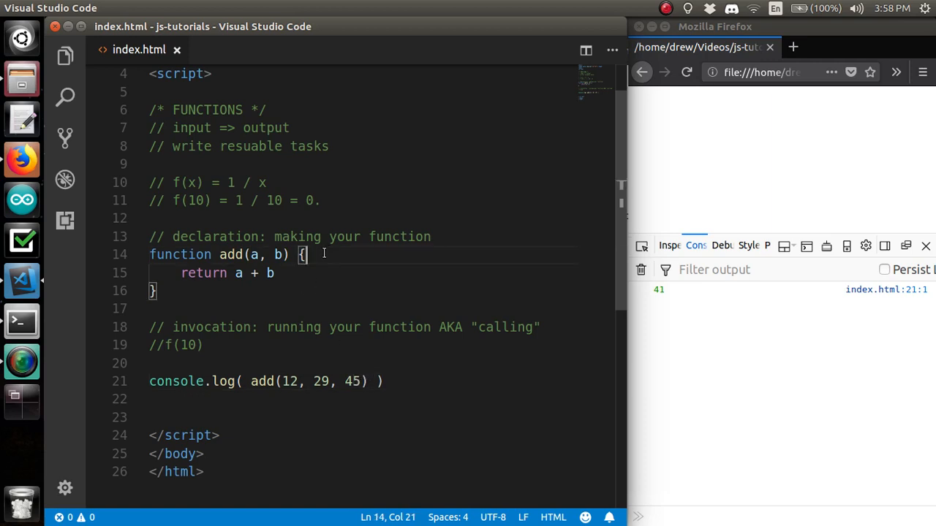
type("ar")
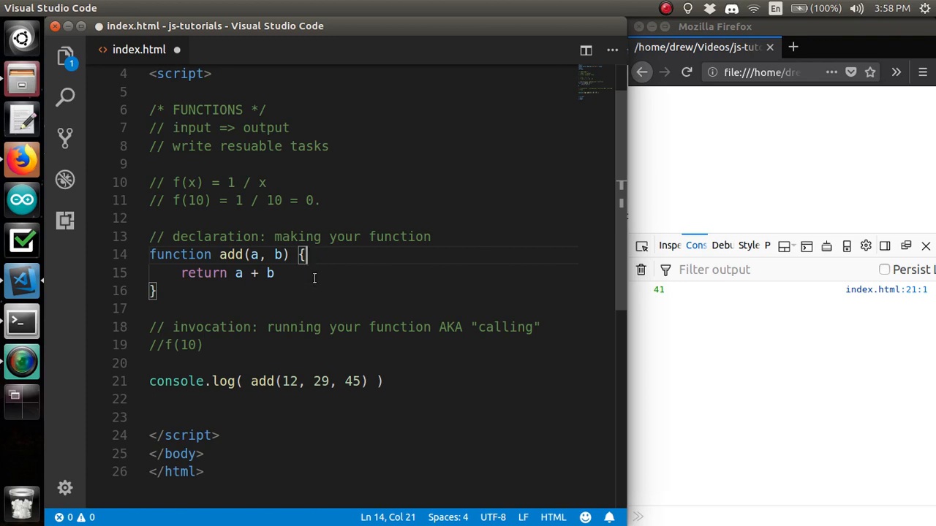
left_click_drag(331, 380, 366, 380)
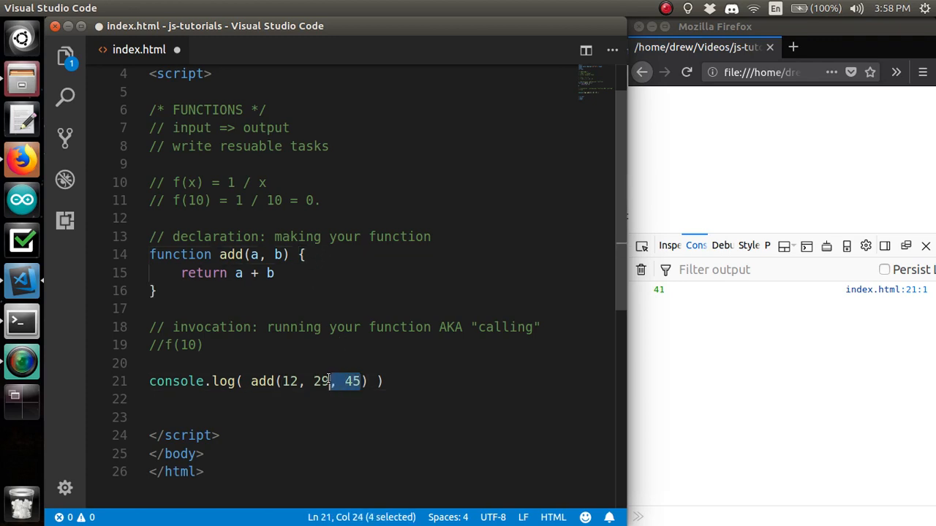
left_click(363, 380)
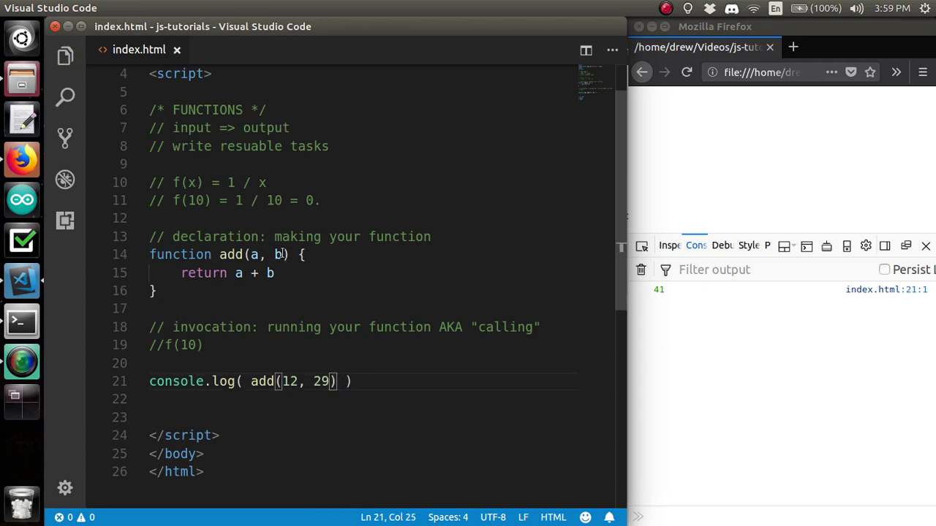
Strip add's a, b parameters and return, leaving just console.log("hey") in its body
key("Backspace")
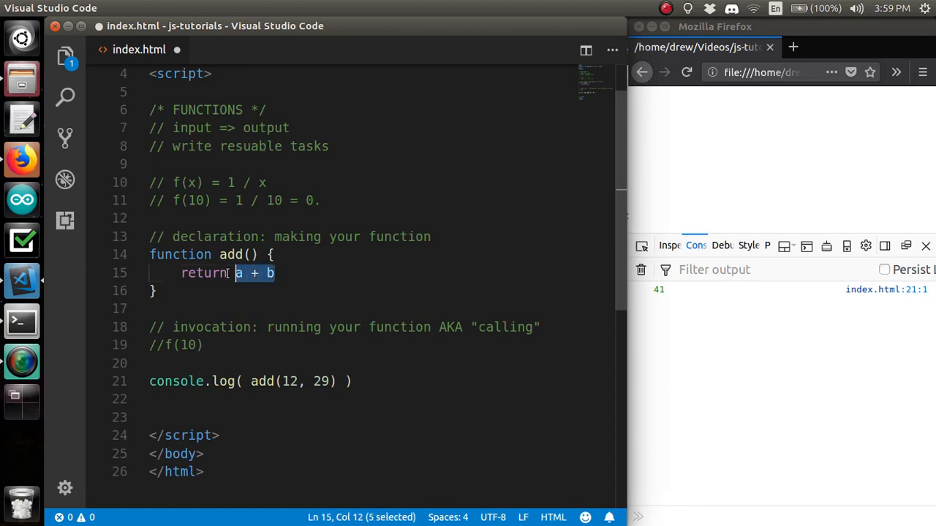
key("Delete")
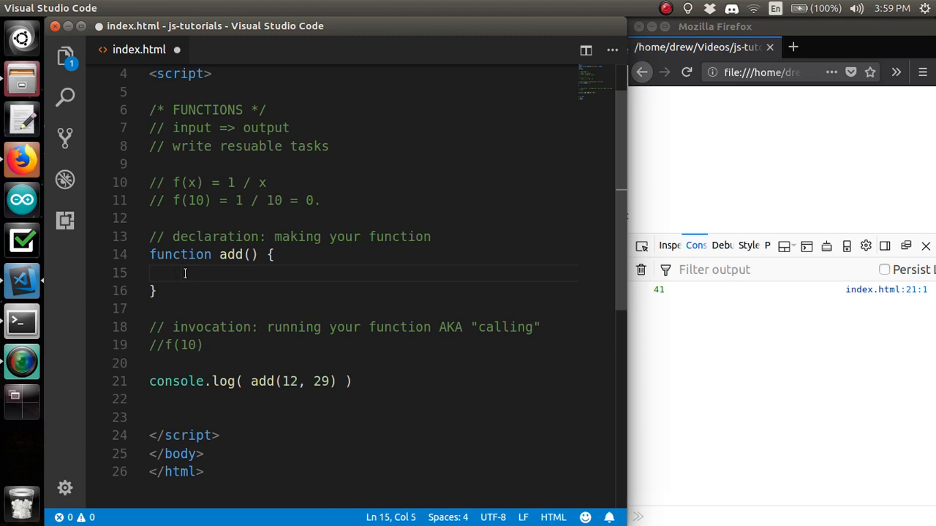
type("co")
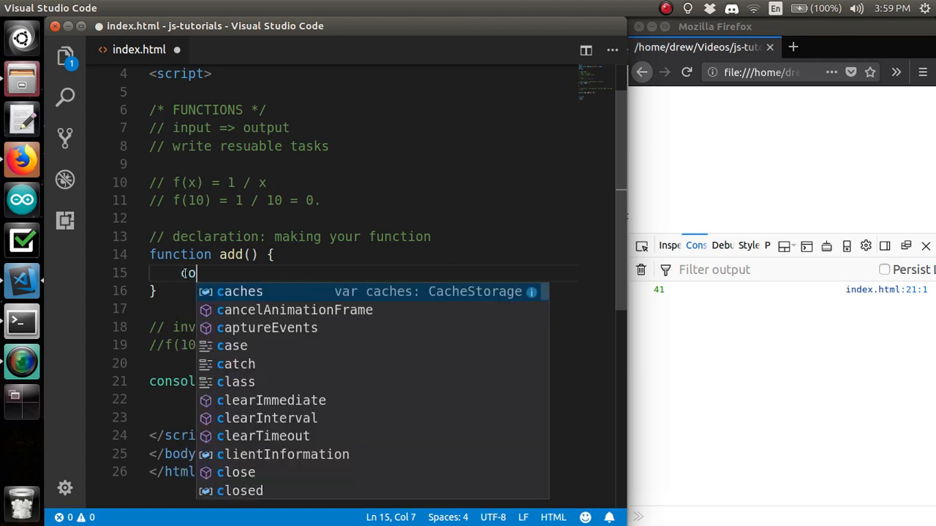
type("console.log()")
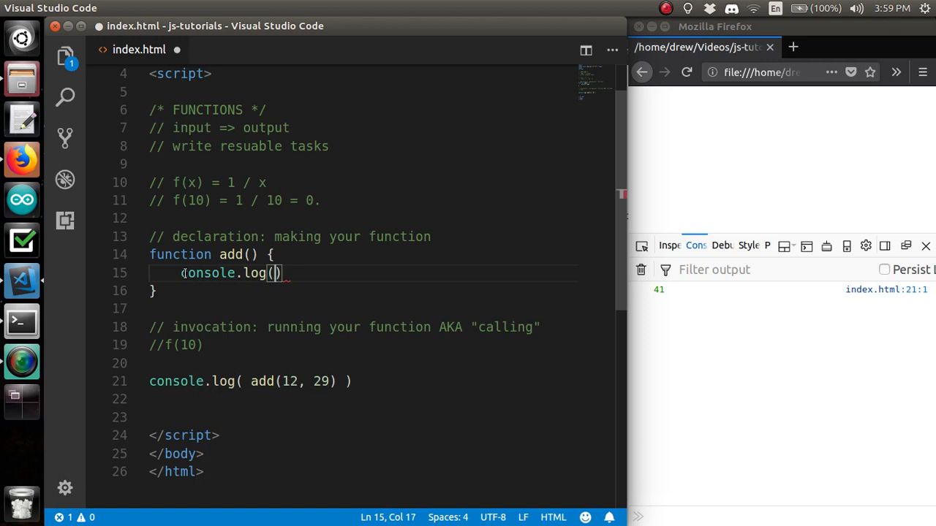
type("\"hey\"")
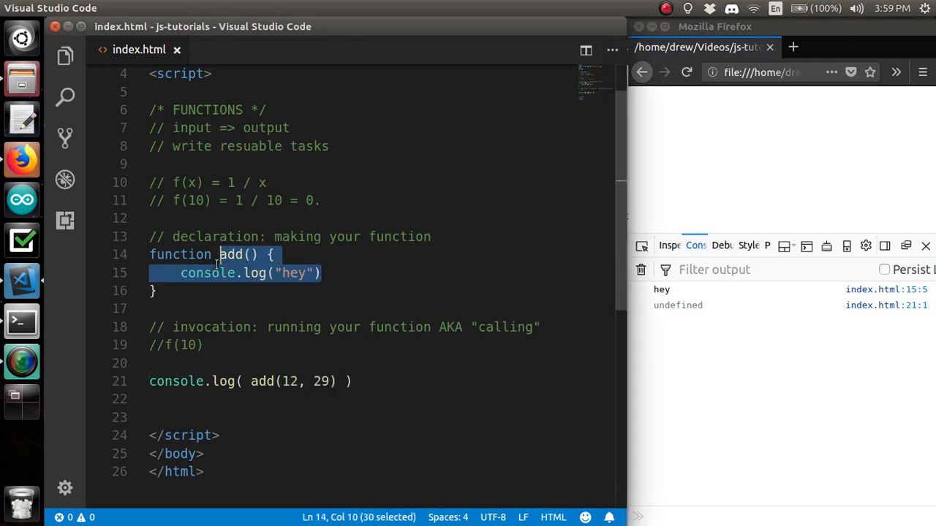
Call add() with no arguments and compare its result with === undefined in the log
left_click(319, 273)
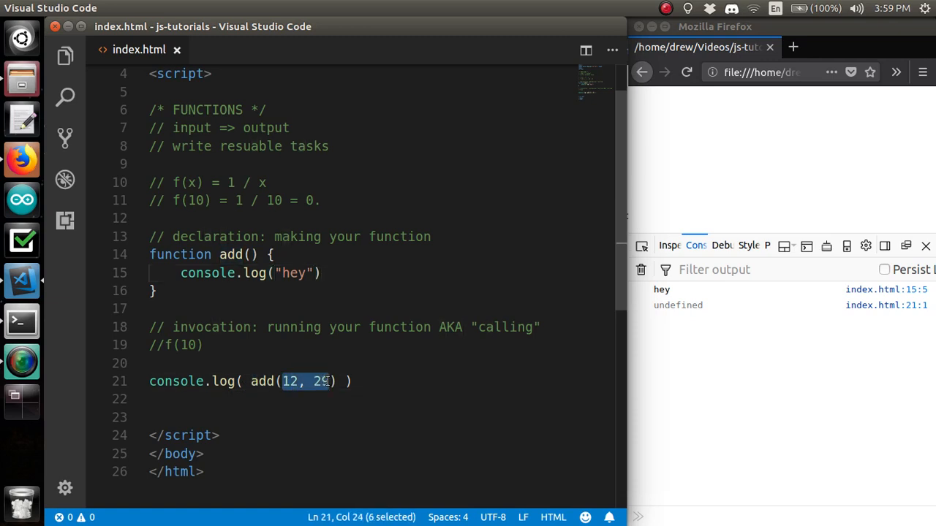
key("Delete")
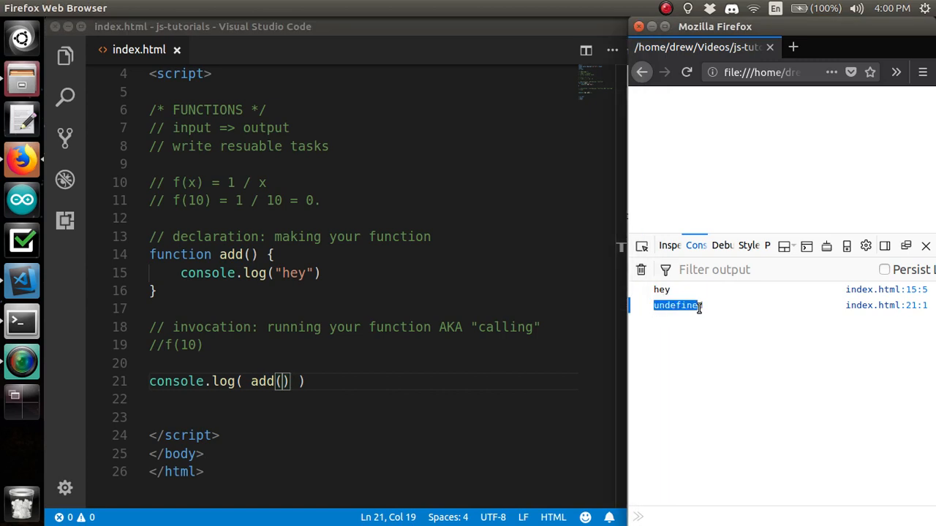
left_click(327, 273)
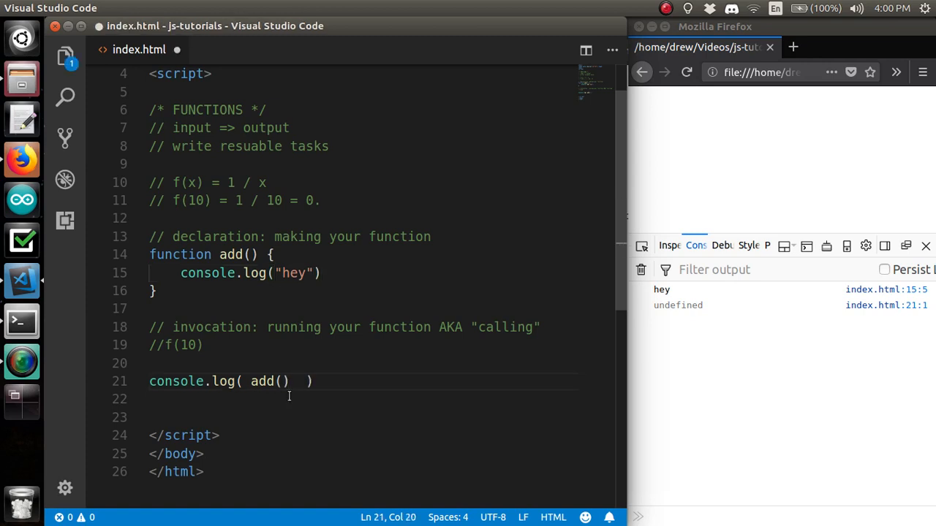
type("==")
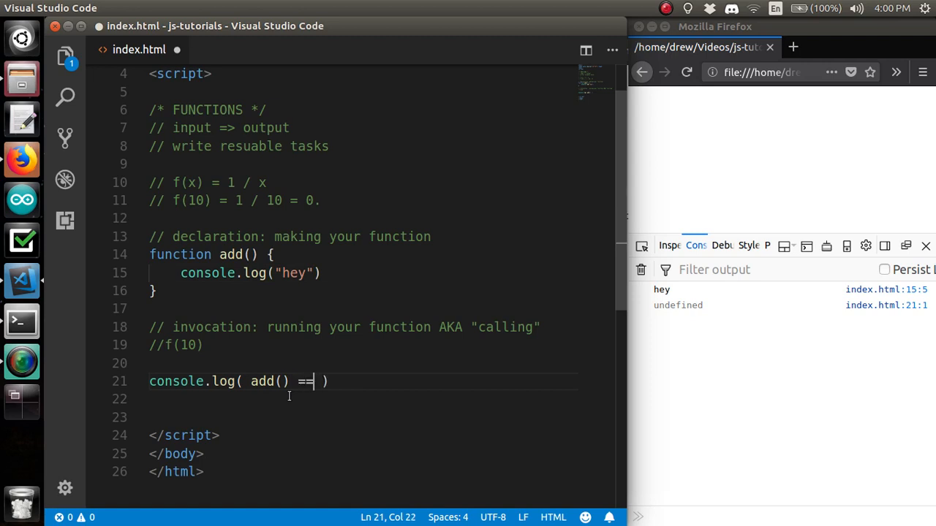
type("= undefined")
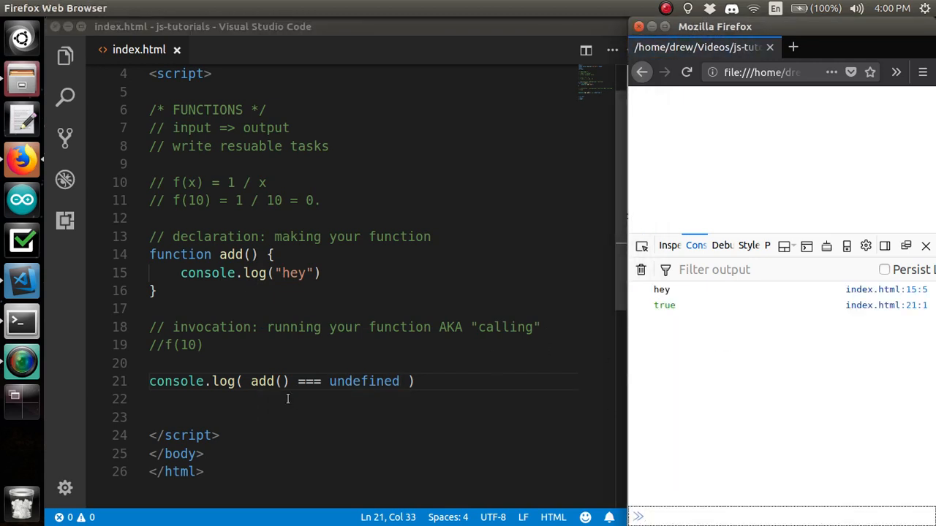
Remove the add() === undefined comparison, leaving an empty console.log()
double_click(364, 380)
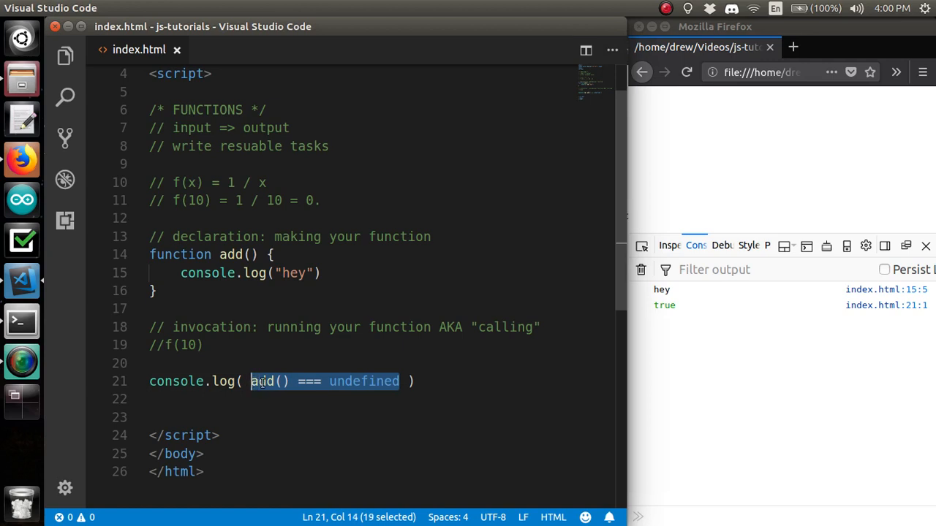
key("Delete")
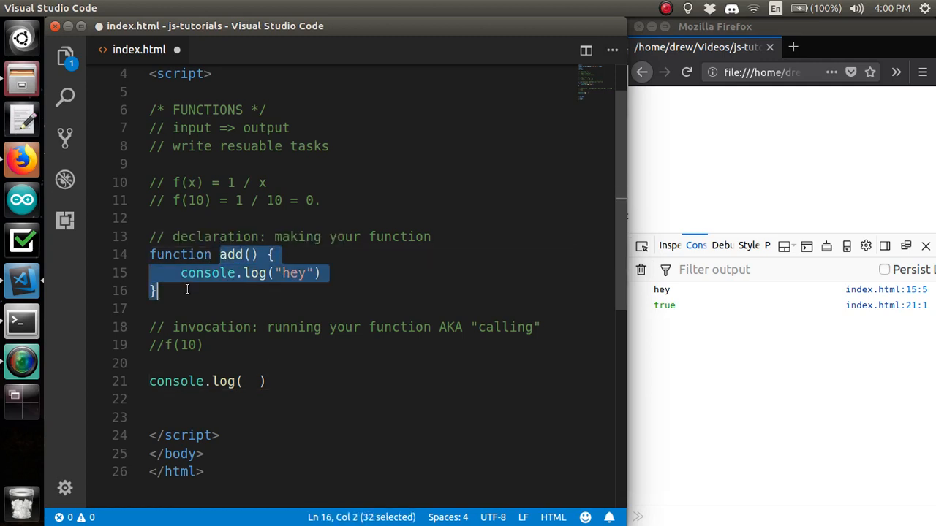
left_click(330, 273)
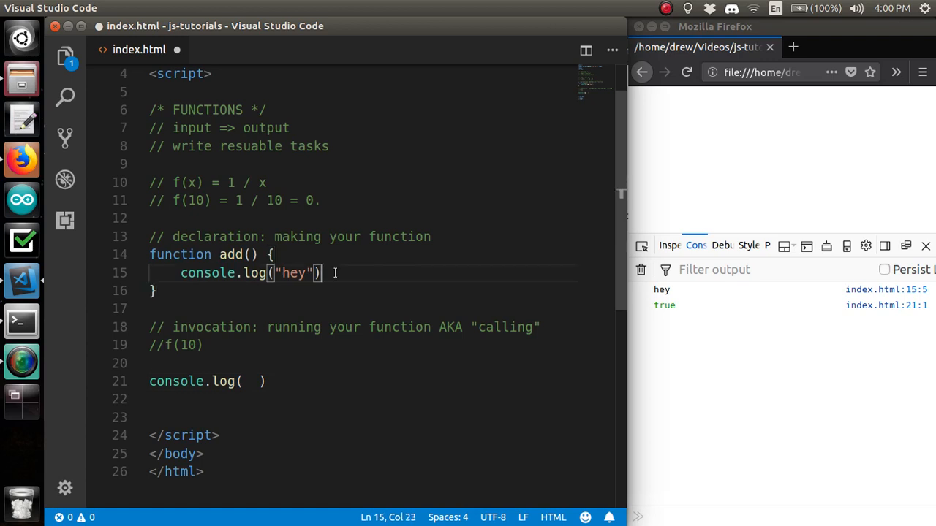
Highlight the reusable-task and input => output comments, then return to the empty log call
left_click_drag(173, 146, 327, 146)
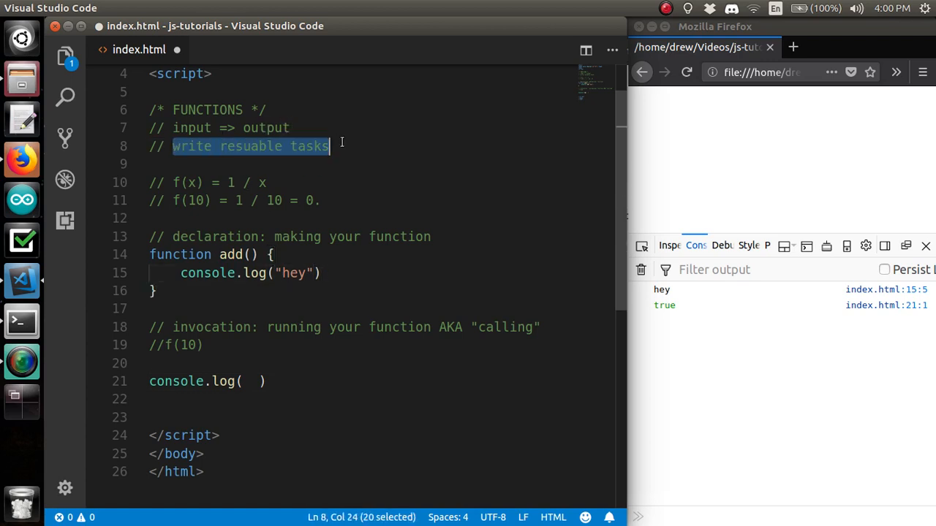
left_click(329, 146)
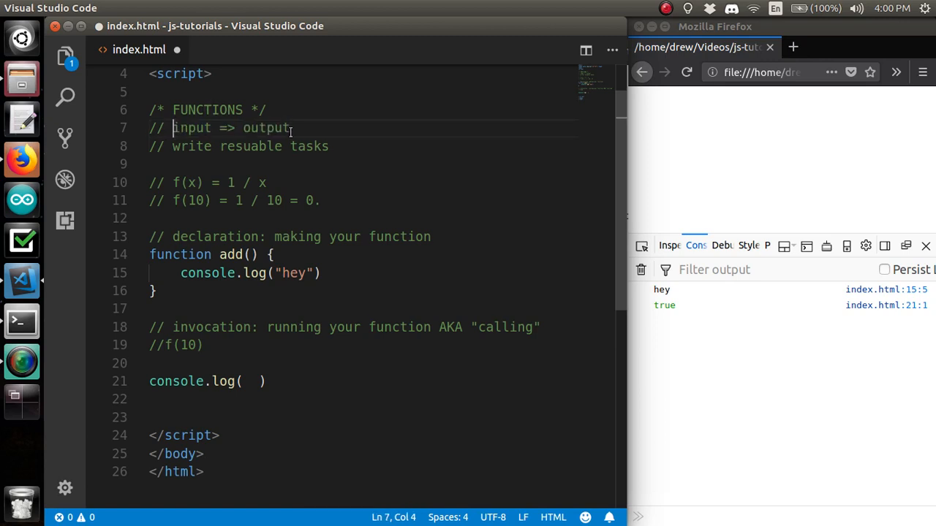
left_click(290, 134)
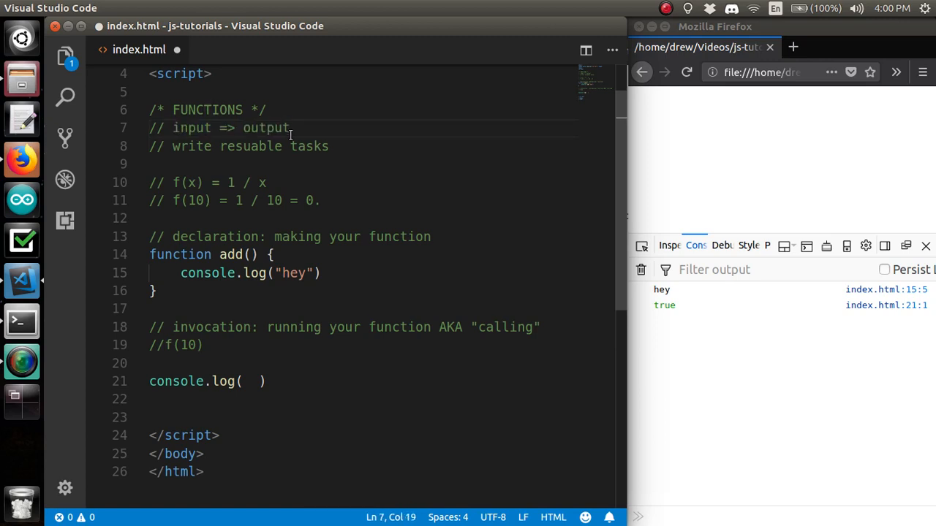
left_click(250, 254)
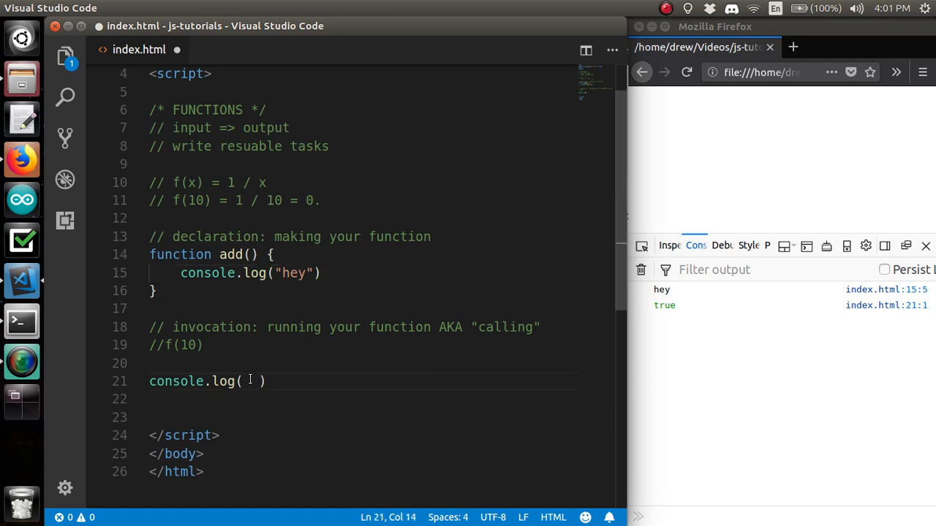
Log add() and restore add(a, b) so it returns a + b again
type("add")
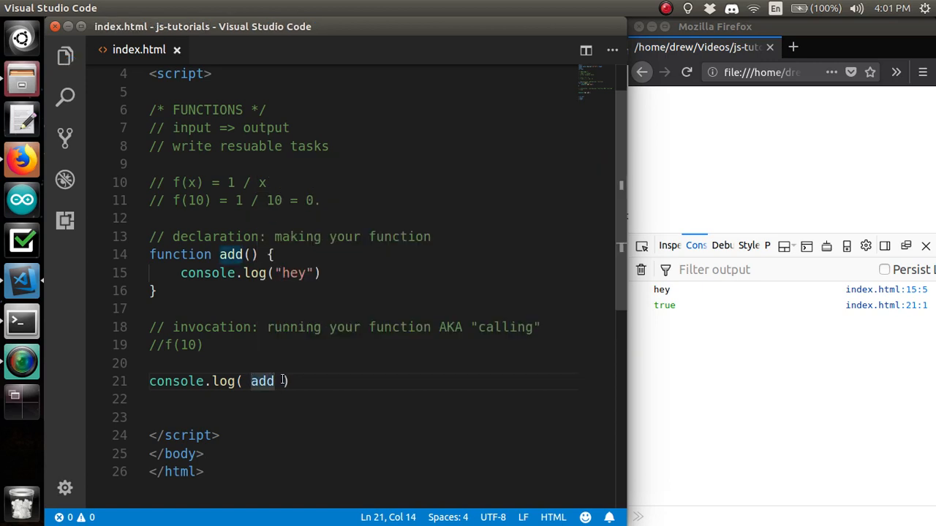
type("()")
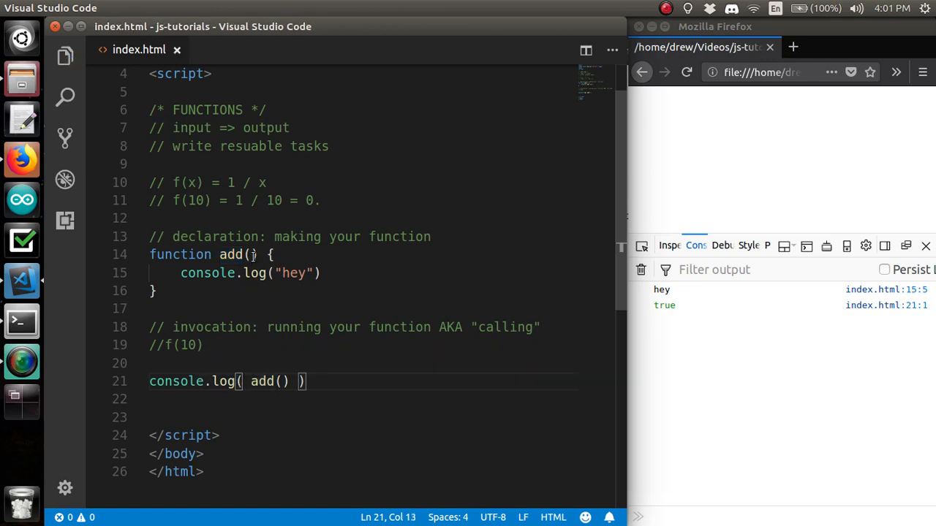
left_click(251, 254)
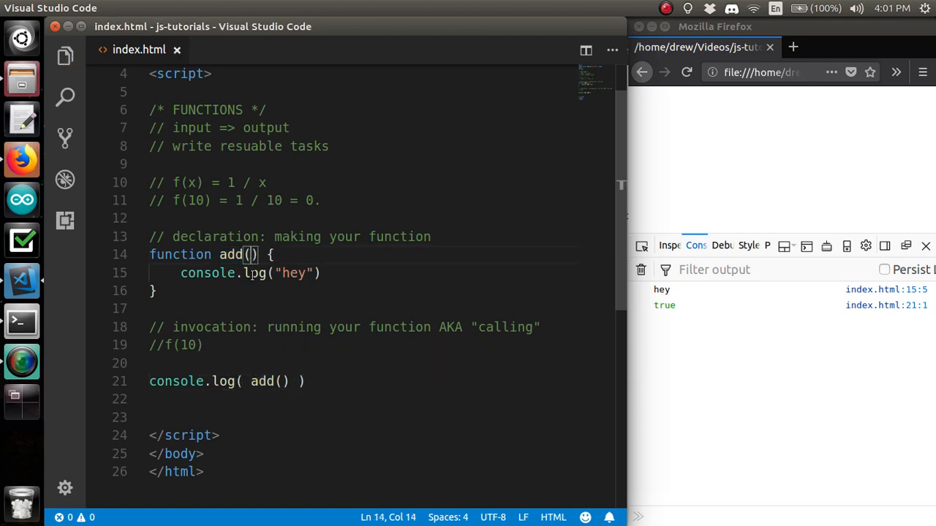
type("a, b")
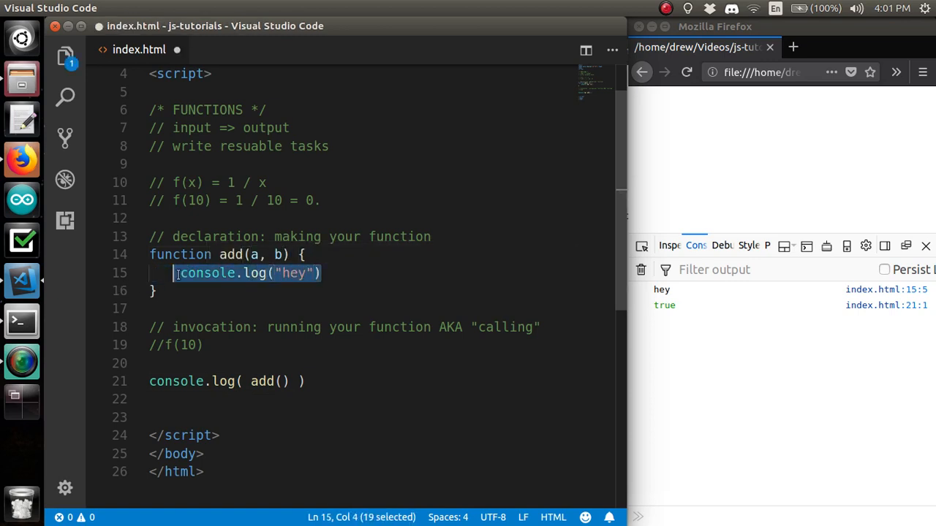
type("return")
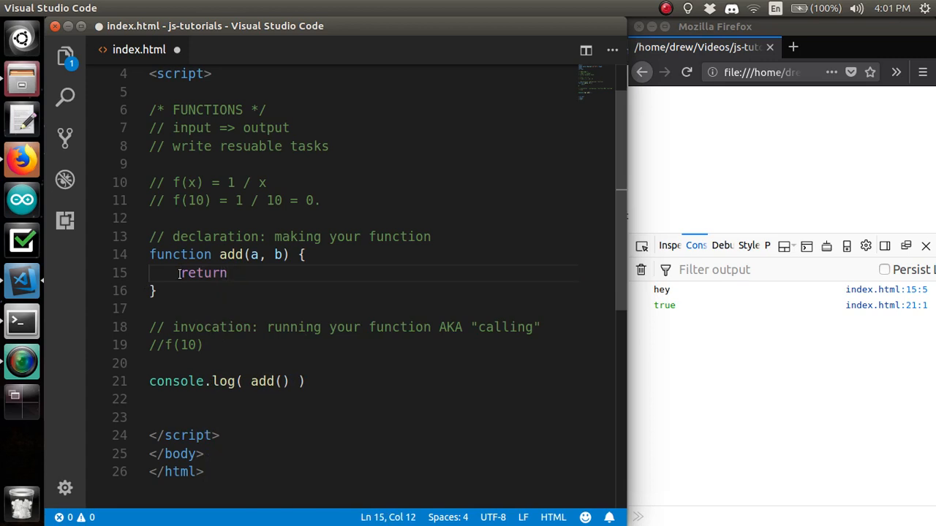
type("a + b")
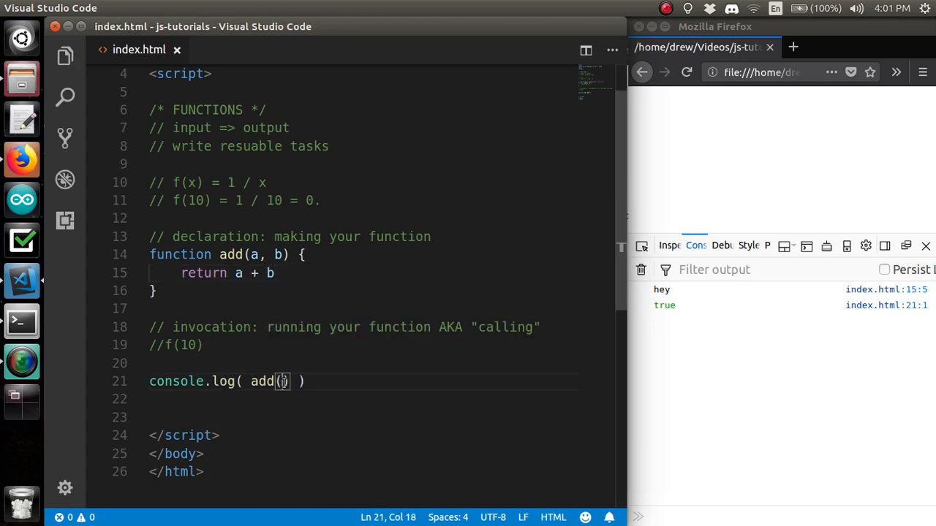
Give the logged call arguments, replacing a nested add(5, 6) so it reads add(3, 11)
type("3,")
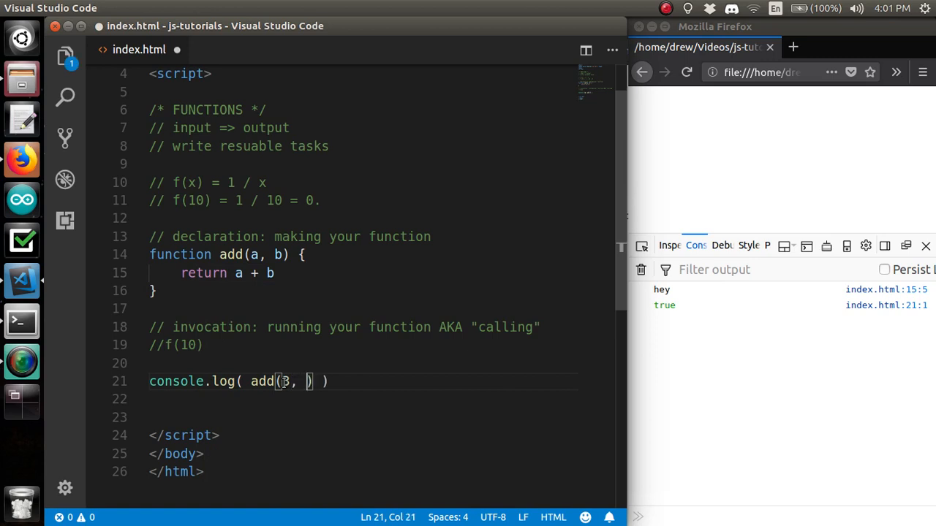
type("add(")
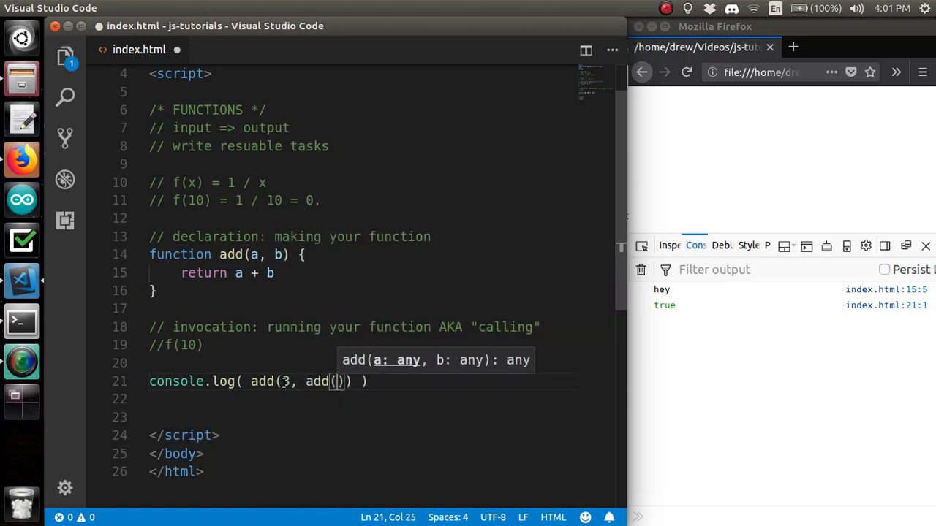
type("5, 6")
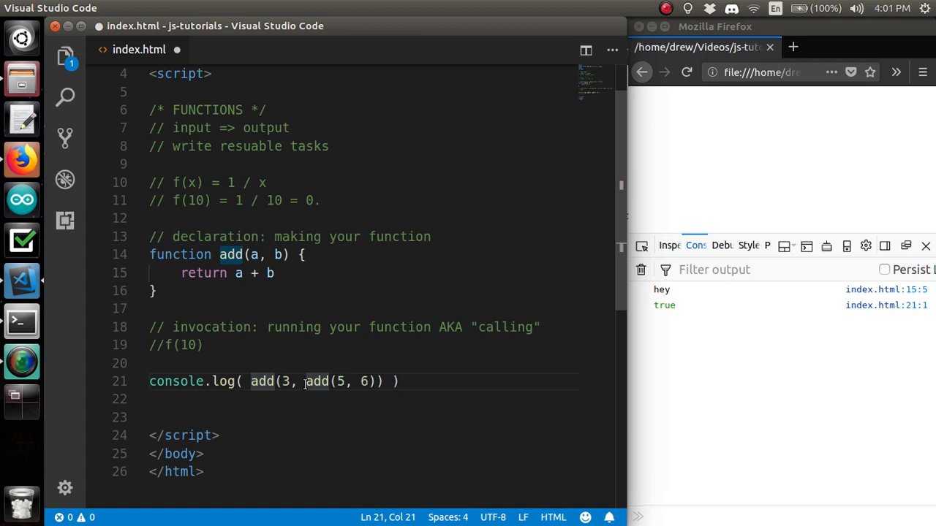
double_click(316, 382)
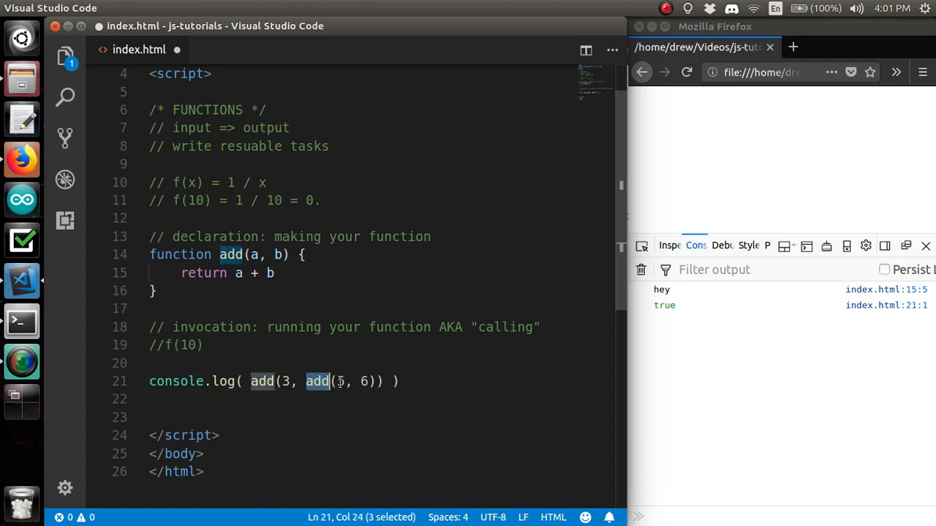
left_click_drag(305, 380, 374, 381)
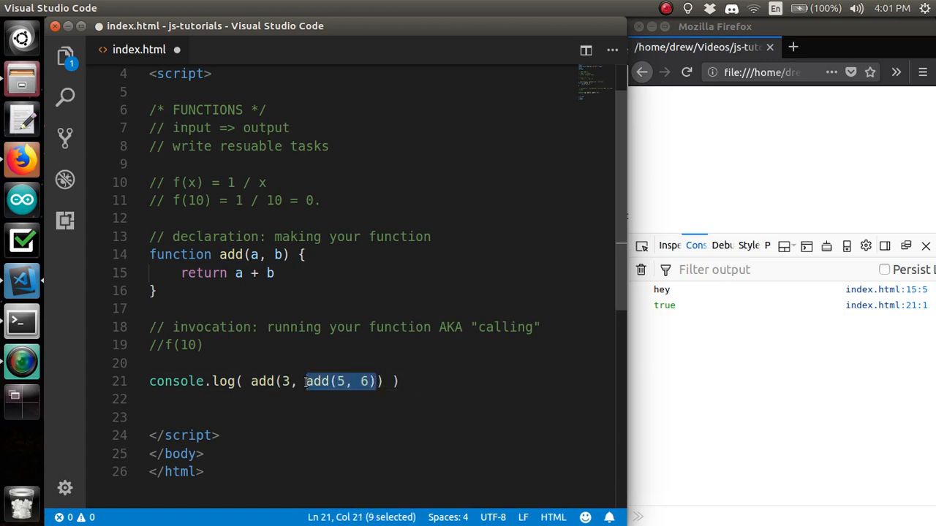
type("11")
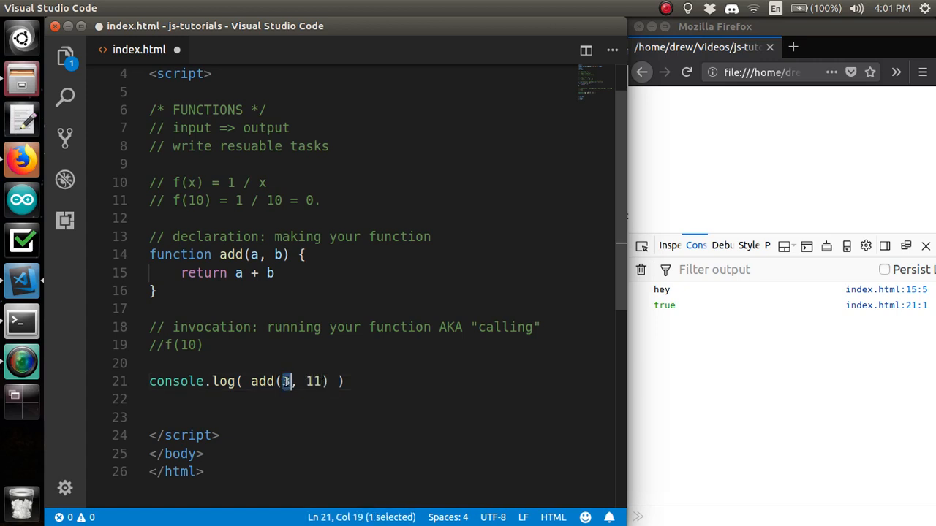
type("3")
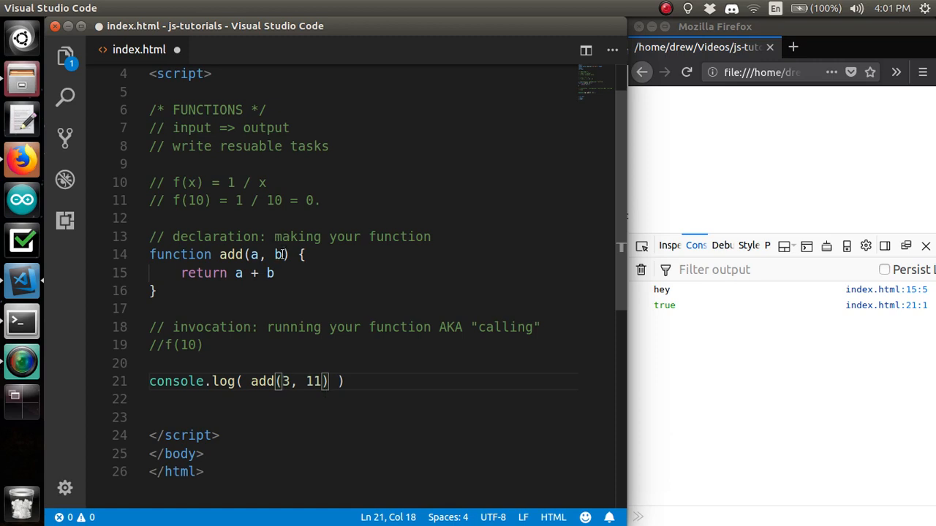
left_click_drag(252, 381, 331, 380)
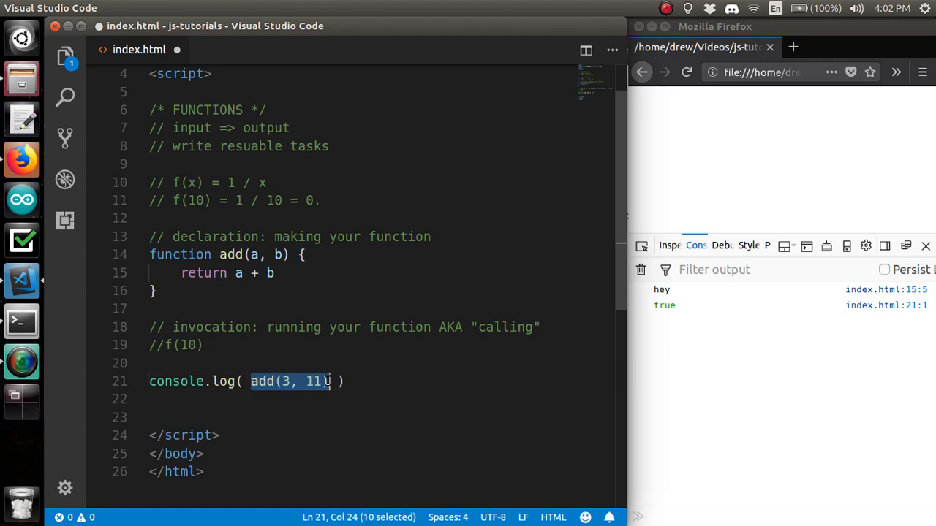
Nest add(5, 6) as an argument, then delete the nested call again
type("add(5, 6)")
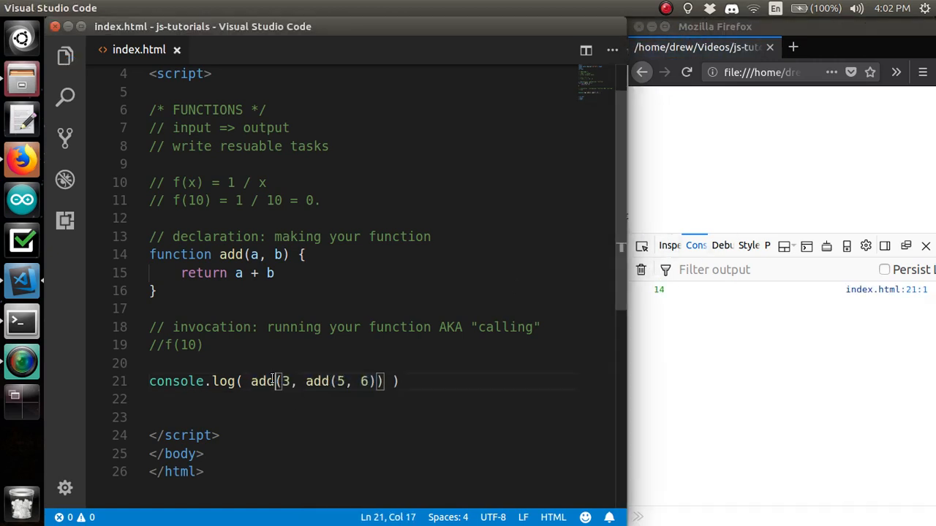
left_click_drag(299, 380, 381, 380)
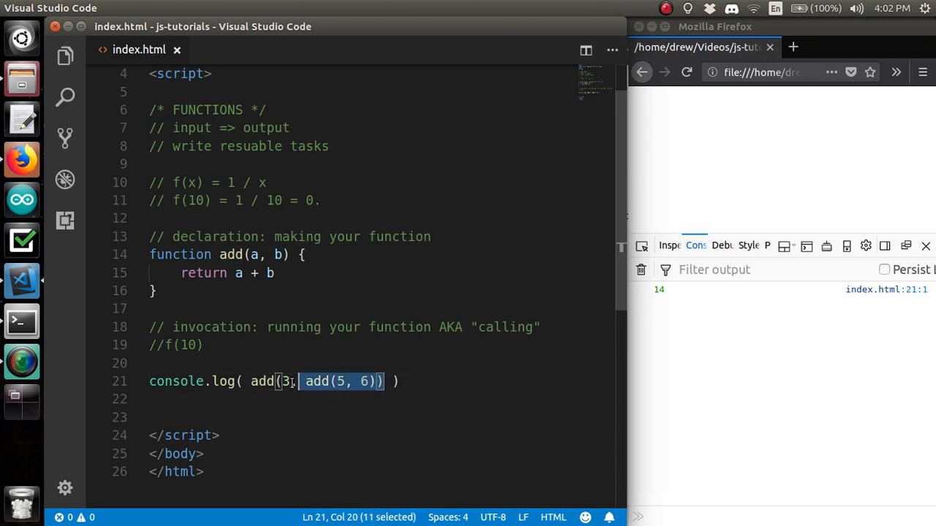
key("Delete")
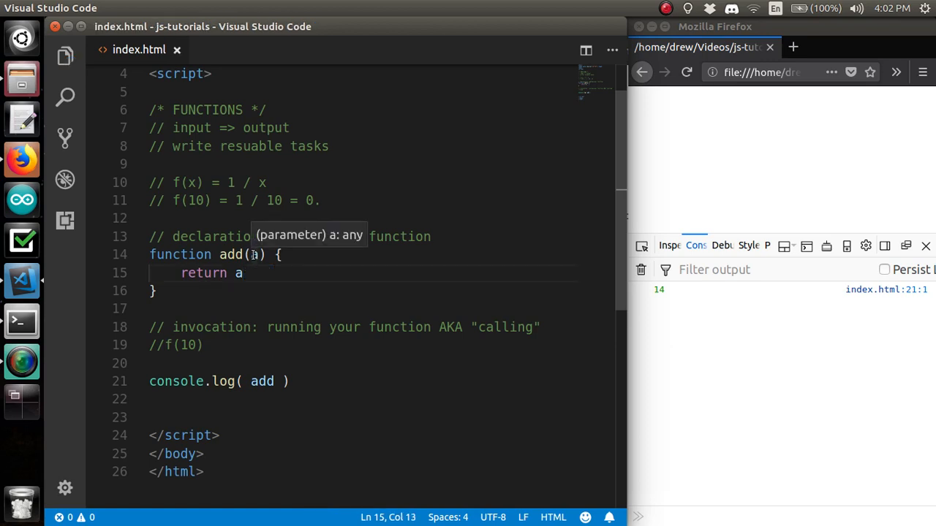
Reduce add to a single parameter a that it returns and log the add function uncalled
double_click(236, 273)
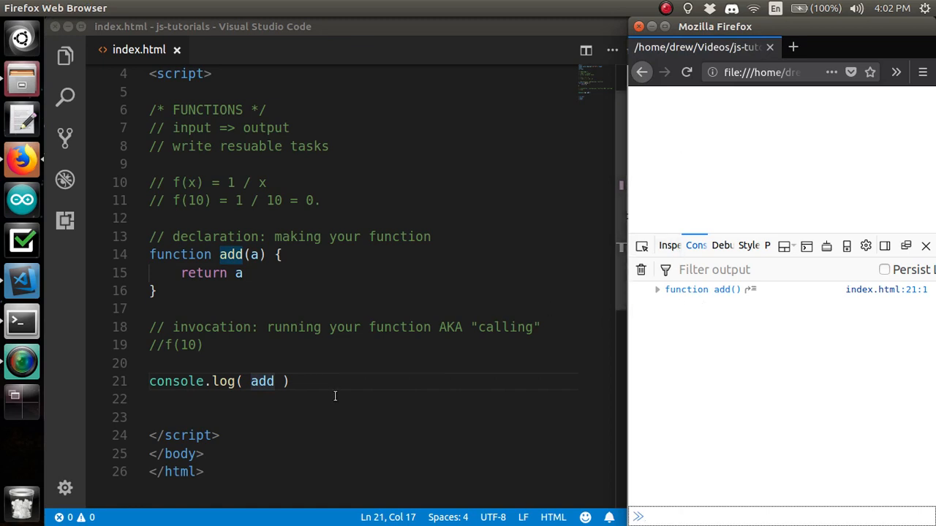
double_click(262, 380)
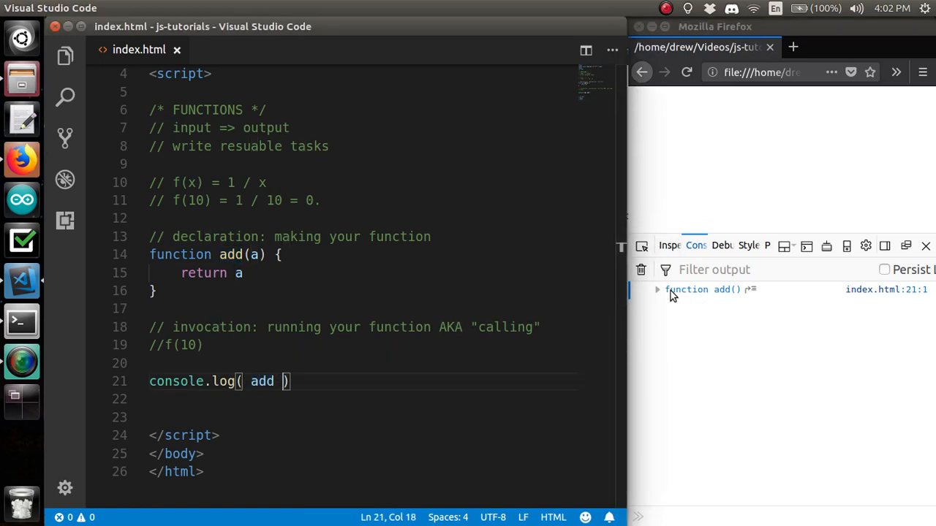
left_click(658, 290)
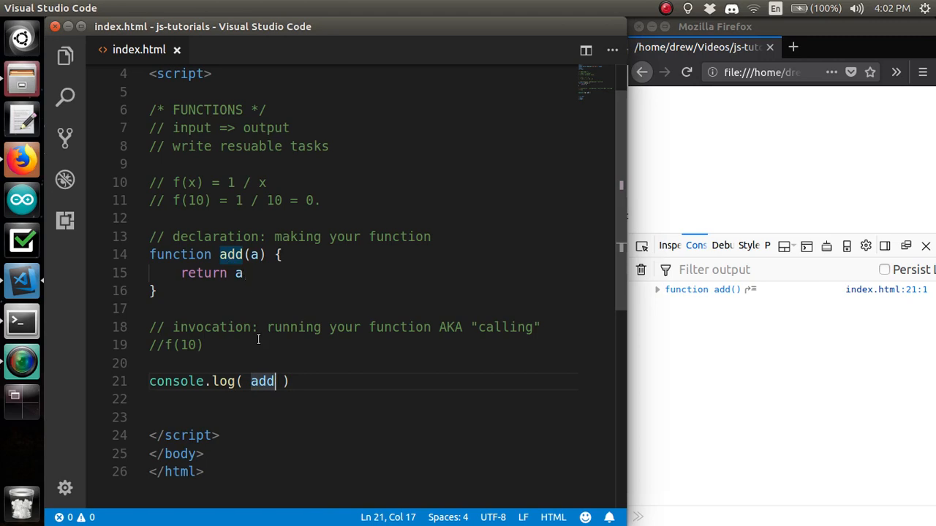
type("(")
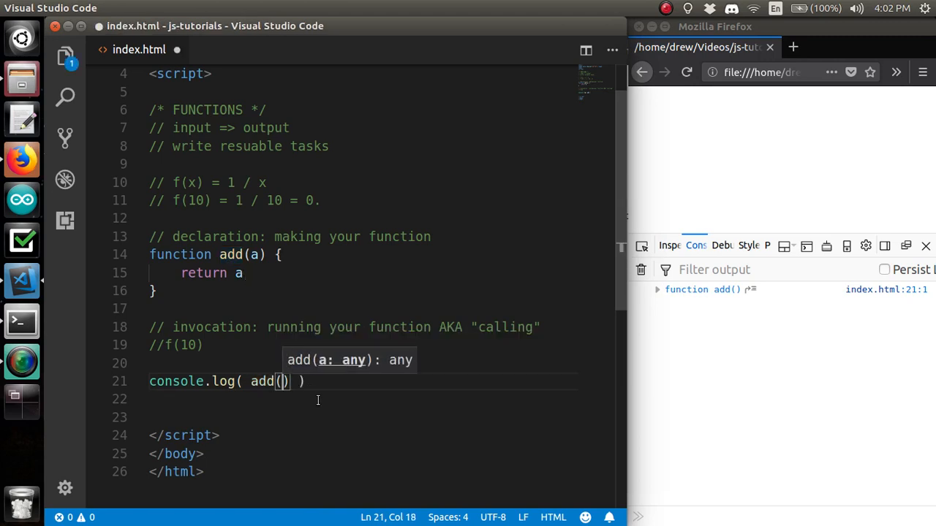
type("add")
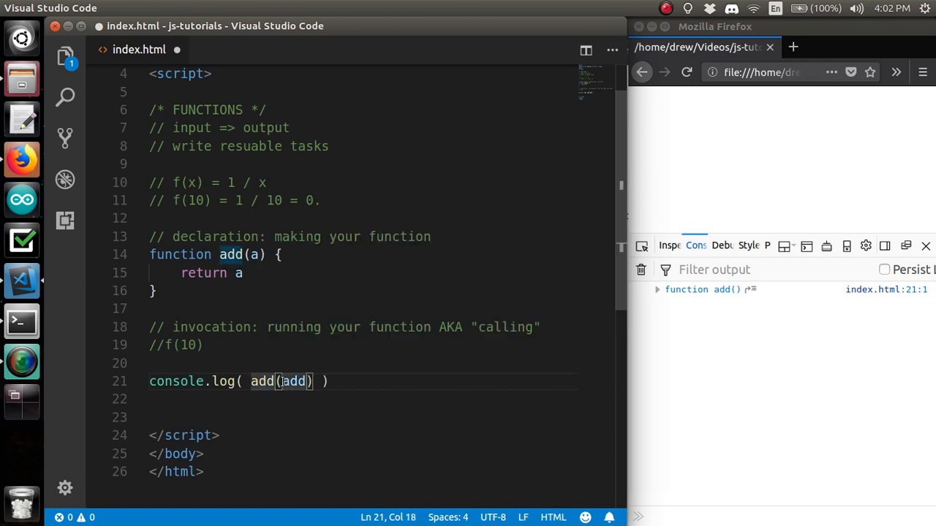
double_click(294, 380)
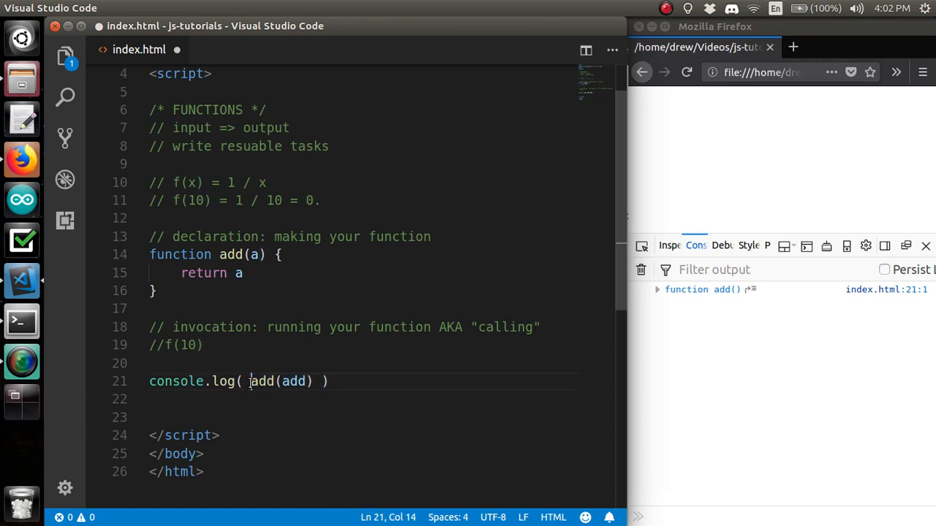
double_click(255, 254)
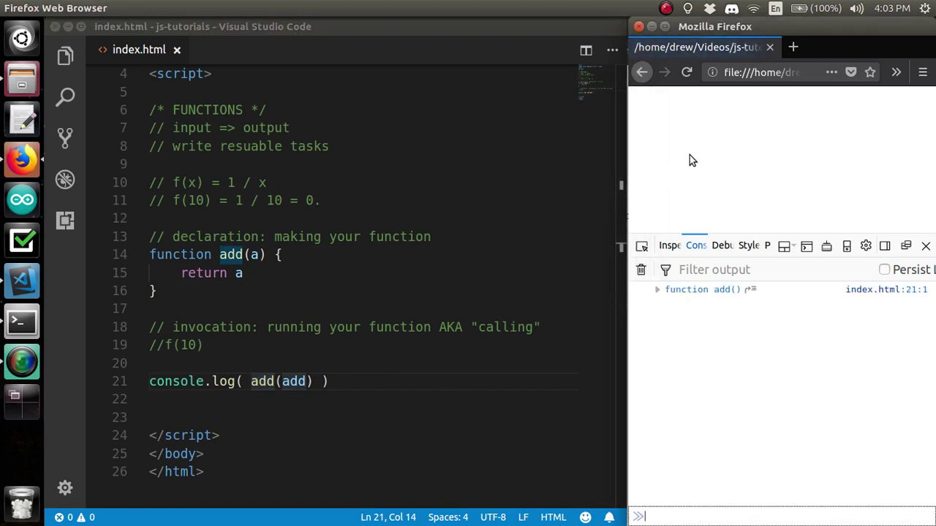
mouse_move(314, 355)
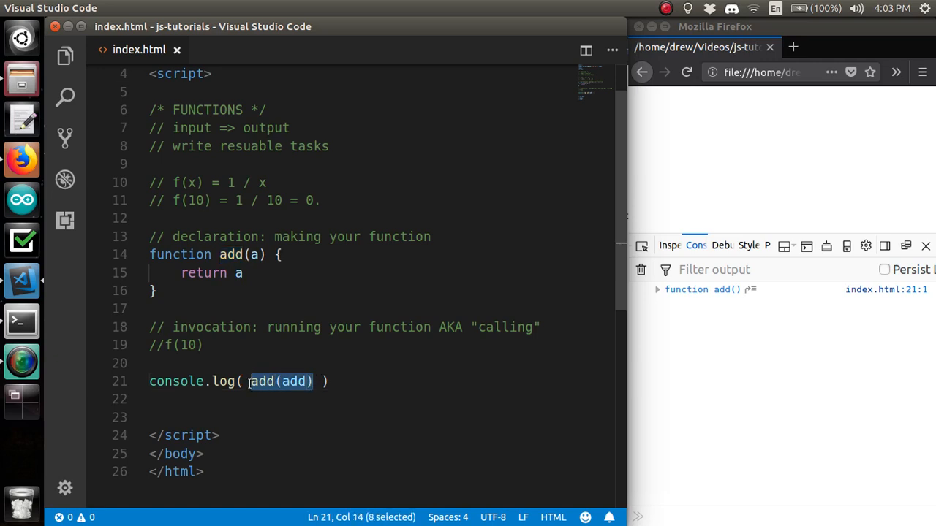
key("Delete")
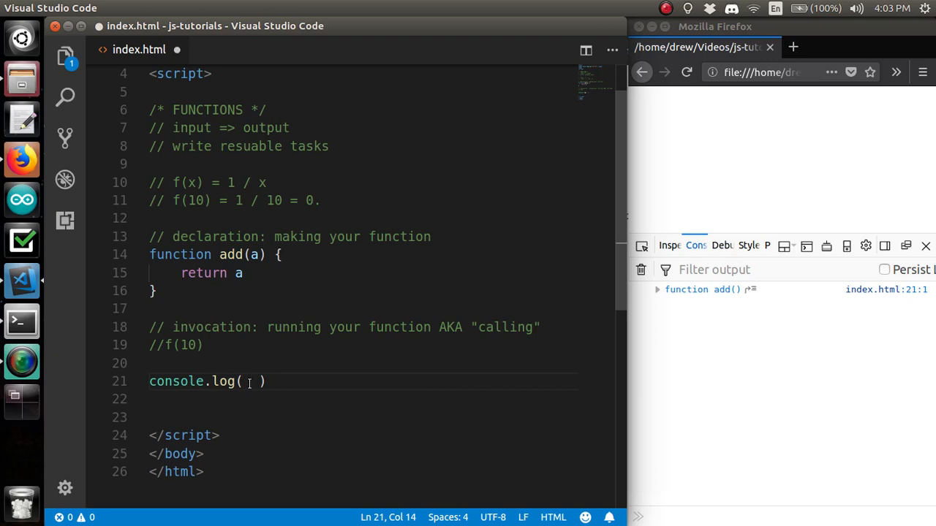
type("add()")
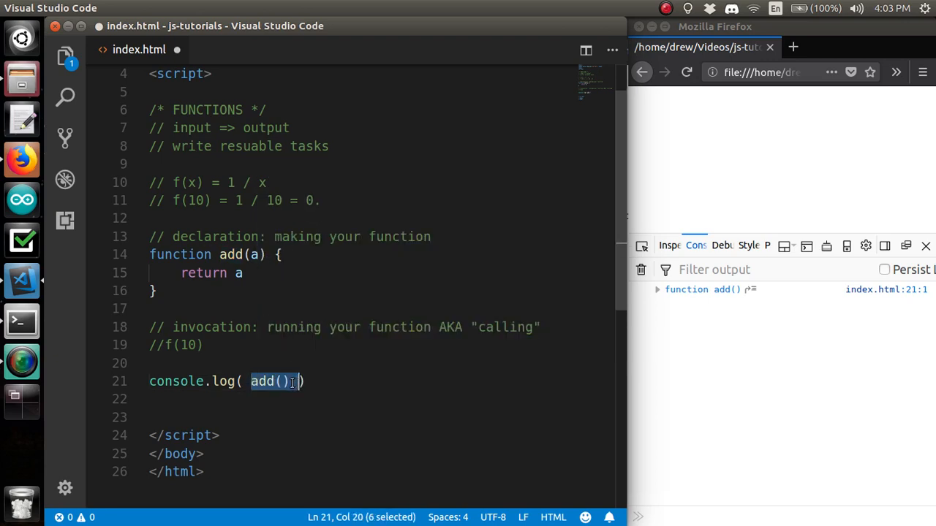
key("Backspace")
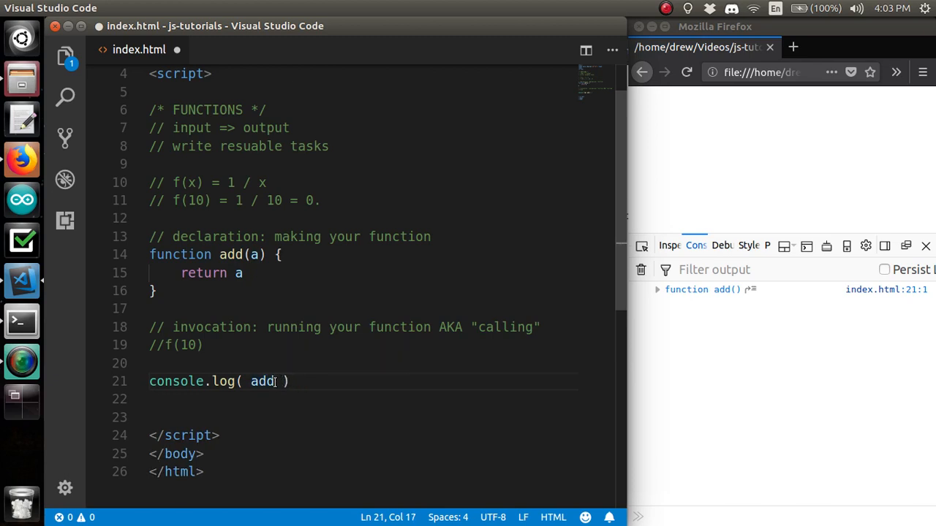
left_click(243, 274)
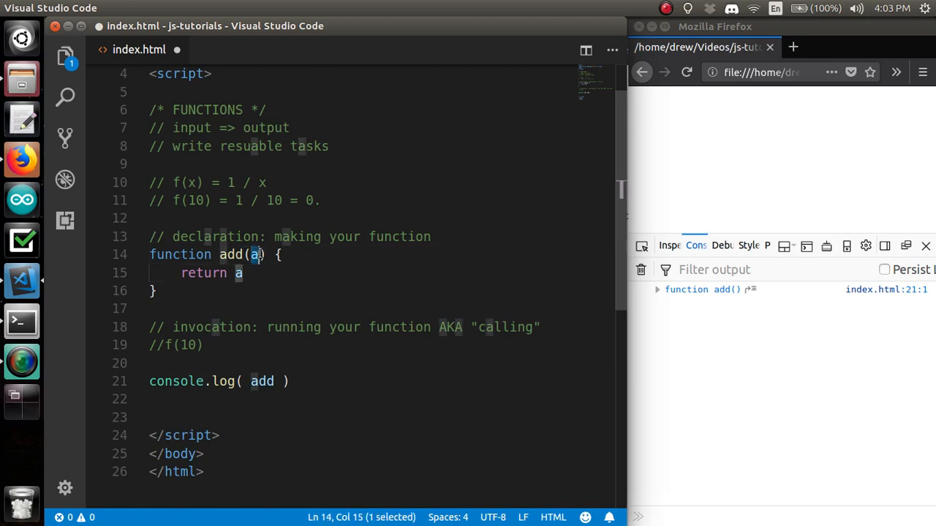
Make add return a() and remove its a parameter
type("()")
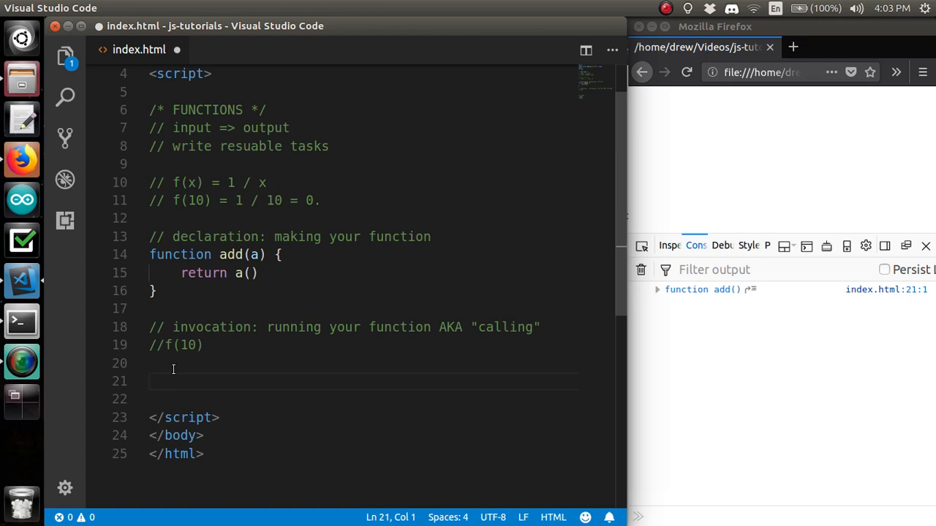
left_click_drag(149, 254, 155, 291)
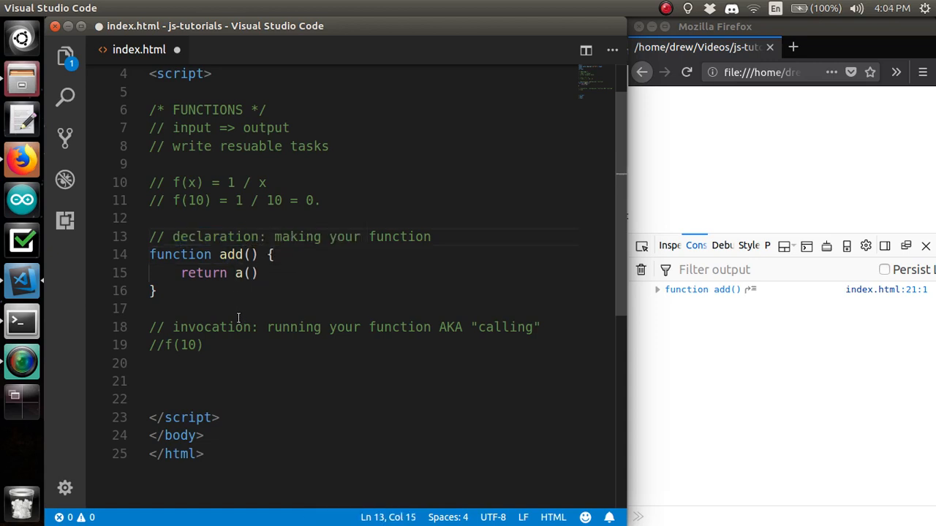
left_click(259, 328)
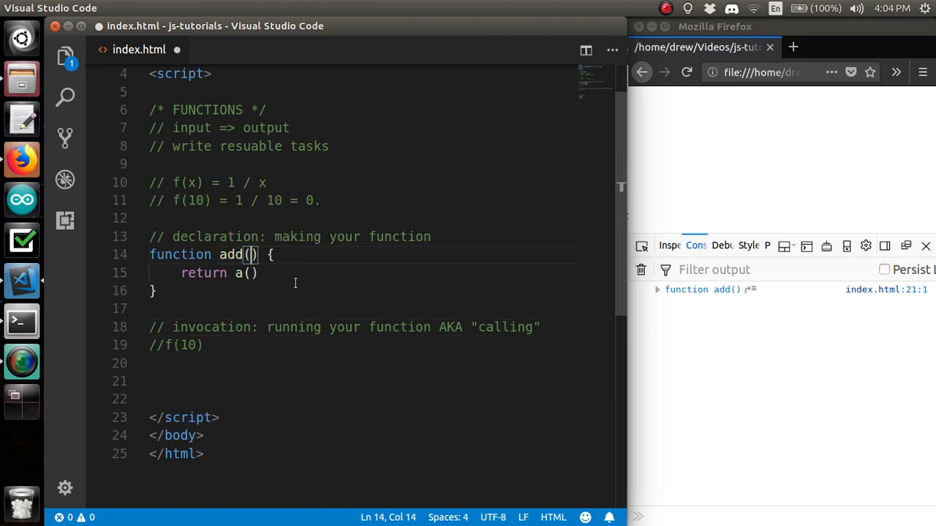
Remove the console.log line and select the blank lines down to the closing body tag
left_click(187, 386)
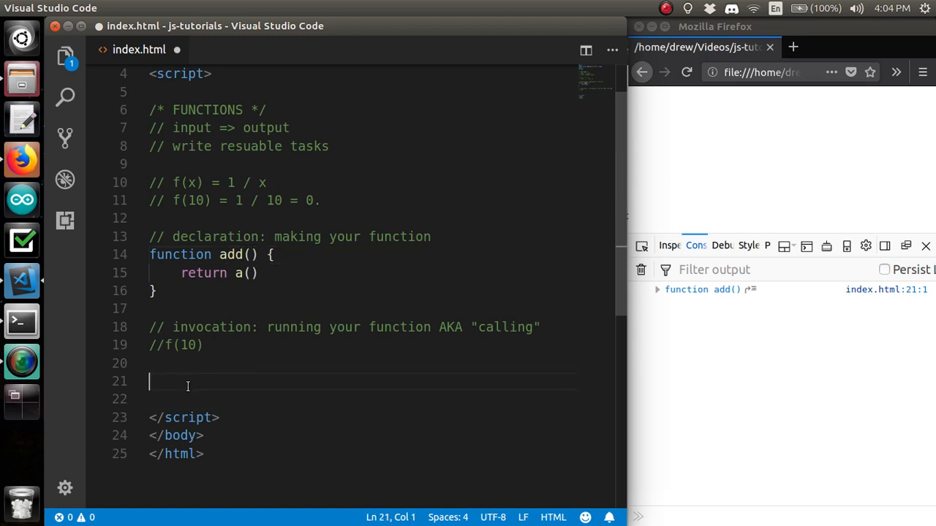
left_click(257, 273)
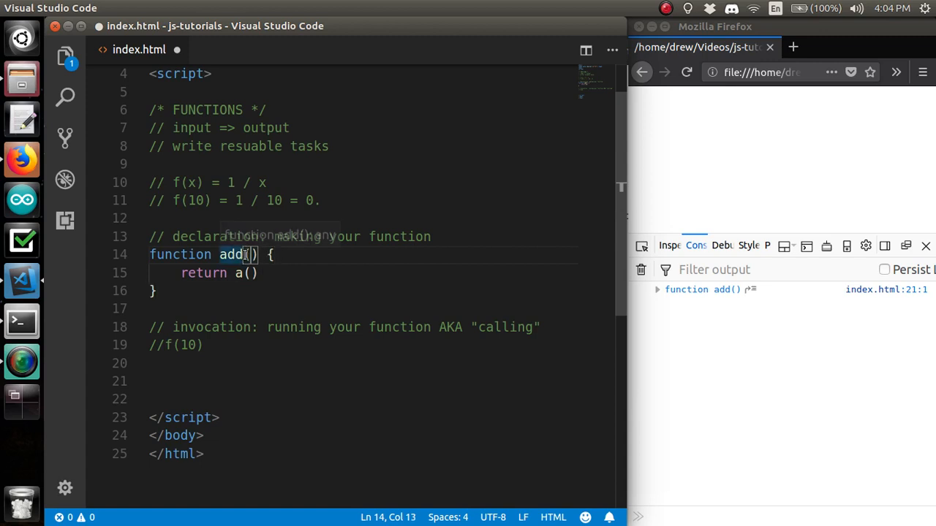
mouse_move(232, 254)
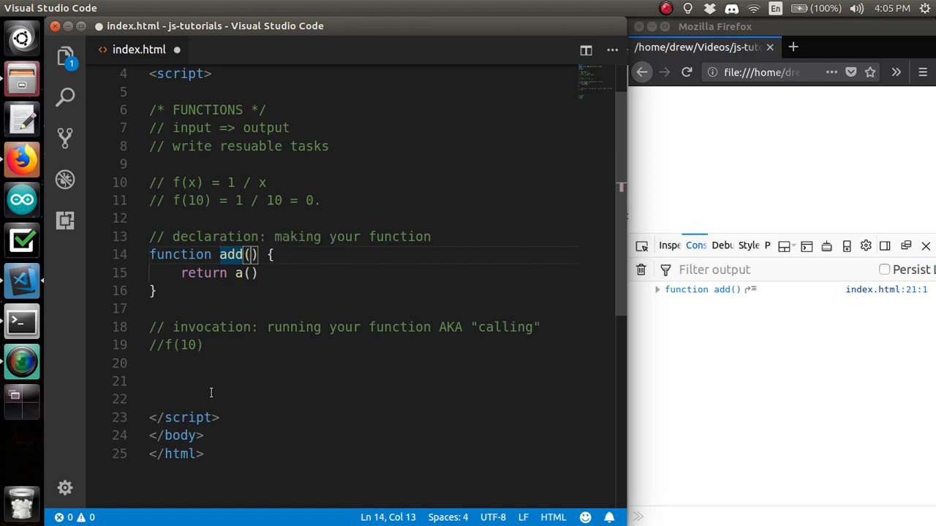
left_click_drag(149, 380, 205, 436)
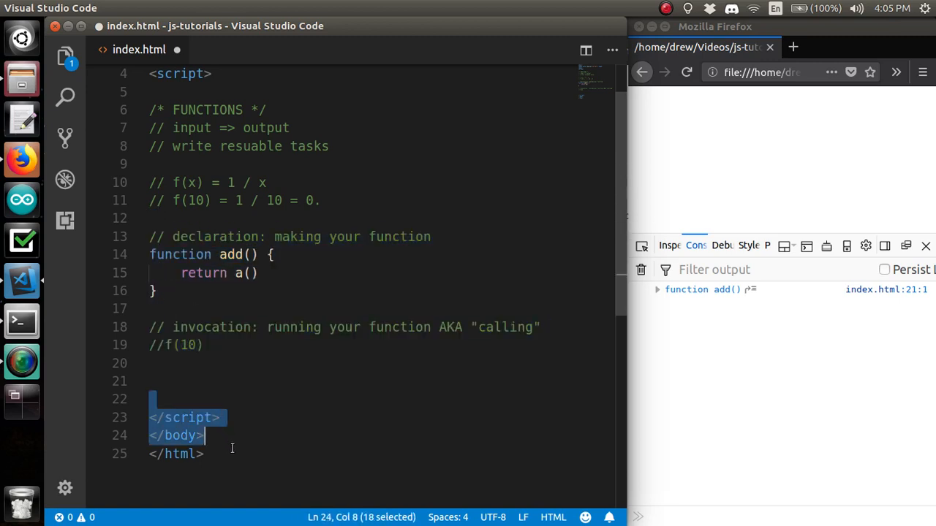